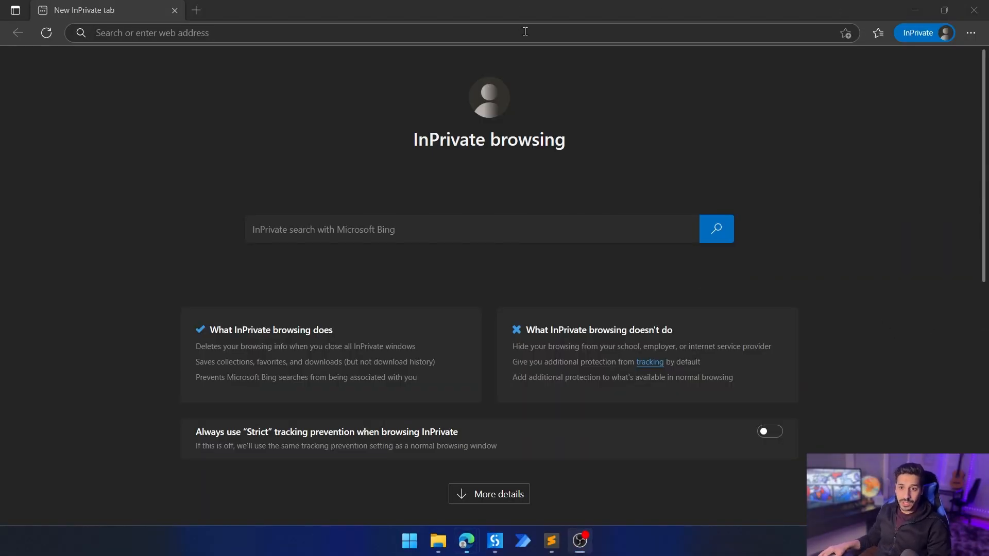
pyautogui.write('platform.openai.com')
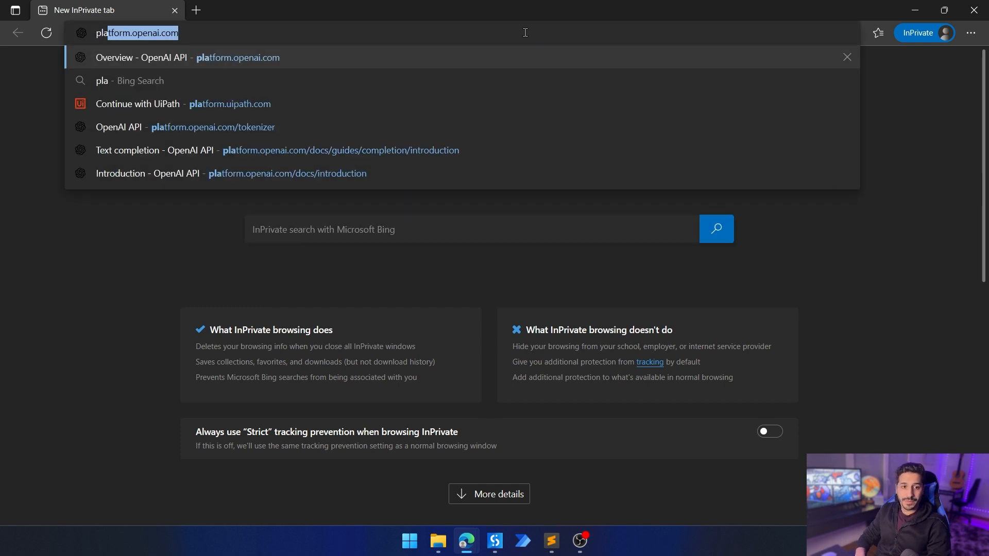
pyautogui.click(163, 58)
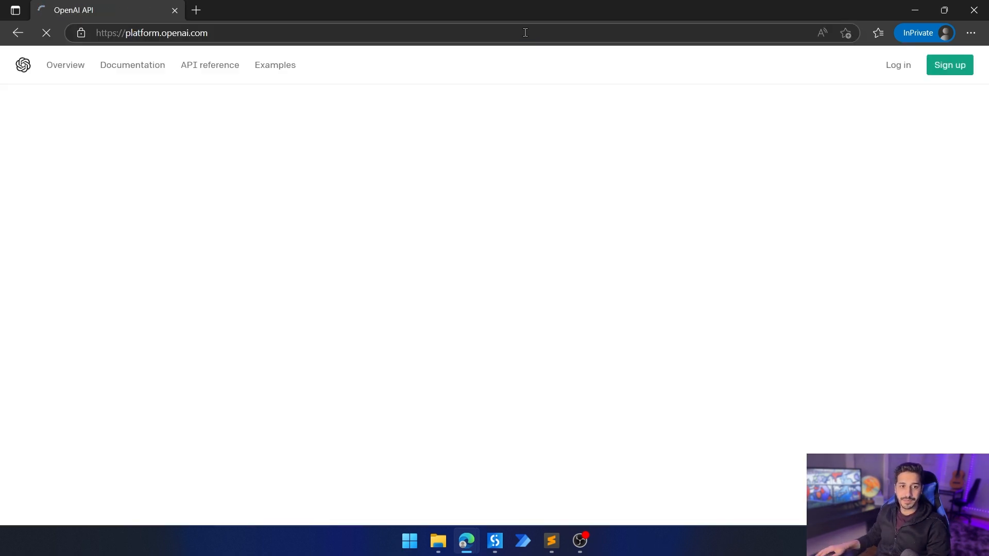
pyautogui.click(899, 65)
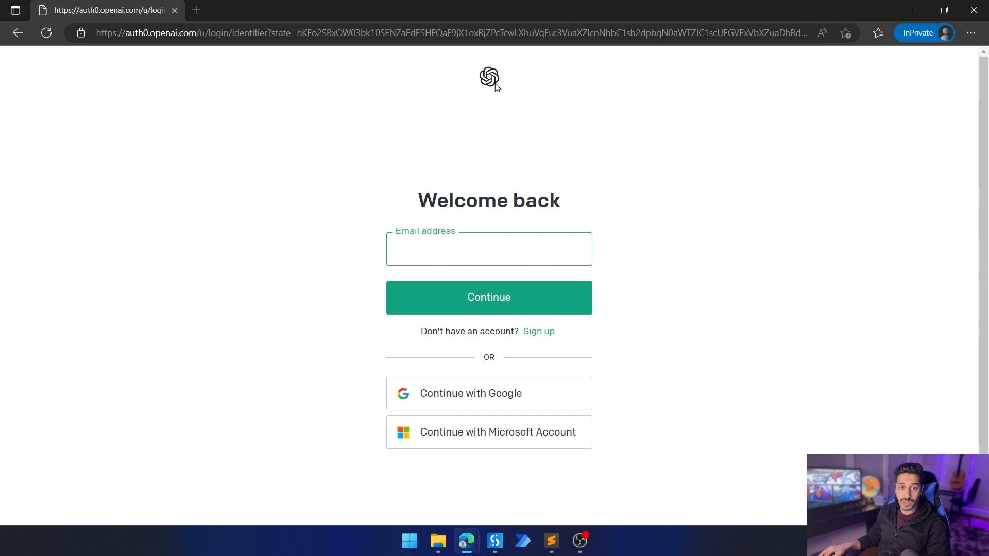
pyautogui.click(488, 393)
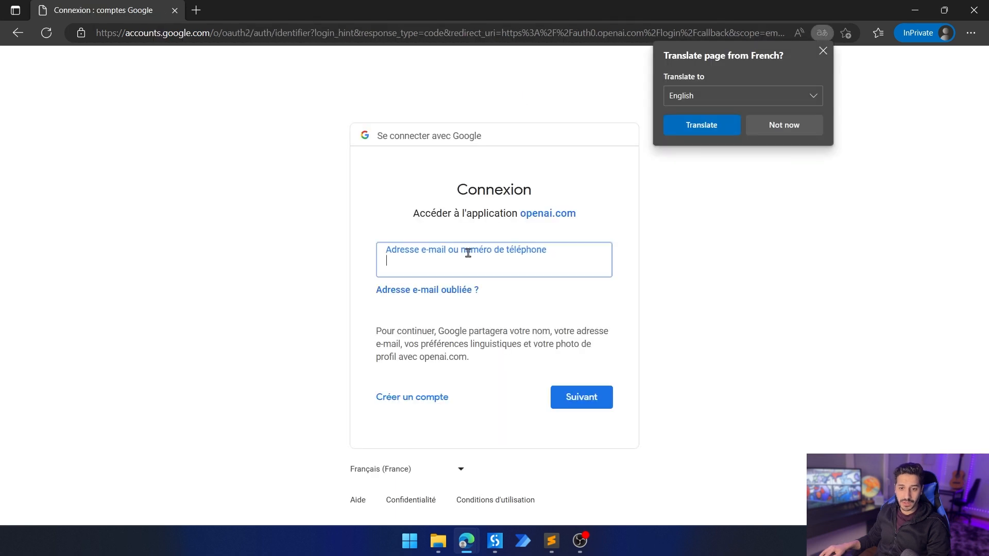
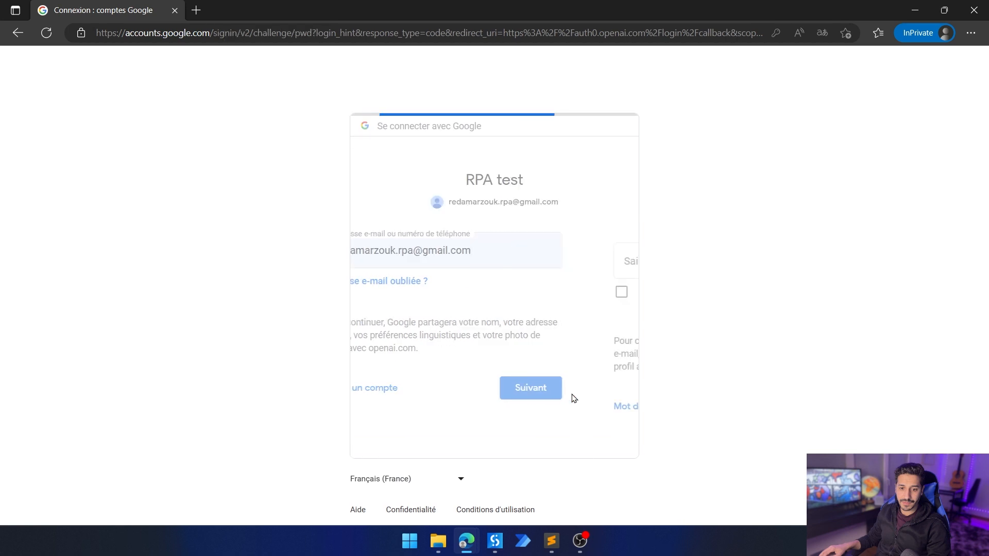
pyautogui.click(531, 387)
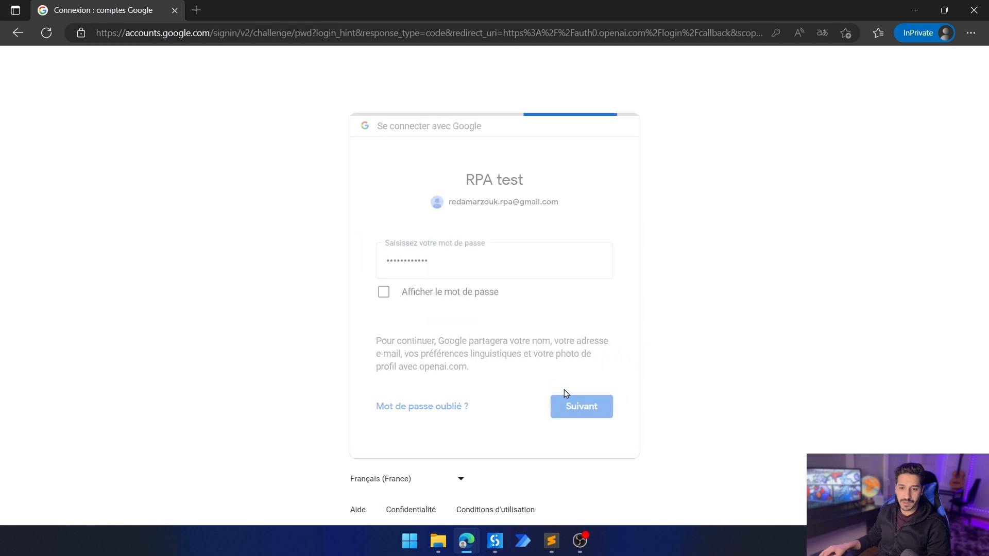
pyautogui.click(581, 407)
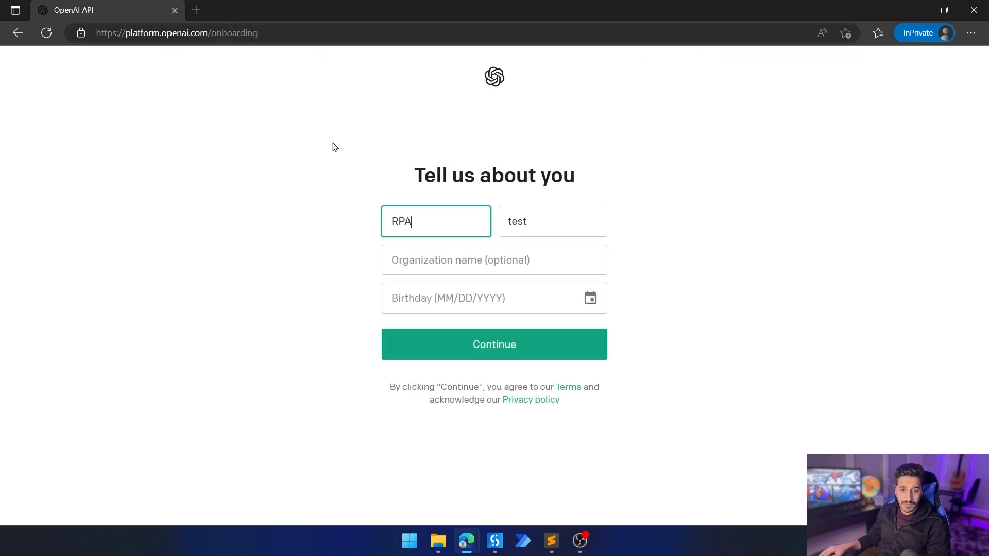
pyautogui.moveTo(483, 299)
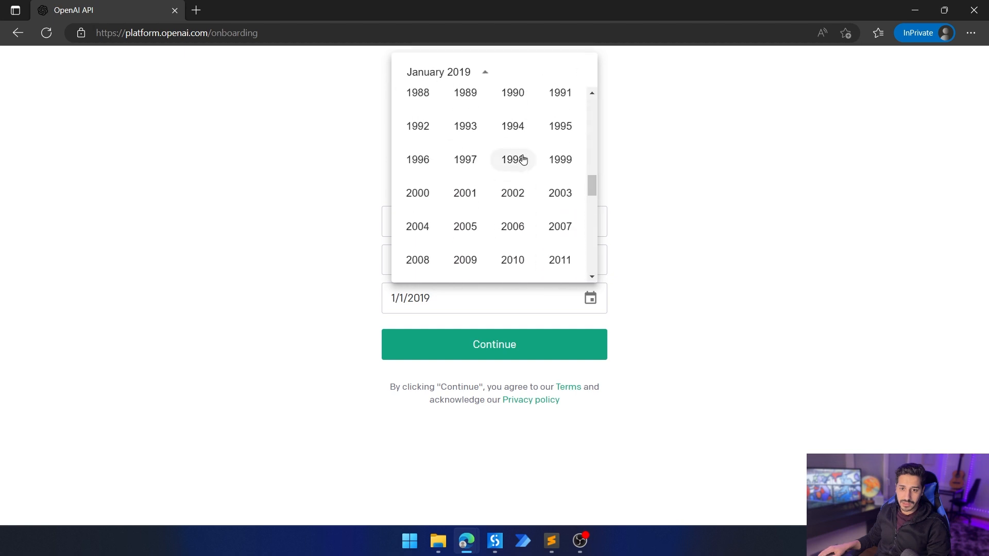
# - Complete onboarding with birth year 1998 to reach the Welcome to OpenAI page
pyautogui.click(513, 159)
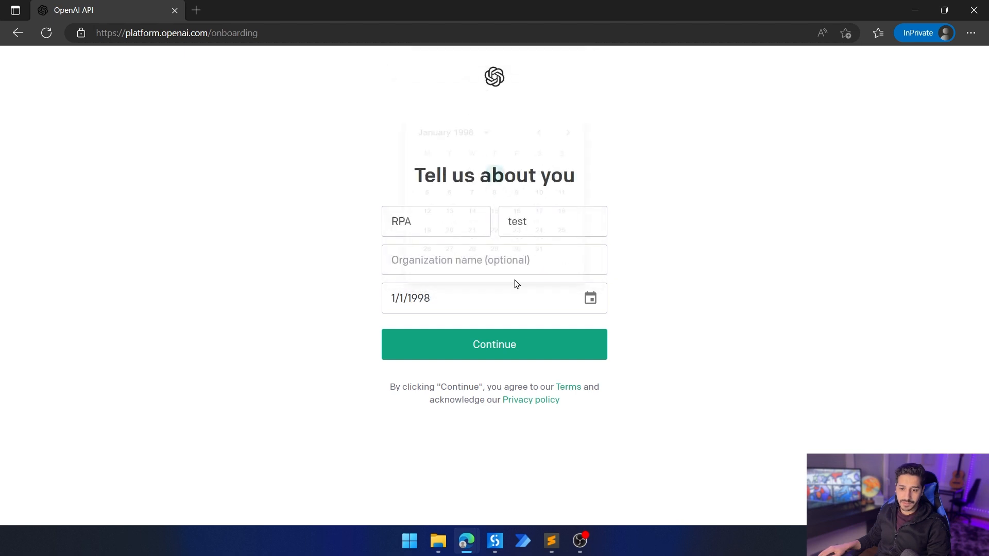
pyautogui.click(494, 344)
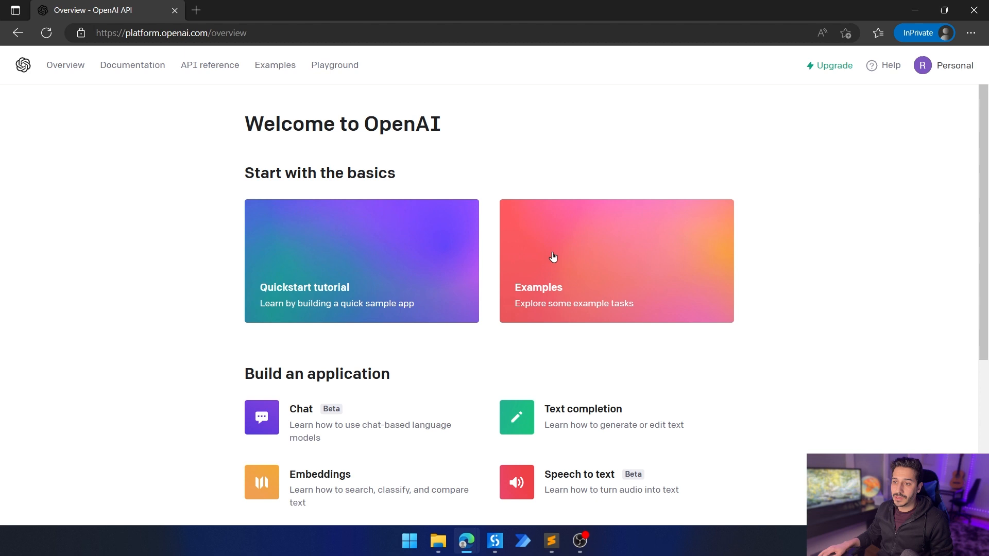
pyautogui.moveTo(648, 260)
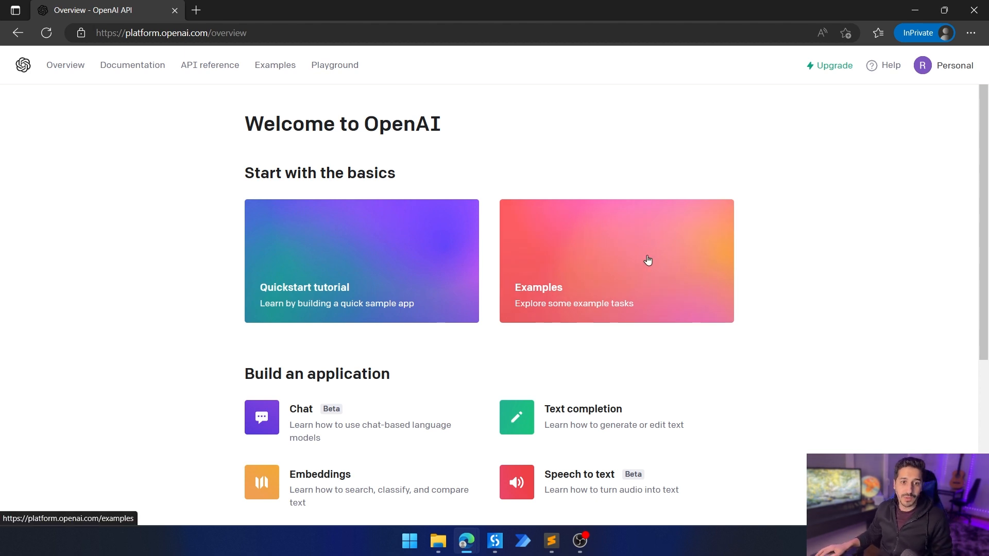
# - Create a new secret API key from View API keys and copy it to the clipboard
pyautogui.click(954, 66)
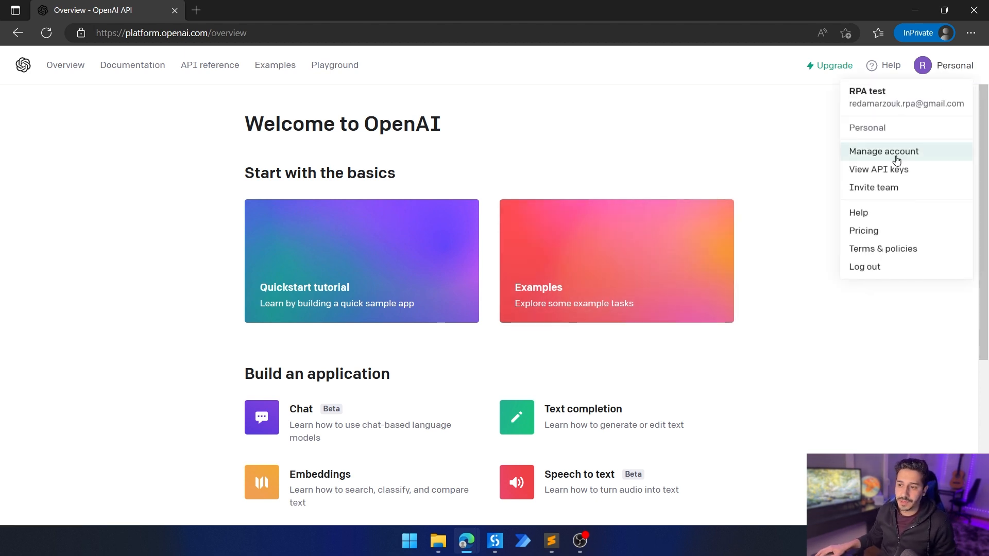
pyautogui.click(878, 169)
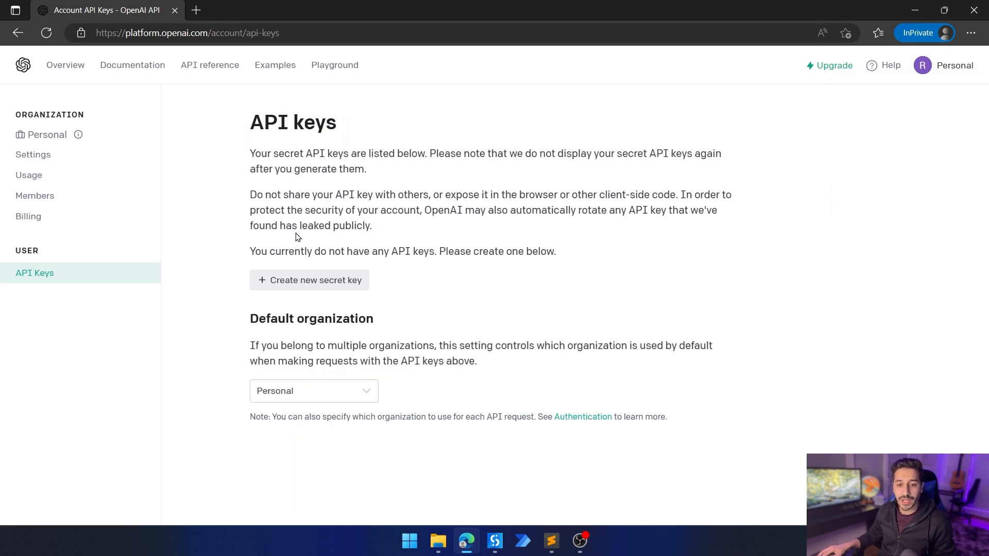
pyautogui.moveTo(329, 285)
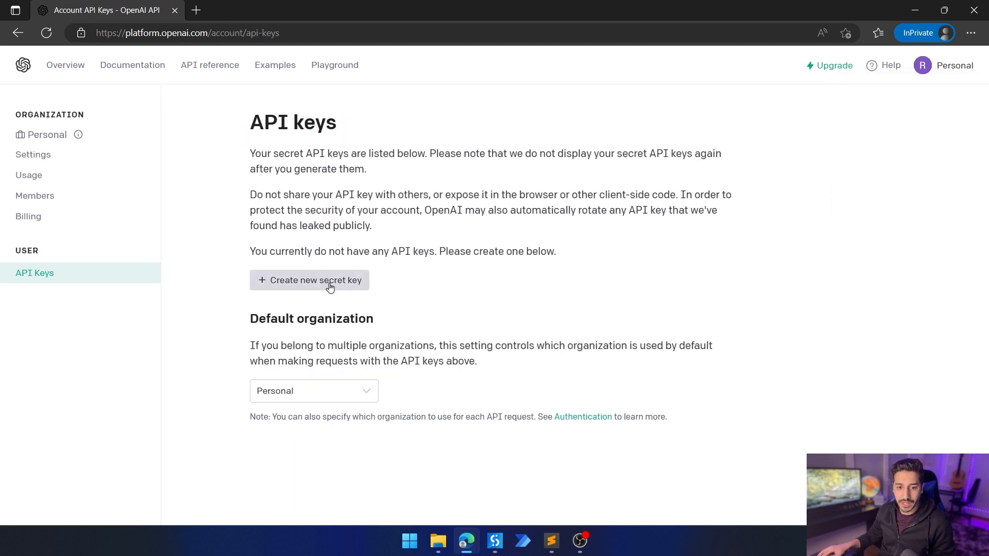
pyautogui.click(309, 280)
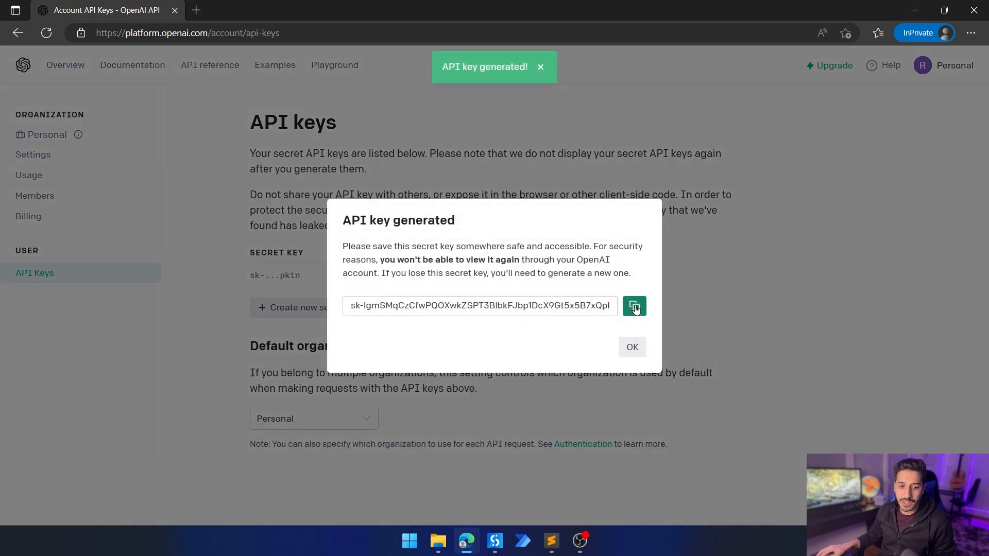
pyautogui.click(635, 306)
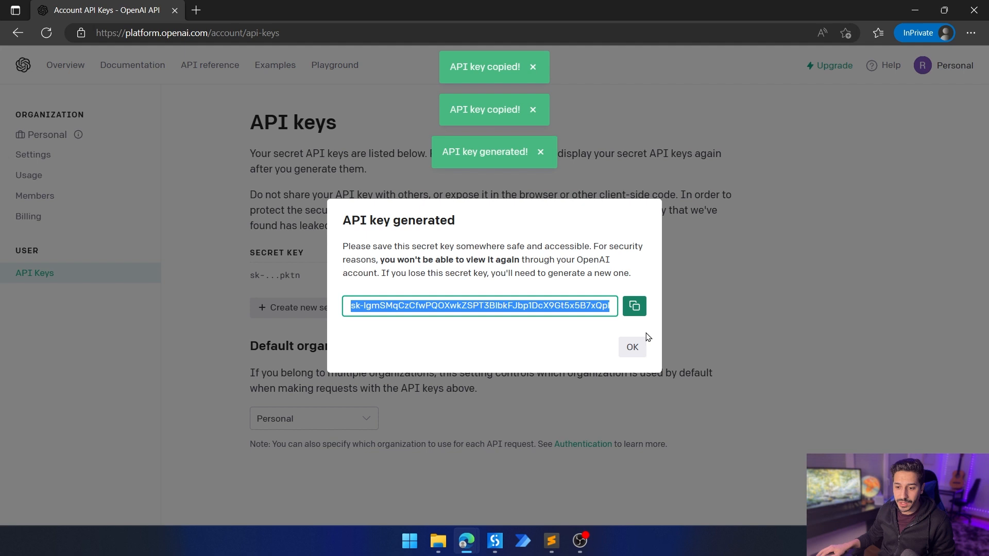
pyautogui.click(633, 346)
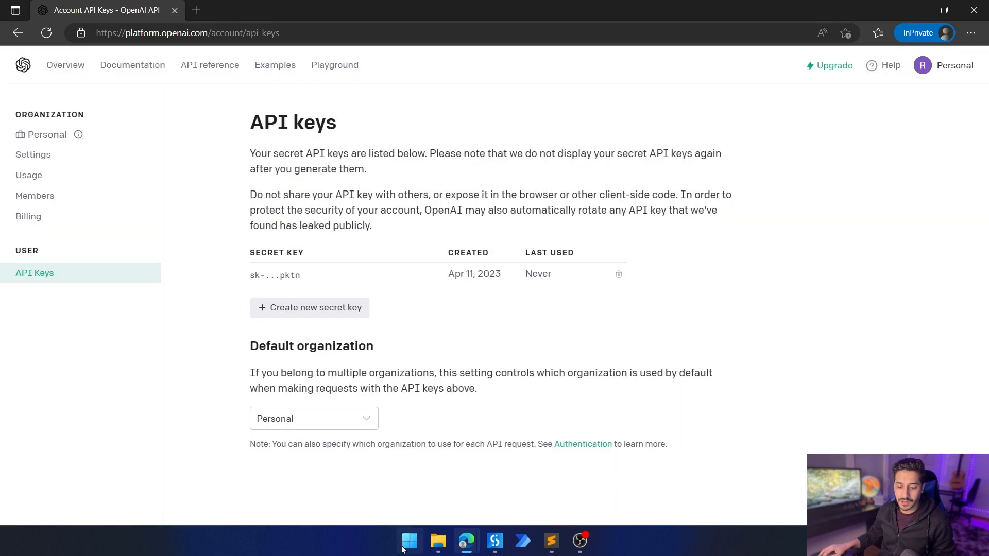
# - Paste the copied secret key into a new Notepad note for safekeeping
pyautogui.click(408, 541)
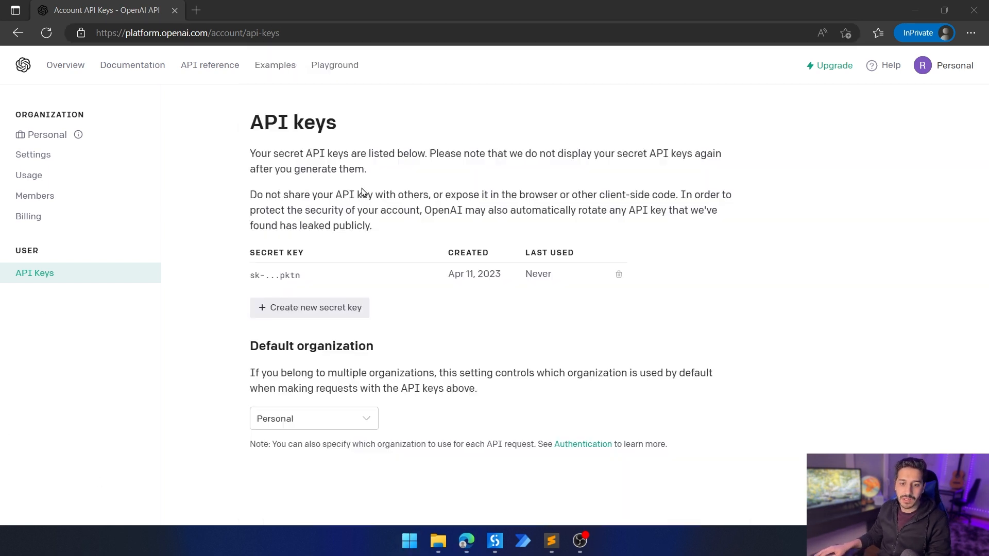
pyautogui.click(594, 540)
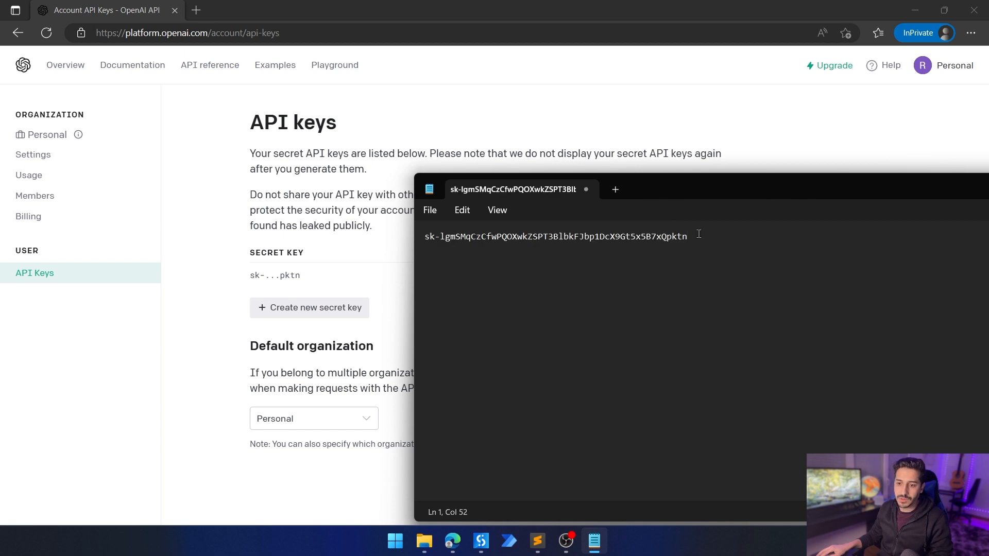
pyautogui.moveTo(515, 188); pyautogui.dragTo(422, 111)
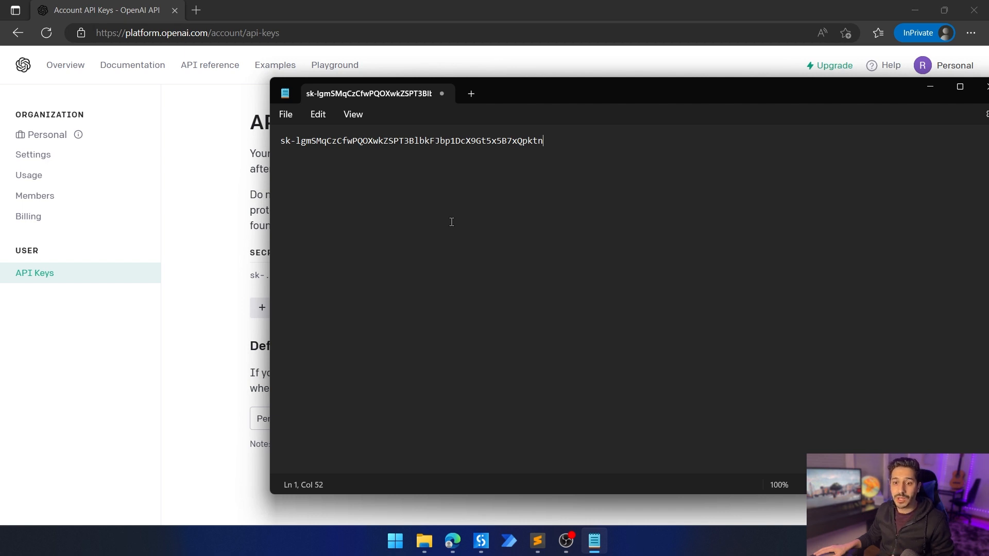
pyautogui.moveTo(525, 89)
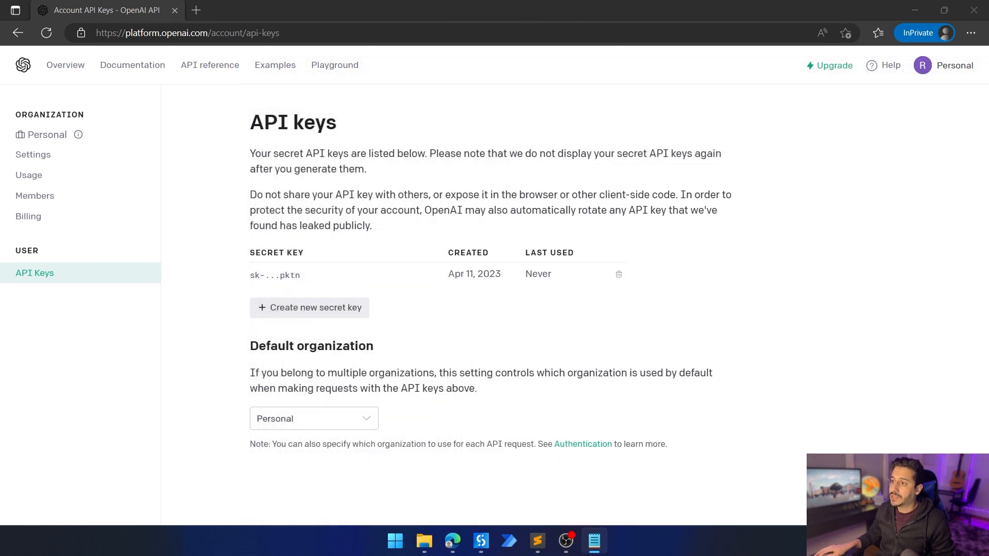
pyautogui.moveTo(344, 145)
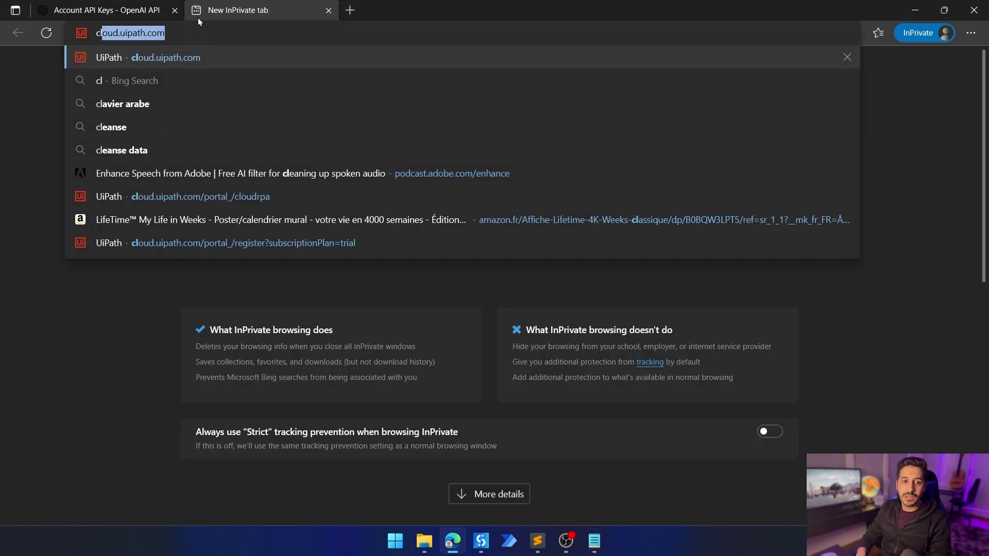
# - Sign in to cloud.uipath.com with Google in a second browser tab
pyautogui.click(149, 57)
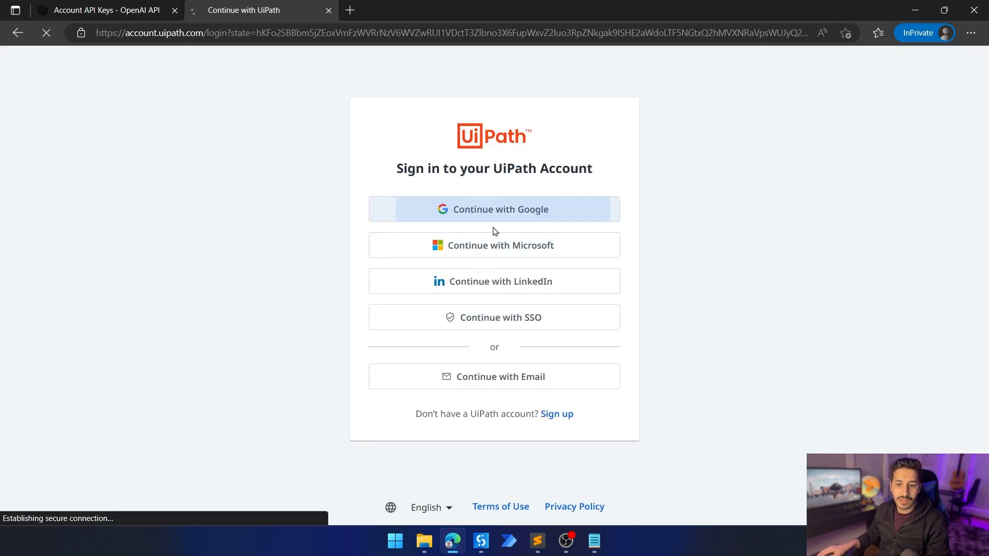
pyautogui.click(495, 209)
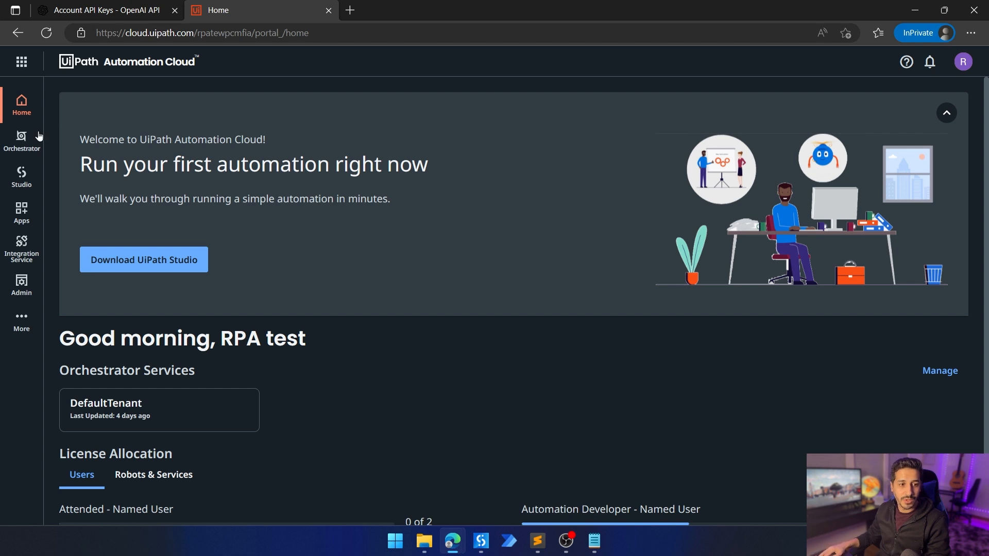
pyautogui.moveTo(35, 243)
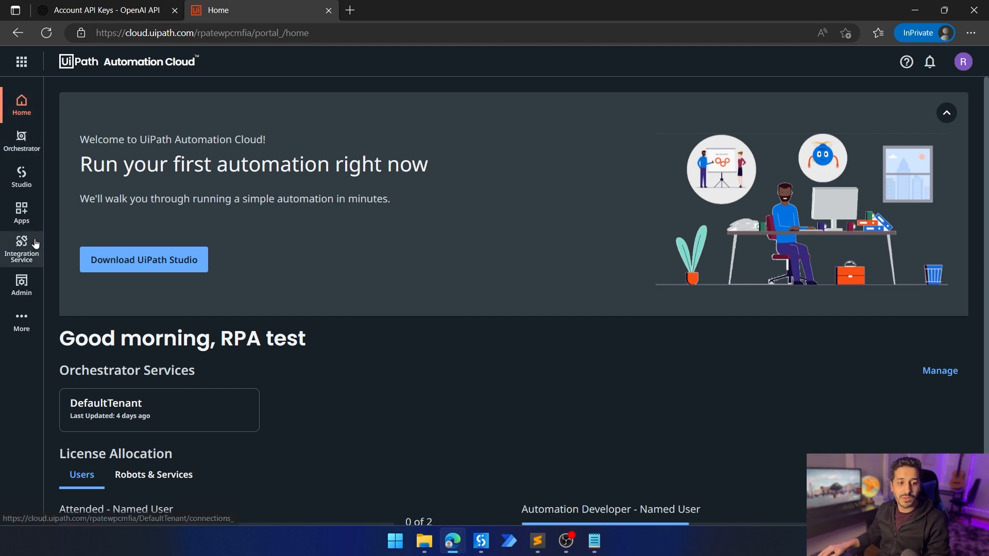
# - In Integration Service, find the OpenAI connector and connect it using the copied API key
pyautogui.click(21, 241)
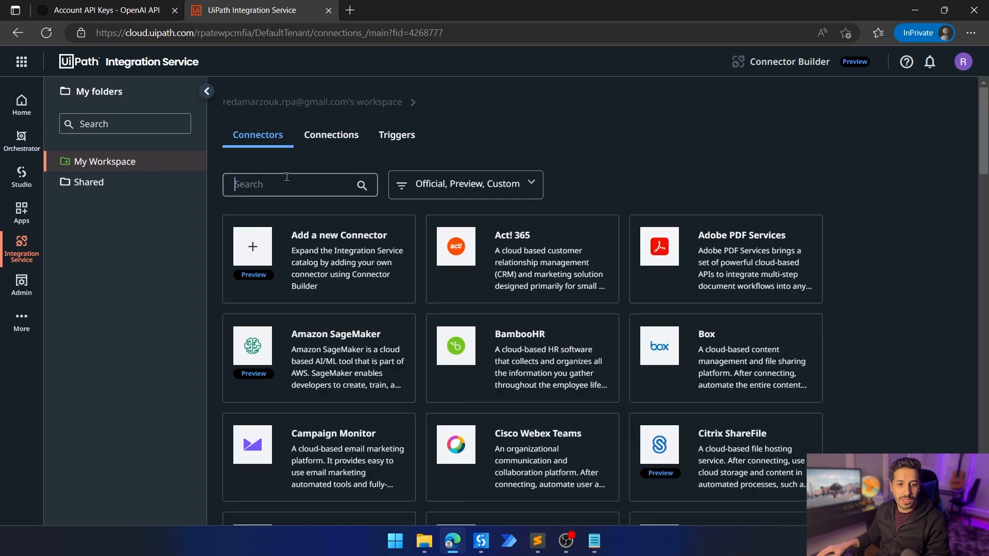
pyautogui.write('o')
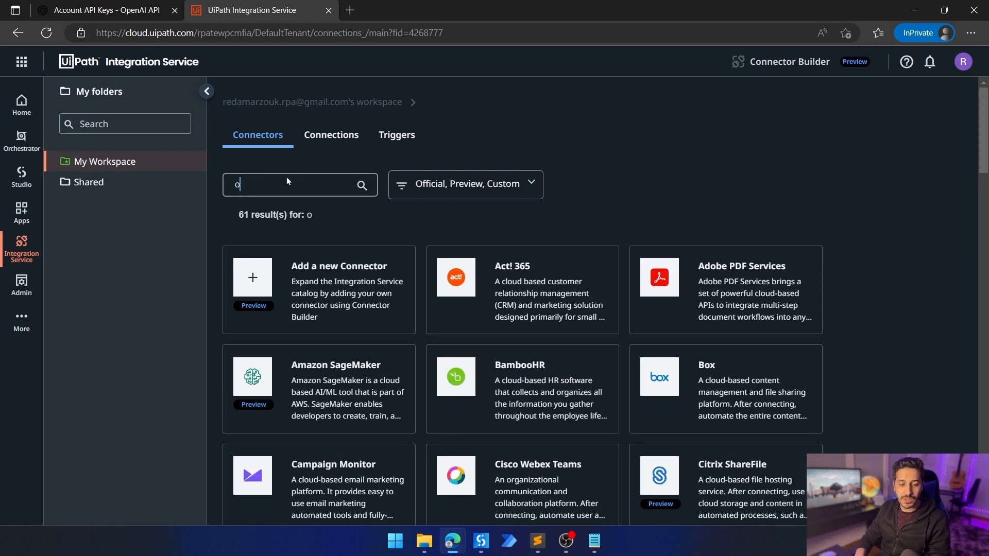
pyautogui.write('penai')
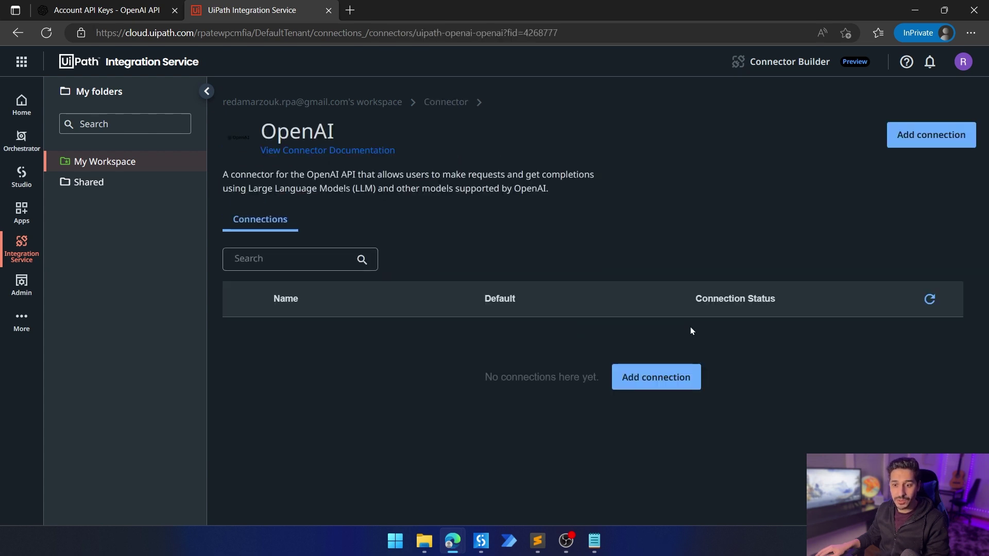
pyautogui.moveTo(670, 388)
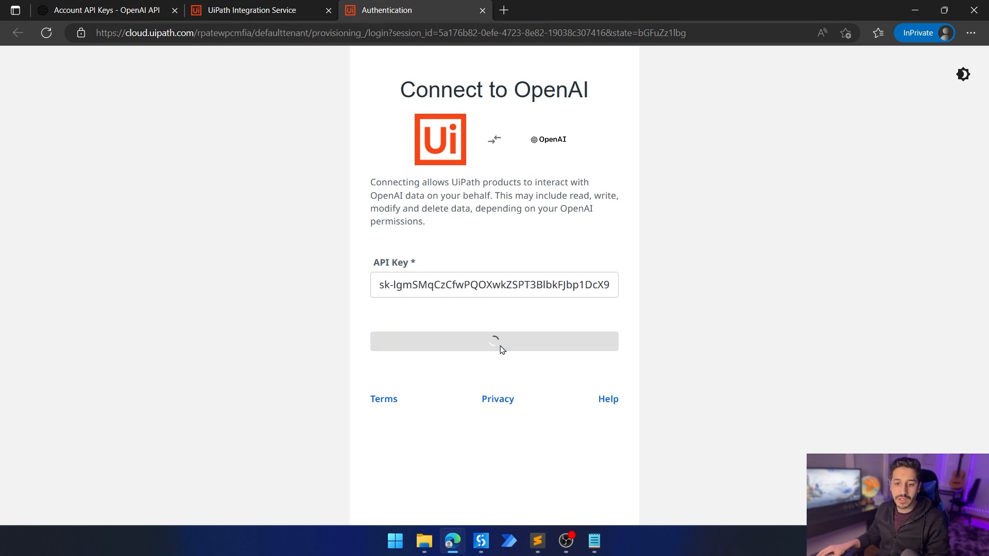
pyautogui.click(495, 341)
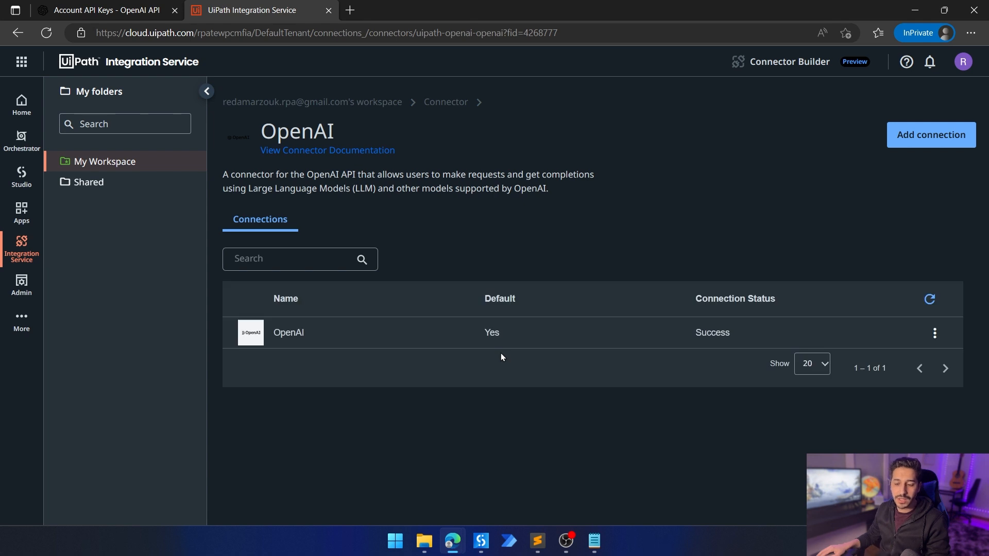
pyautogui.moveTo(791, 87)
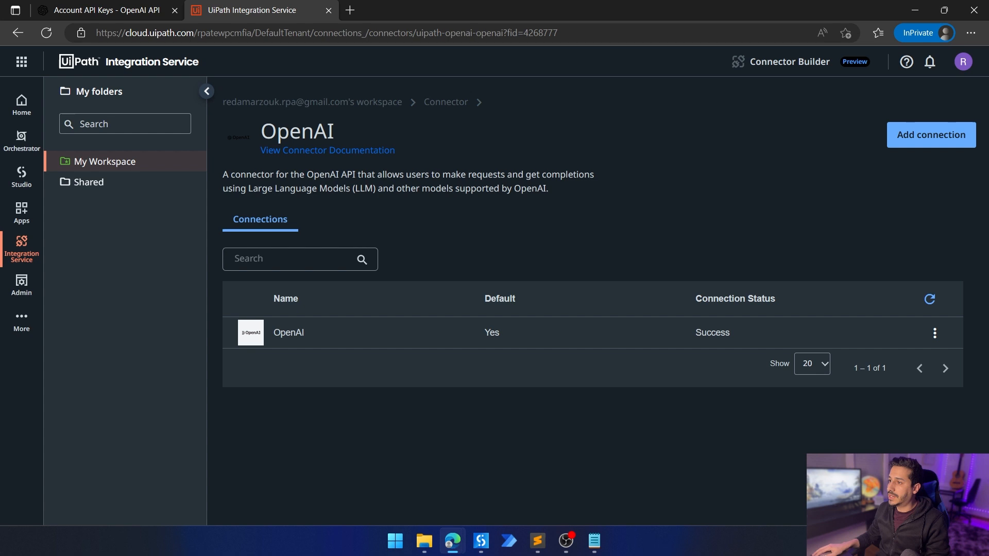
pyautogui.moveTo(578, 476)
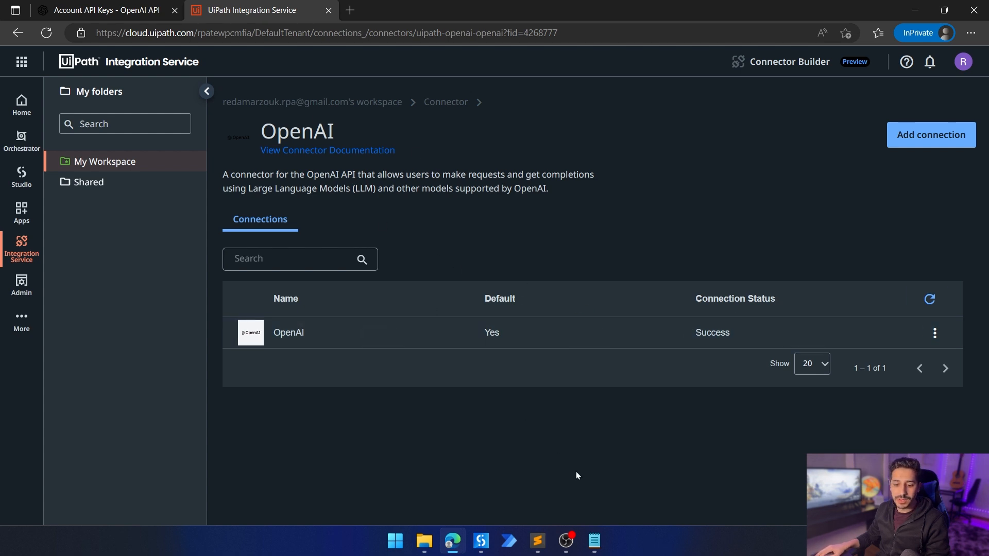
# - Create a new blank process named ChatGPTExample in UiPath Studio
pyautogui.click(480, 541)
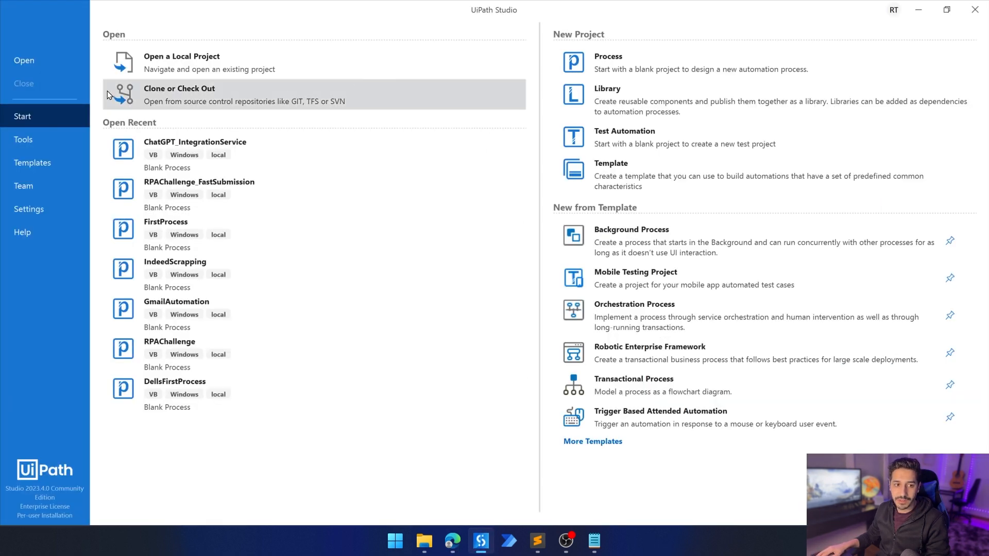
pyautogui.moveTo(659, 64)
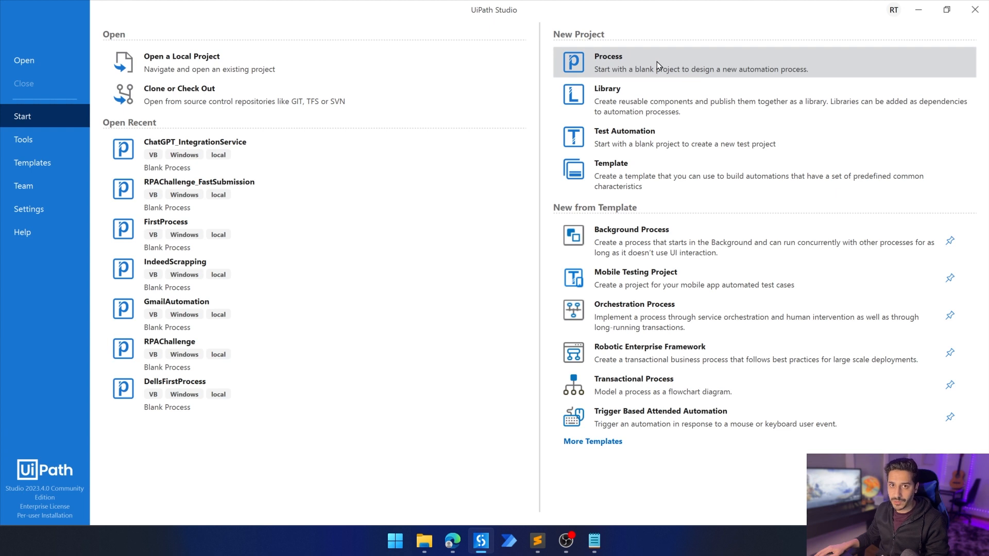
pyautogui.click(895, 11)
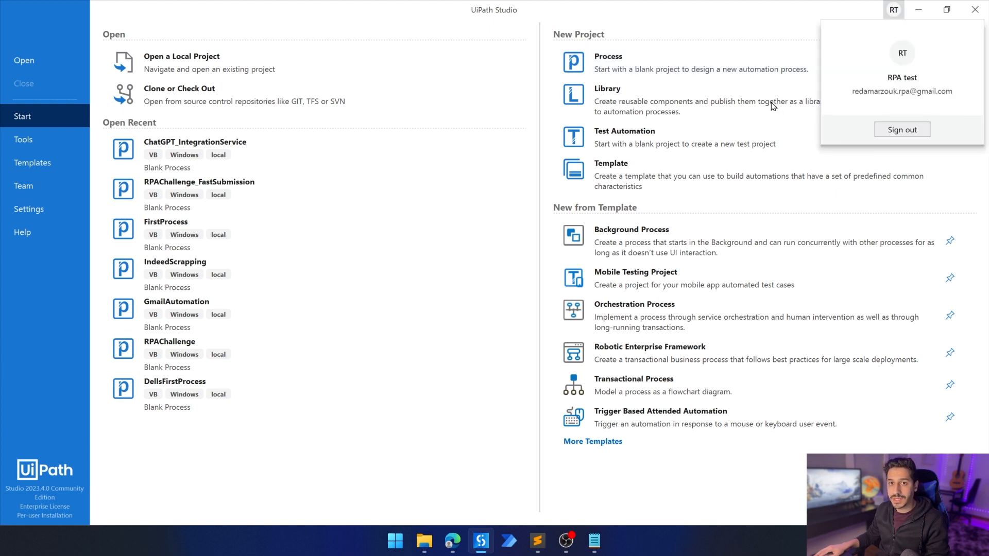
pyautogui.moveTo(929, 122)
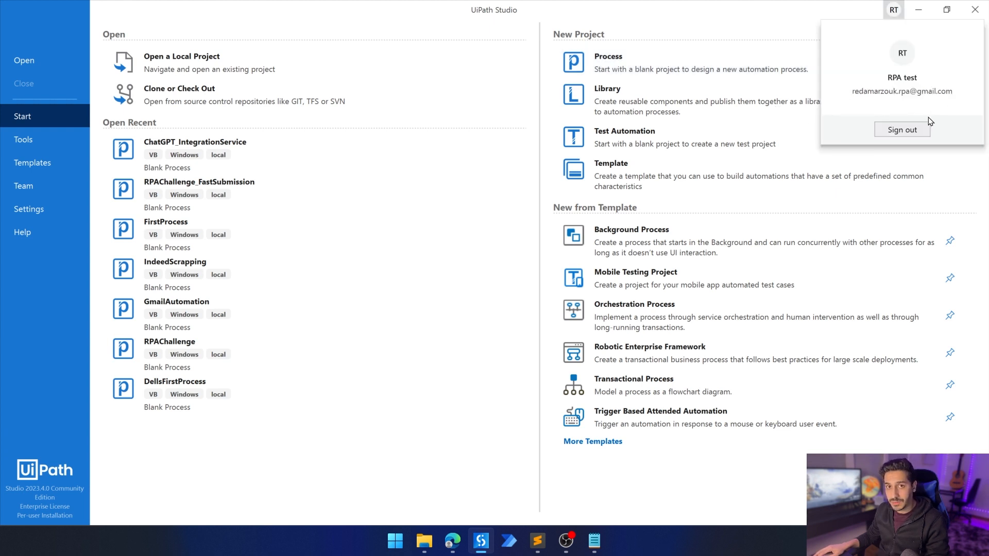
pyautogui.moveTo(891, 75)
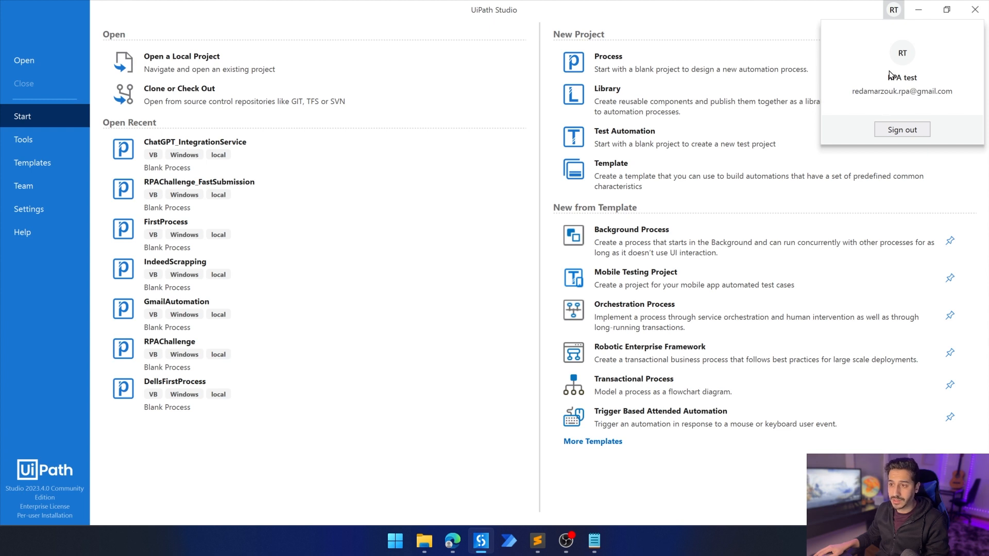
pyautogui.click(608, 56)
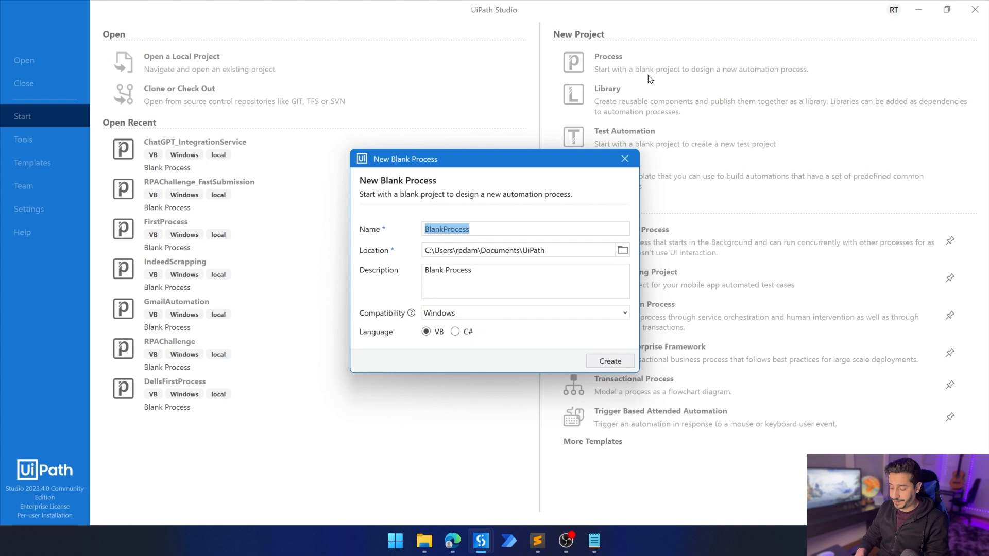
pyautogui.write('ChatGPTExa')
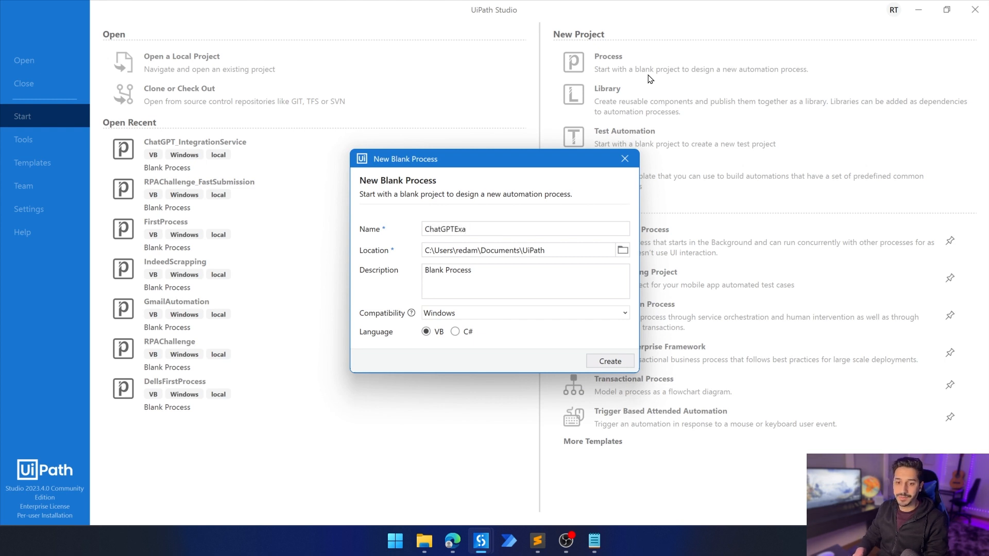
pyautogui.write('mple')
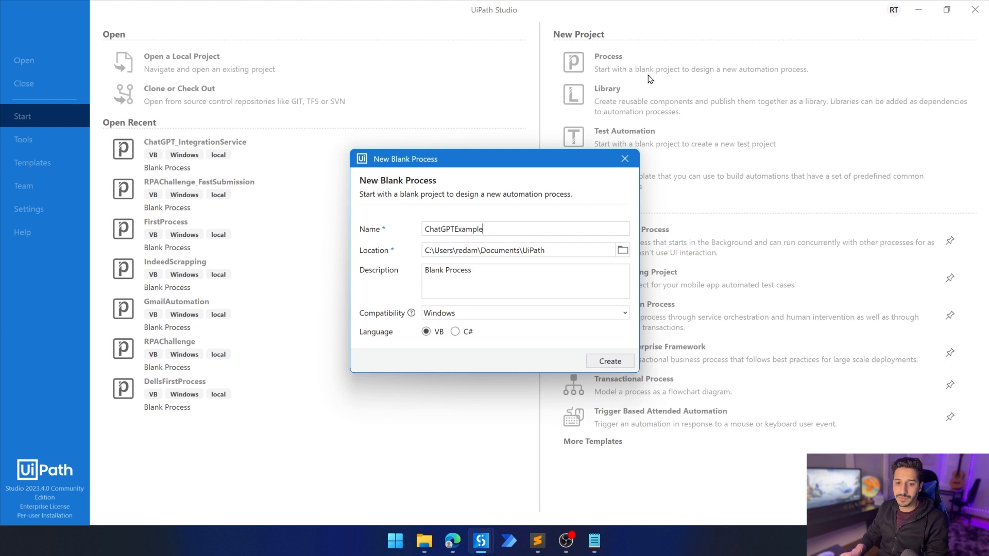
pyautogui.click(610, 361)
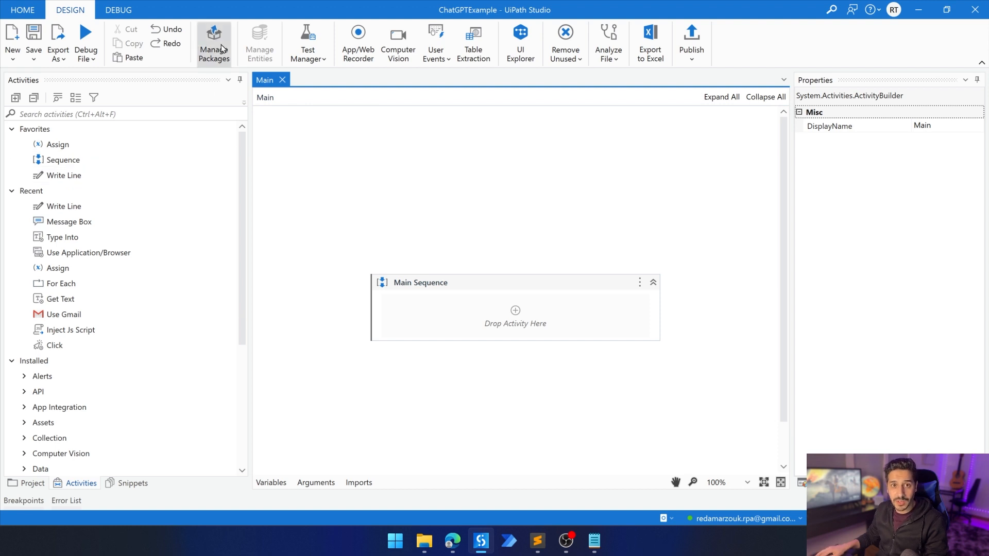
# - Install the prerelease OpenAI package by UiPath, version 5.0.1-preview, via Manage Packages
pyautogui.click(215, 42)
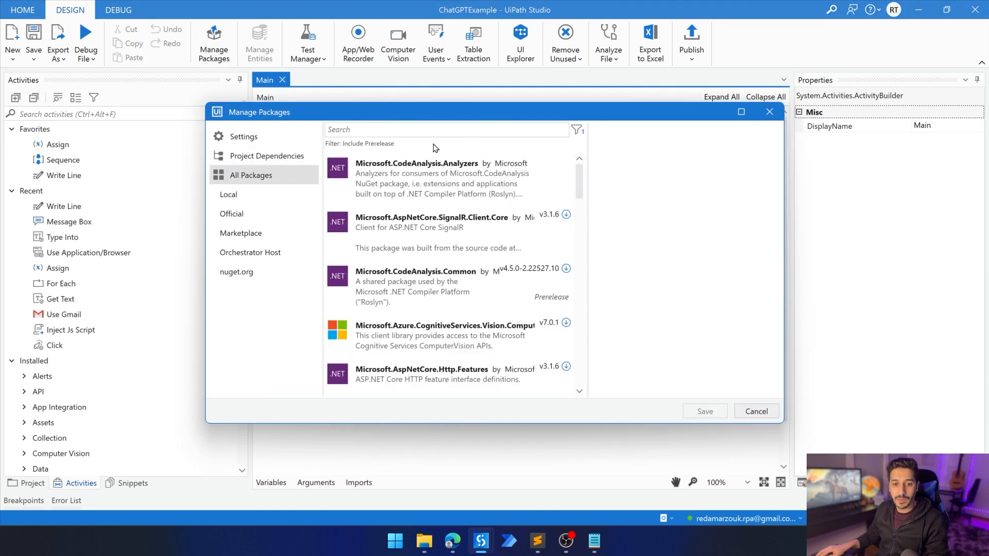
pyautogui.click(575, 130)
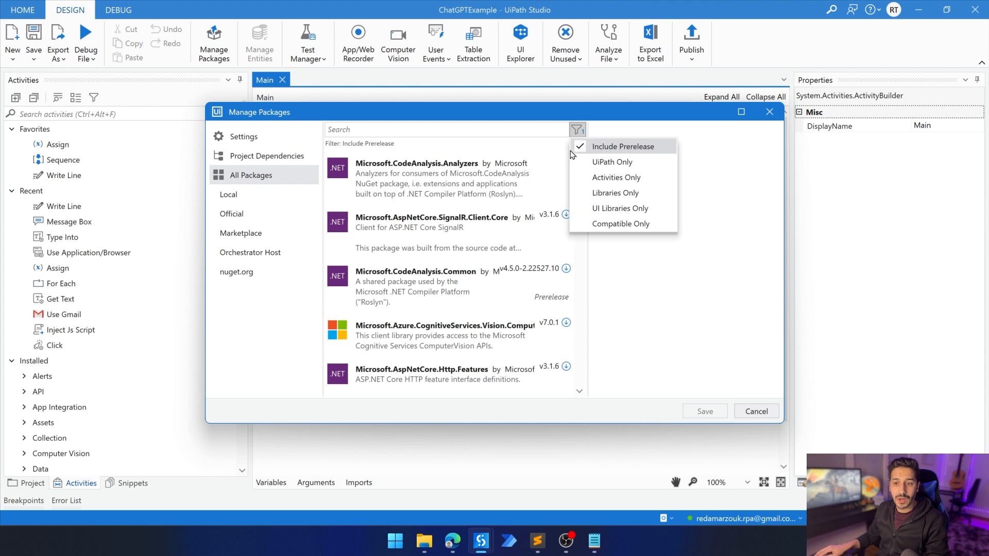
pyautogui.moveTo(615, 149)
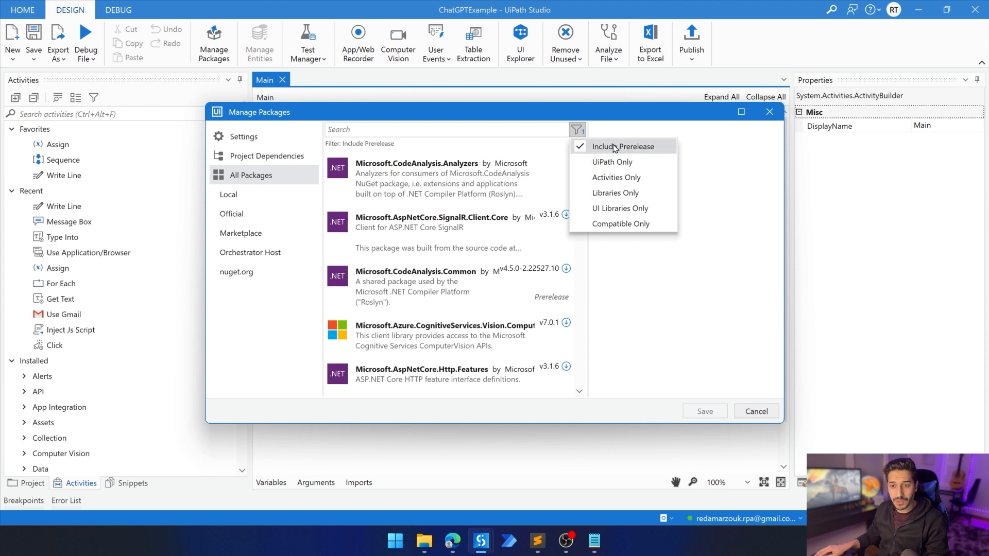
pyautogui.moveTo(617, 149)
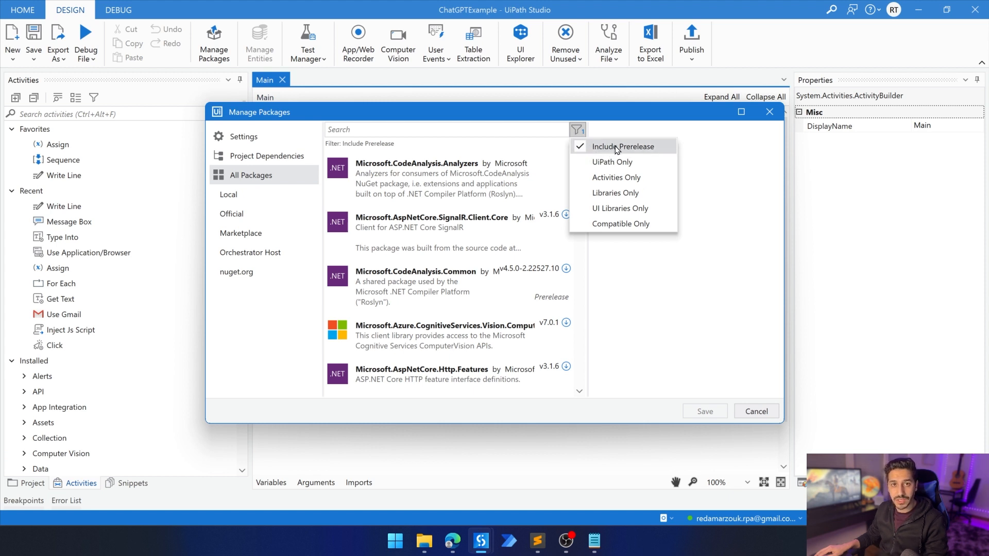
pyautogui.click(447, 129)
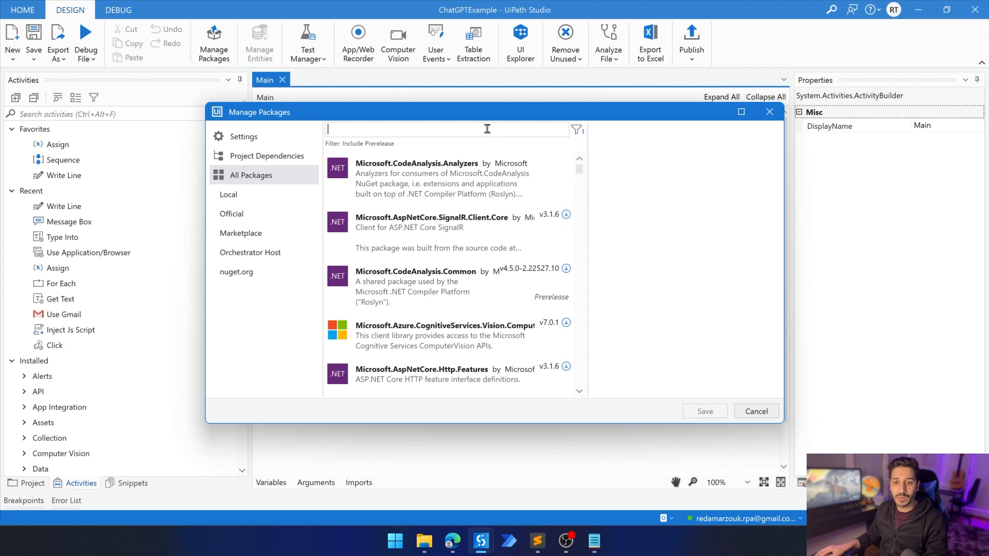
pyautogui.write('openai')
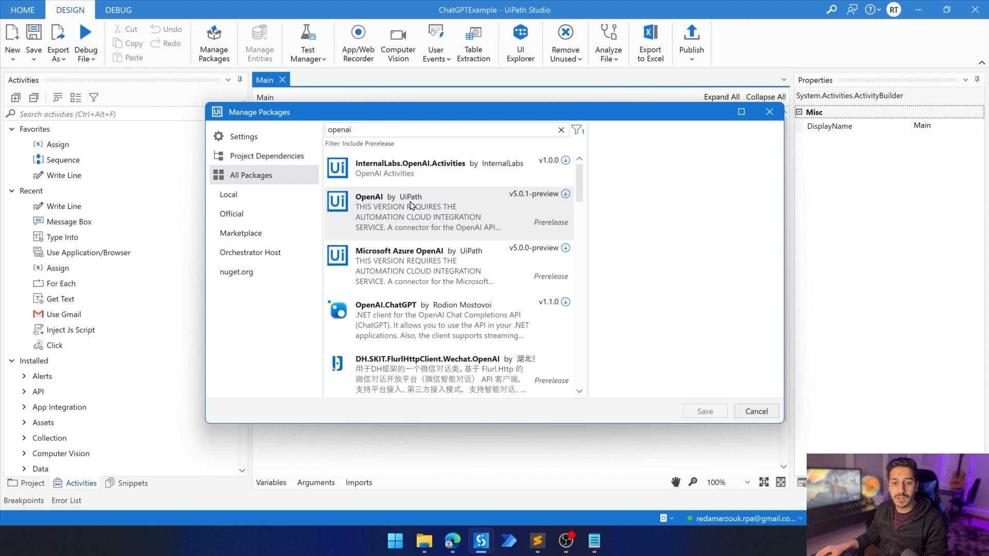
pyautogui.click(390, 207)
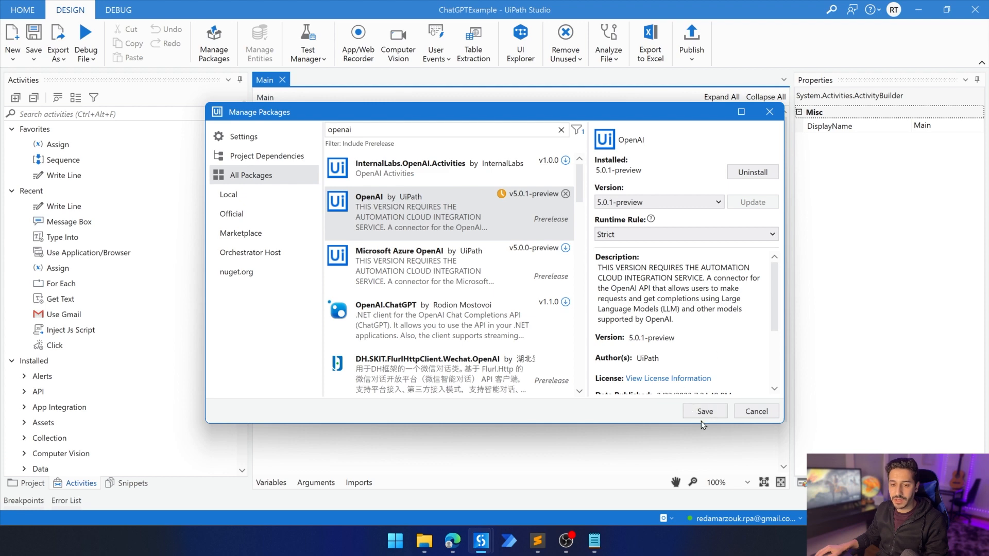
pyautogui.click(705, 411)
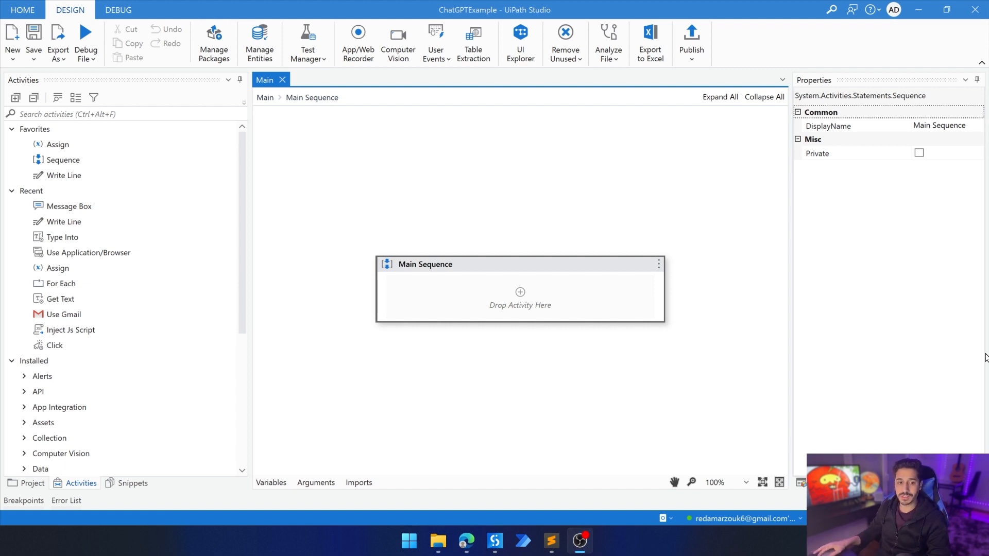
# - Add a Generate Chat Completion activity to Main Sequence using the Default OpenAI connection
pyautogui.click(155, 114)
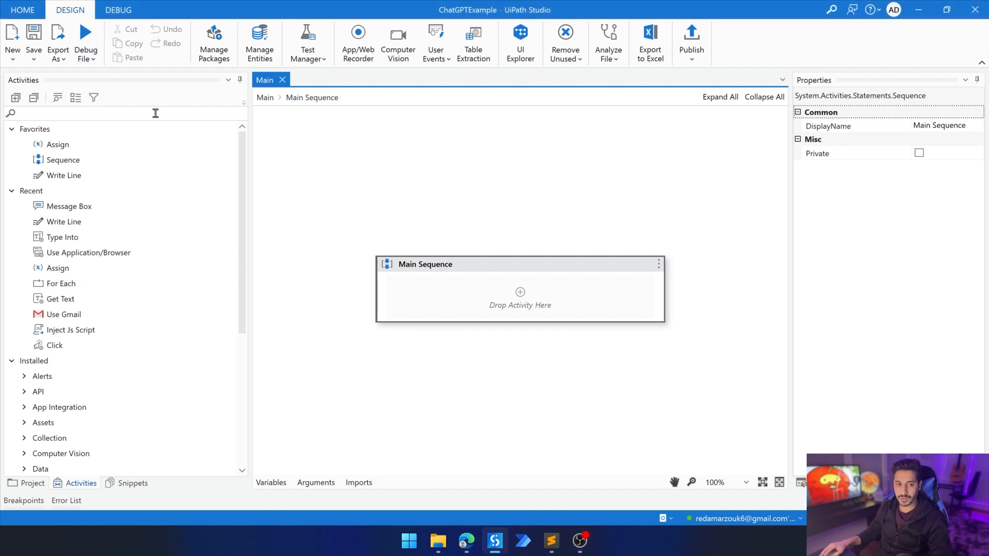
pyautogui.click(103, 113)
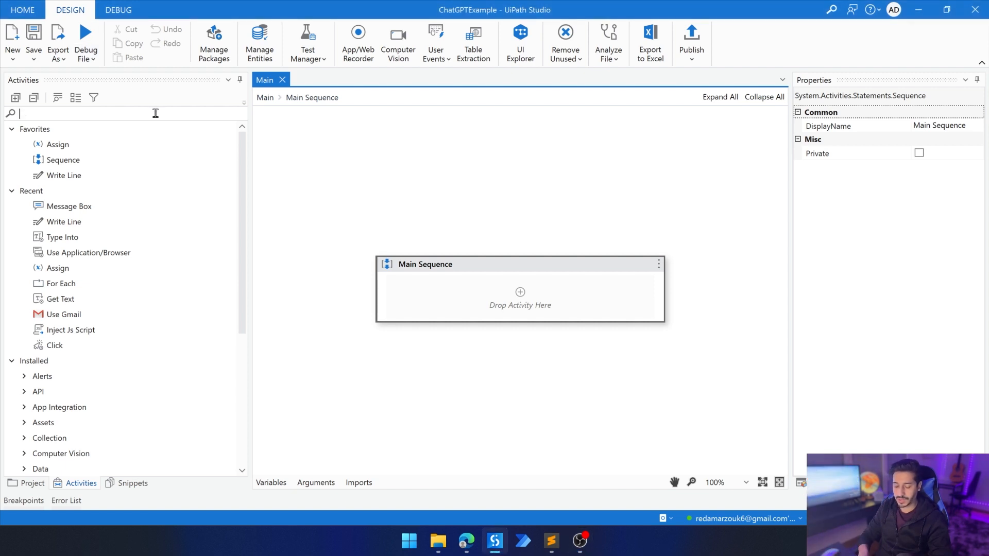
pyautogui.write('generate')
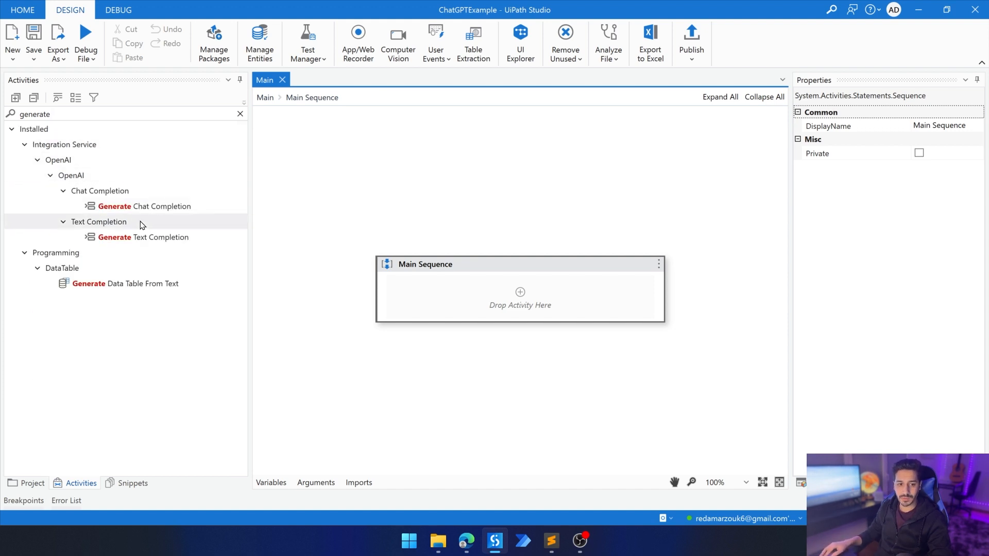
pyautogui.moveTo(152, 220)
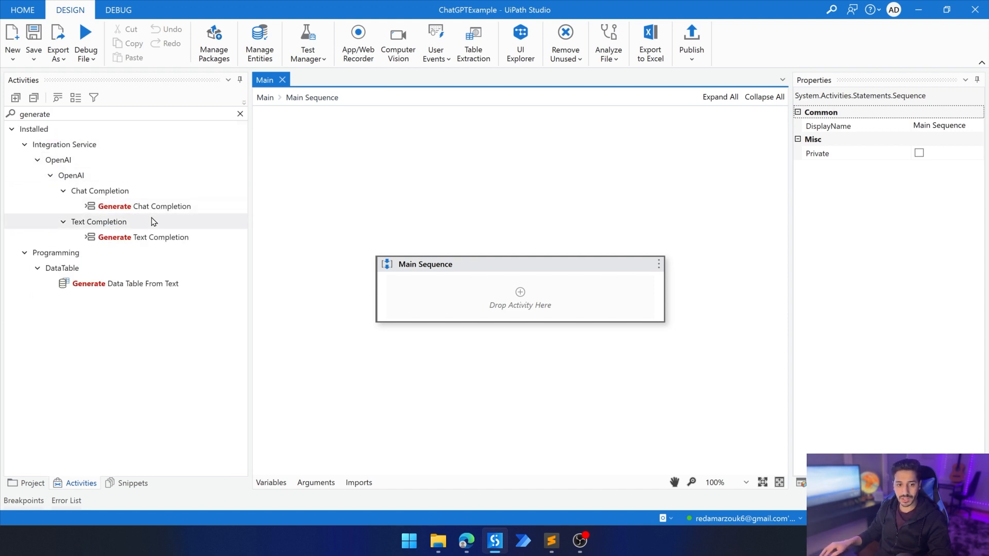
pyautogui.moveTo(158, 241)
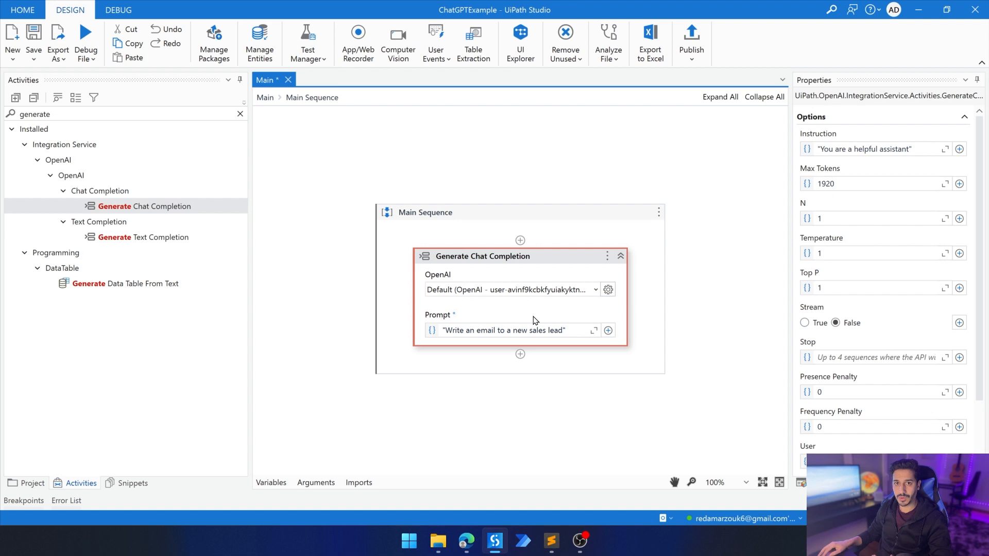
pyautogui.moveTo(551, 313)
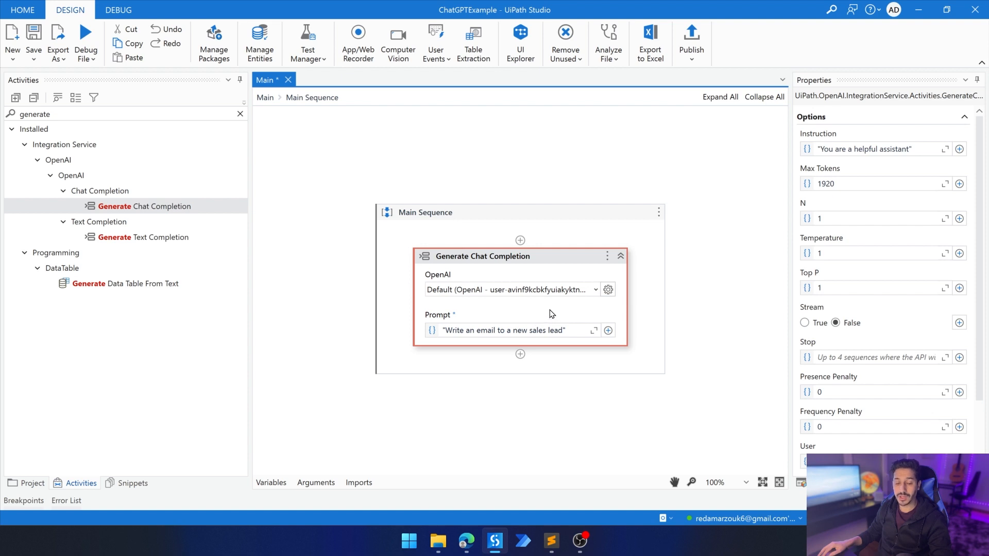
pyautogui.click(596, 289)
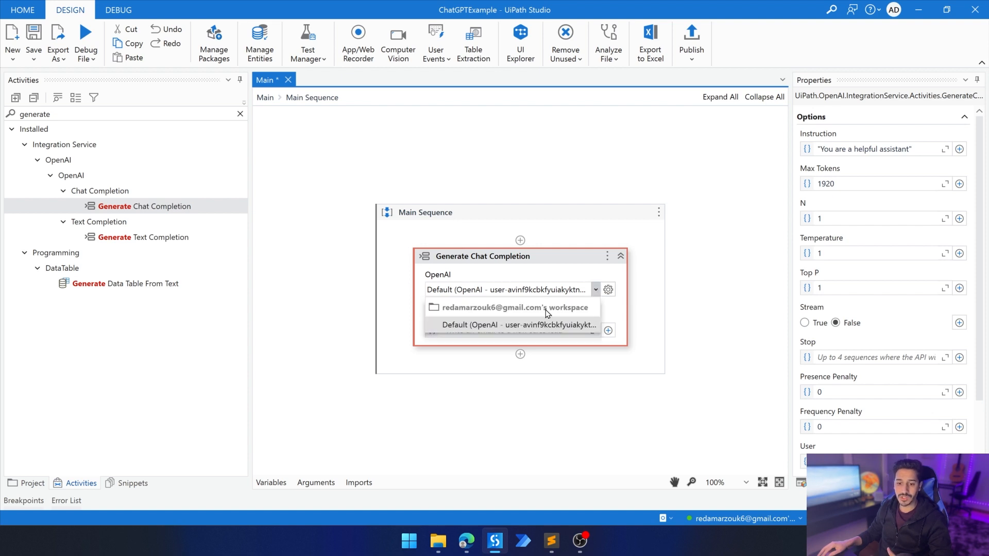
pyautogui.click(513, 325)
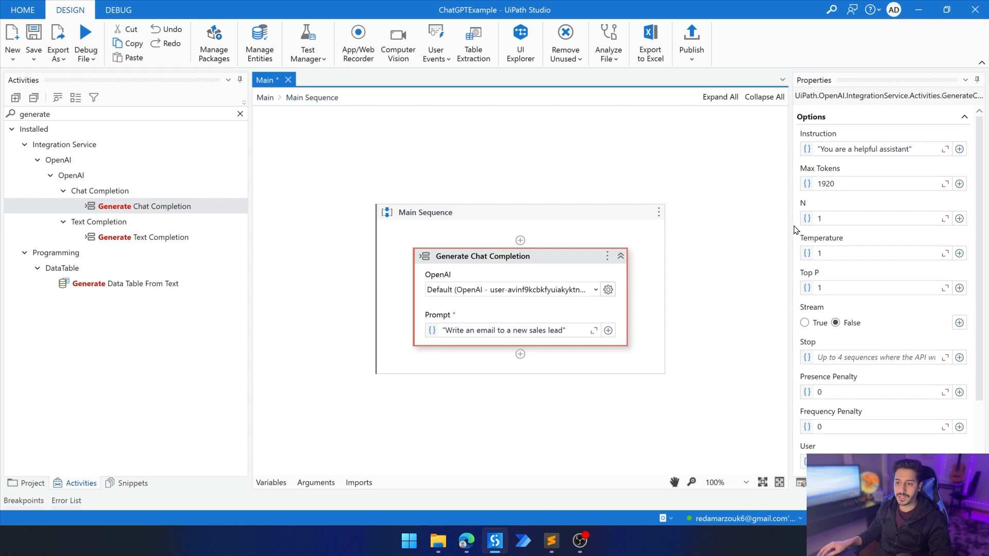
# - Set the activity's Instruction to "Act like a software engineer" in the Properties panel
pyautogui.moveTo(794, 230); pyautogui.dragTo(568, 231)
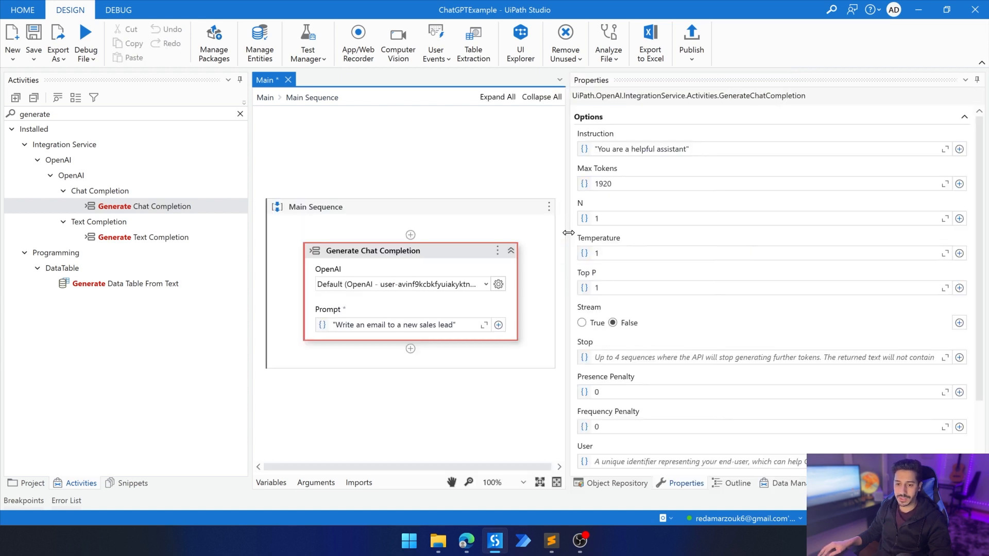
pyautogui.moveTo(578, 292)
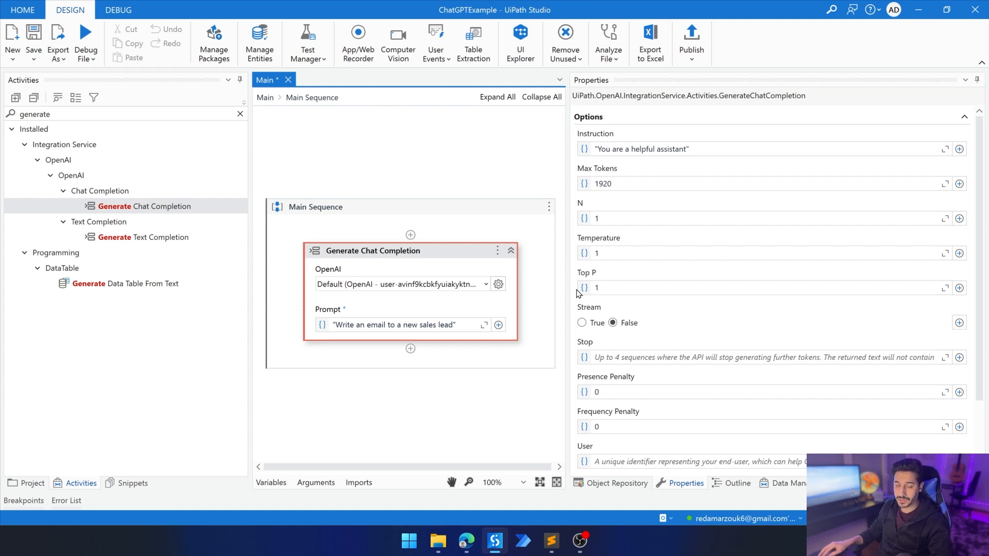
pyautogui.moveTo(626, 171)
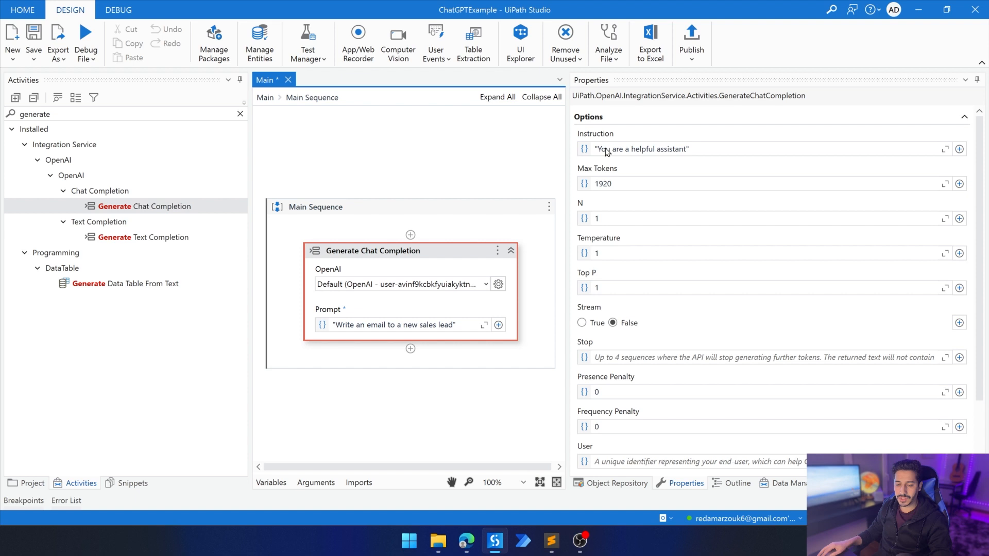
pyautogui.moveTo(577, 176)
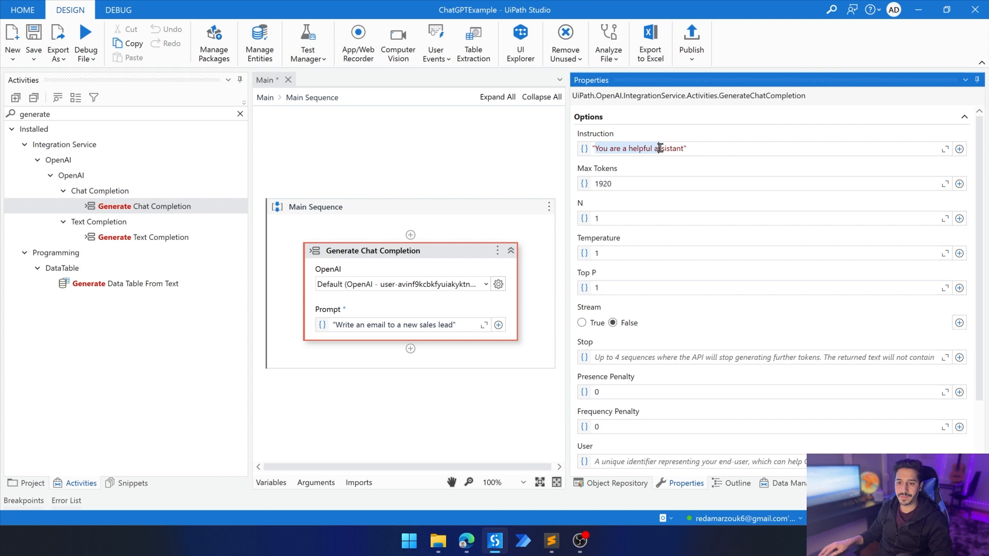
pyautogui.write('Act like a sof"')
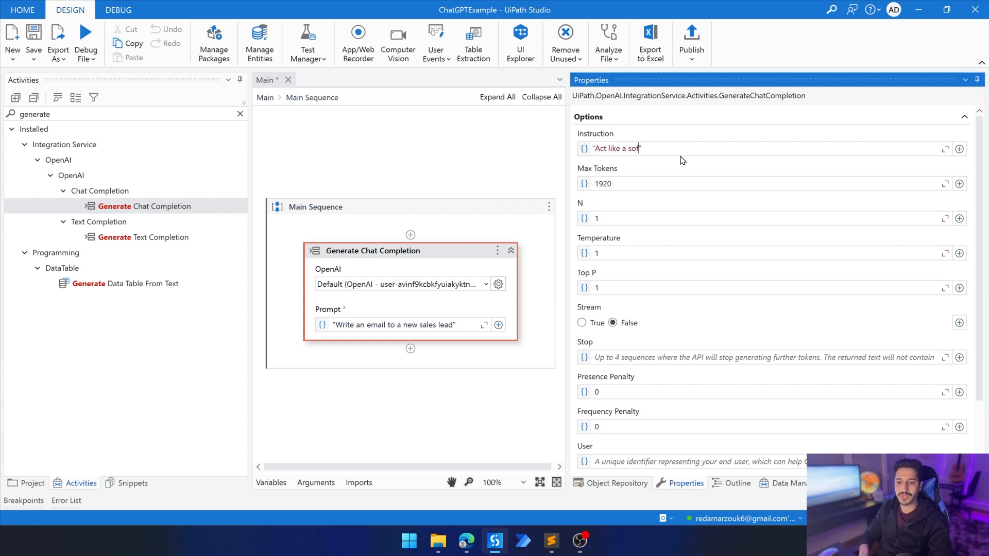
pyautogui.write('tware engineer')
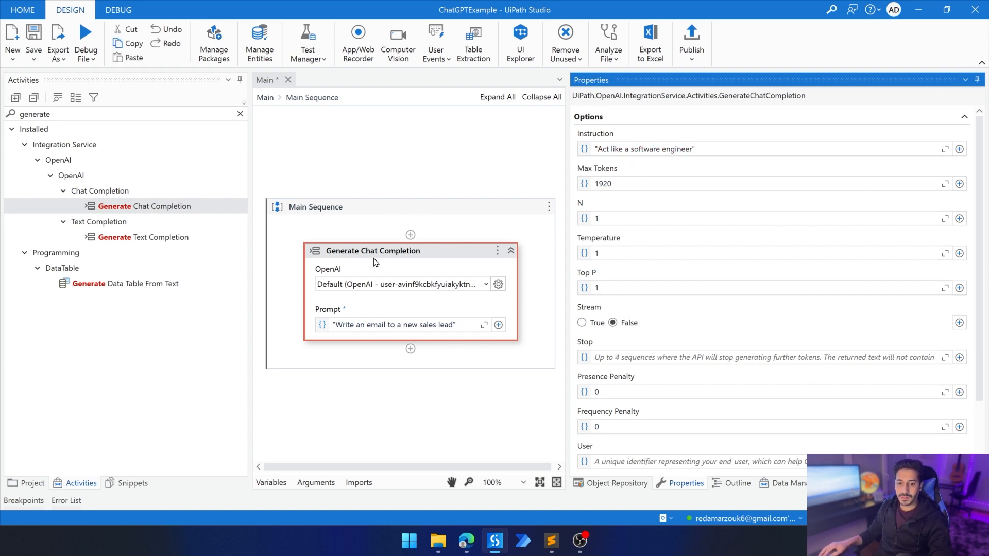
pyautogui.moveTo(352, 270)
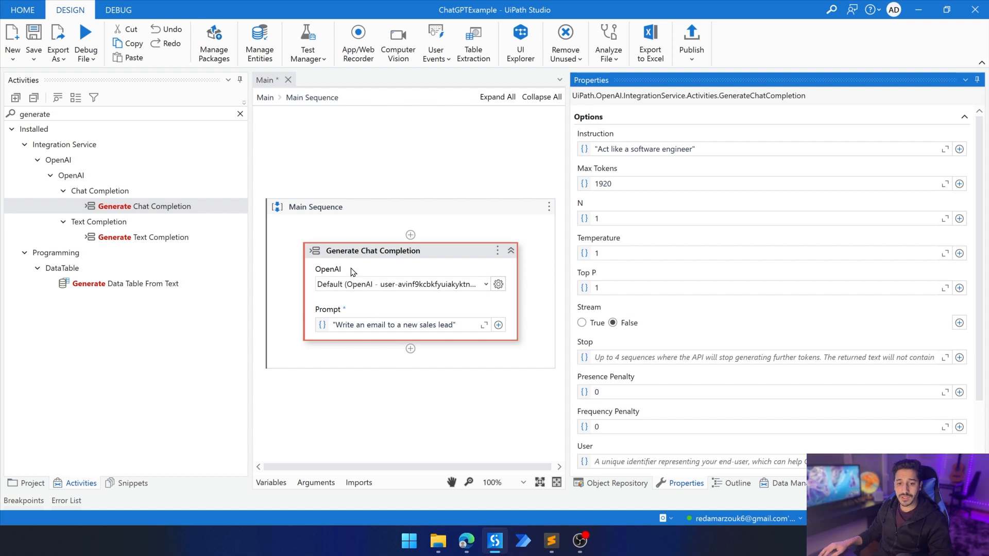
# - Replace the prompt with "generate a python code for calculating fibonacci series"
pyautogui.click(358, 325)
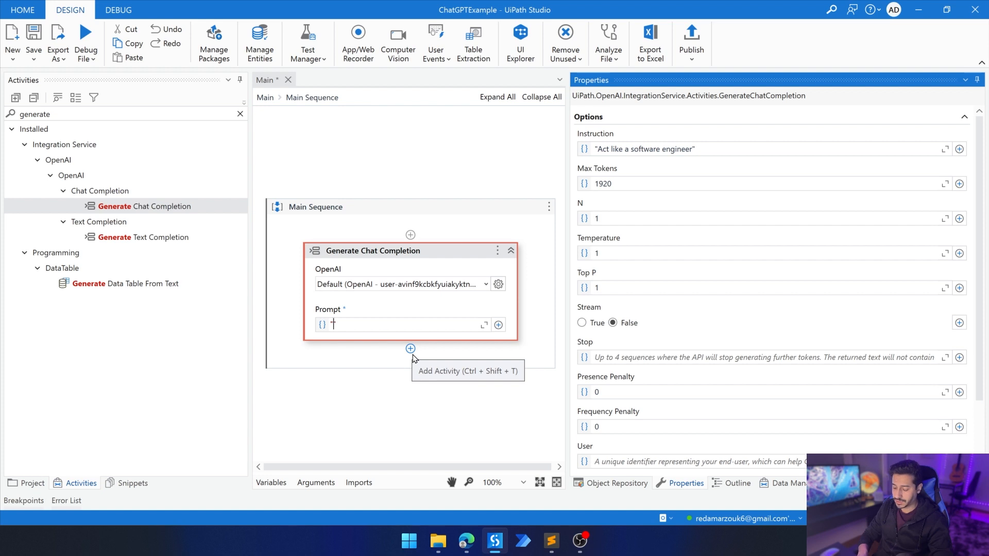
pyautogui.write('g')
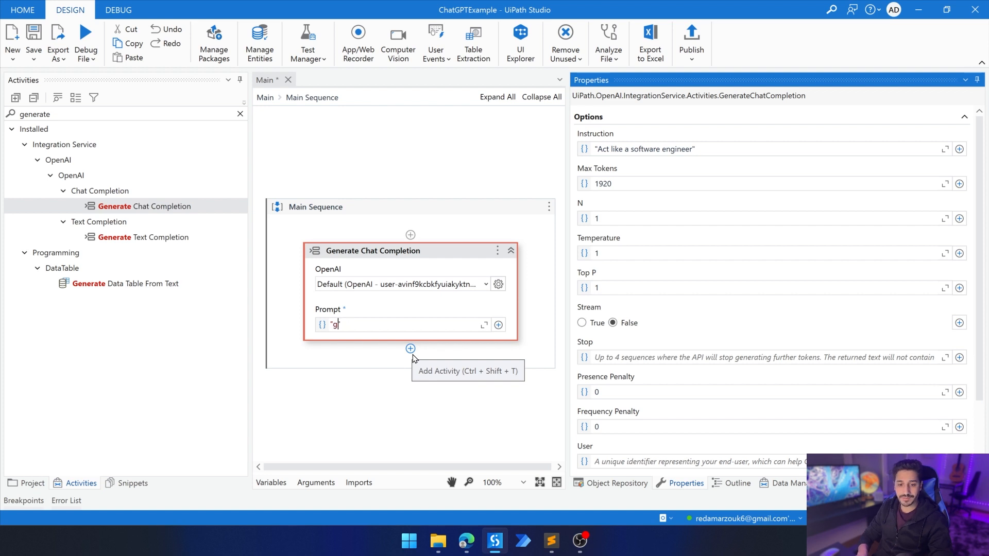
pyautogui.write('enerate a')
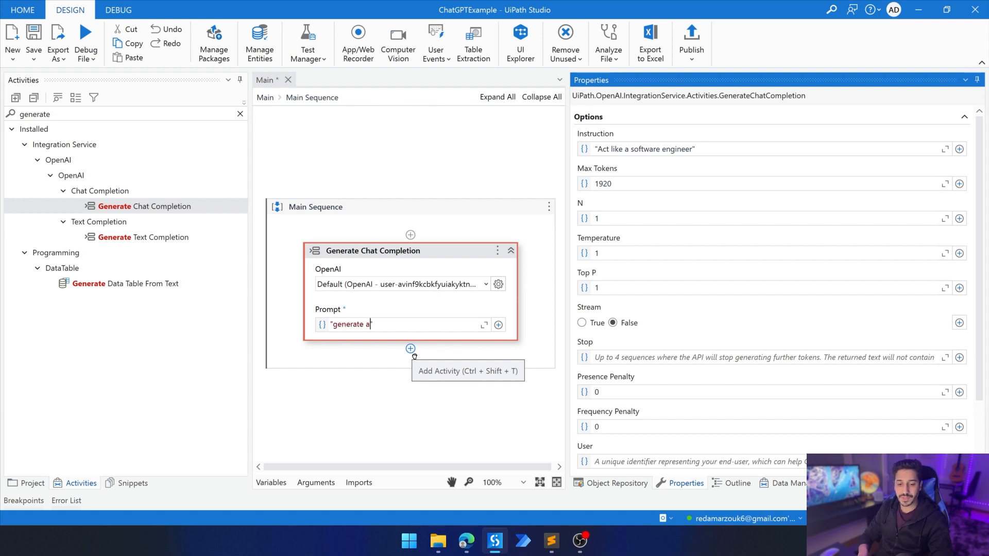
pyautogui.write('python code')
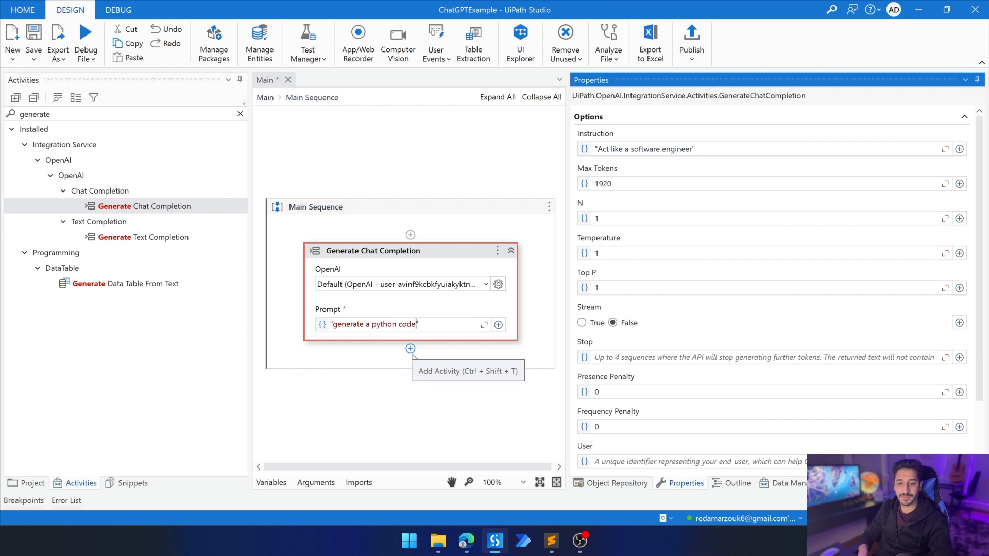
pyautogui.write('for gib')
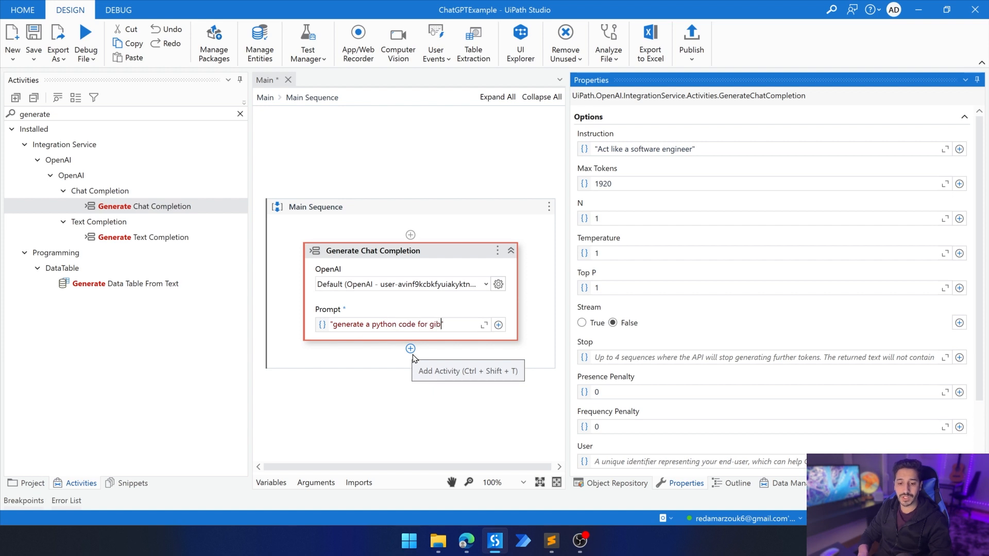
pyautogui.press('BackSpace')
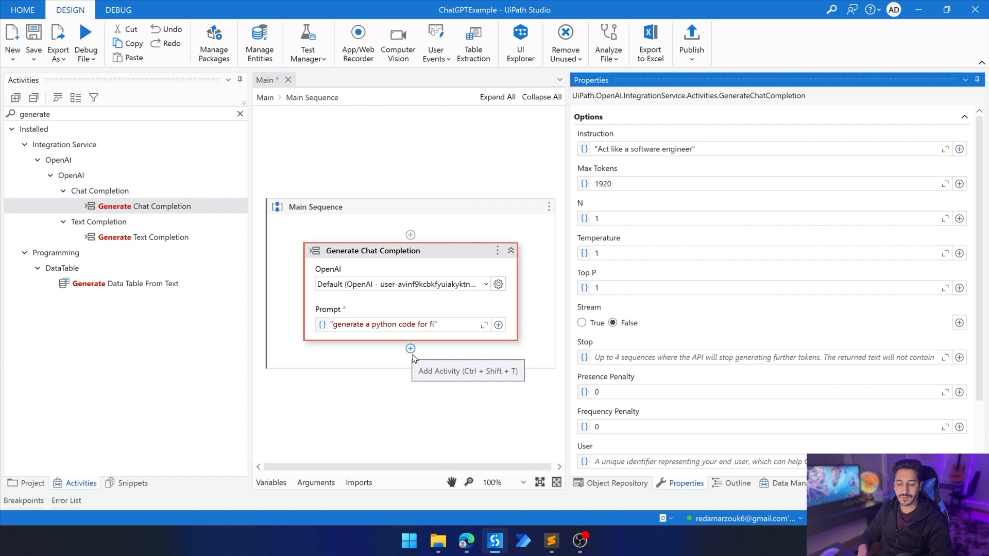
pyautogui.write('calculating')
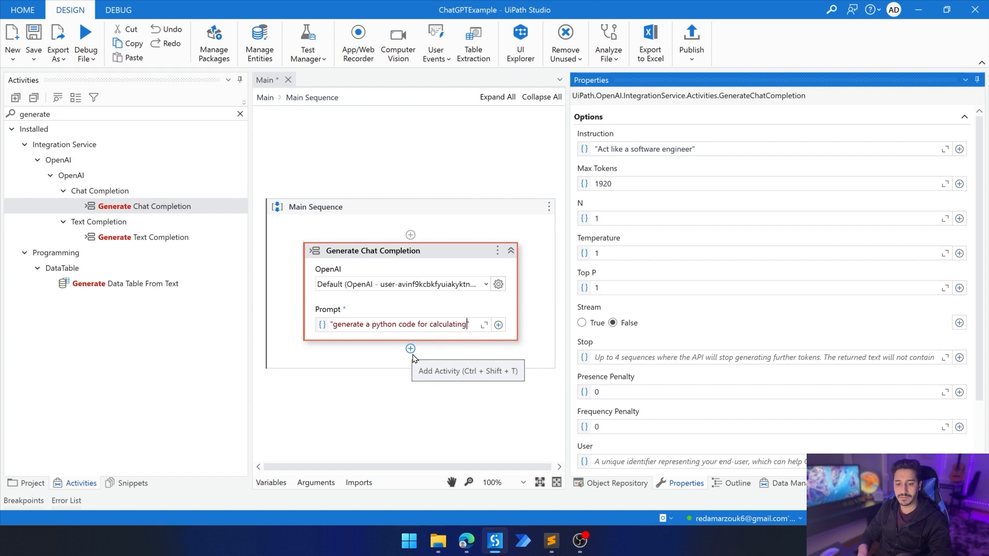
pyautogui.write('fibonacci se')
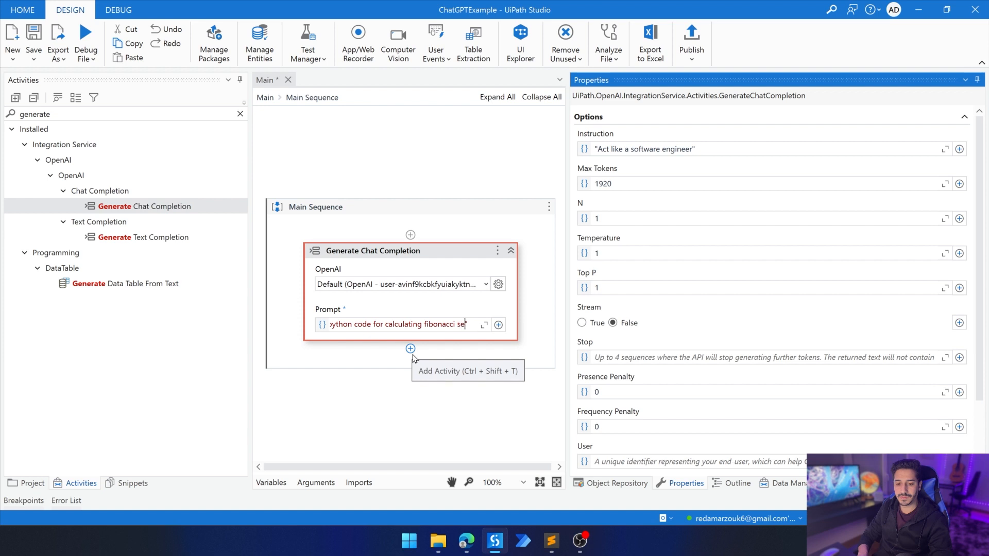
pyautogui.write('ries')
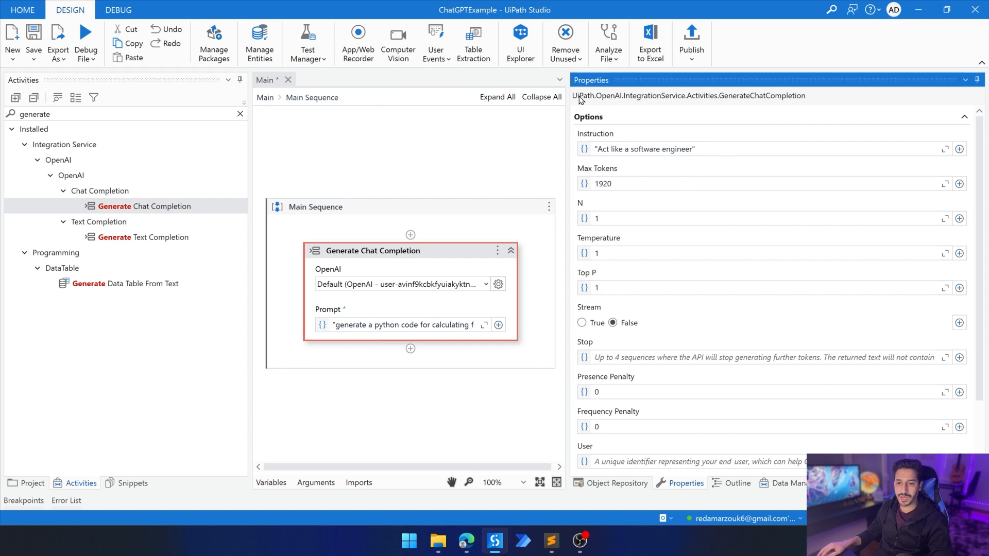
pyautogui.moveTo(341, 343)
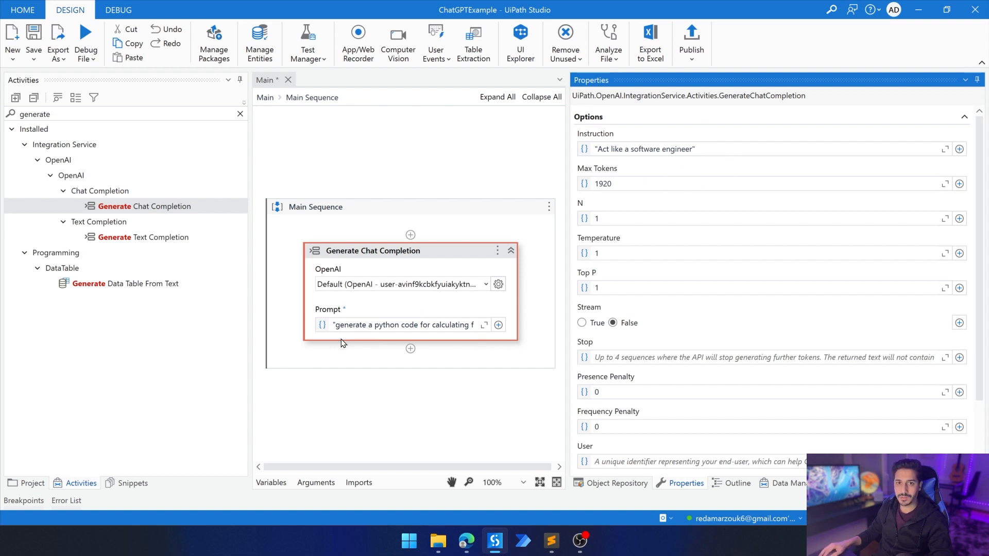
pyautogui.moveTo(338, 334)
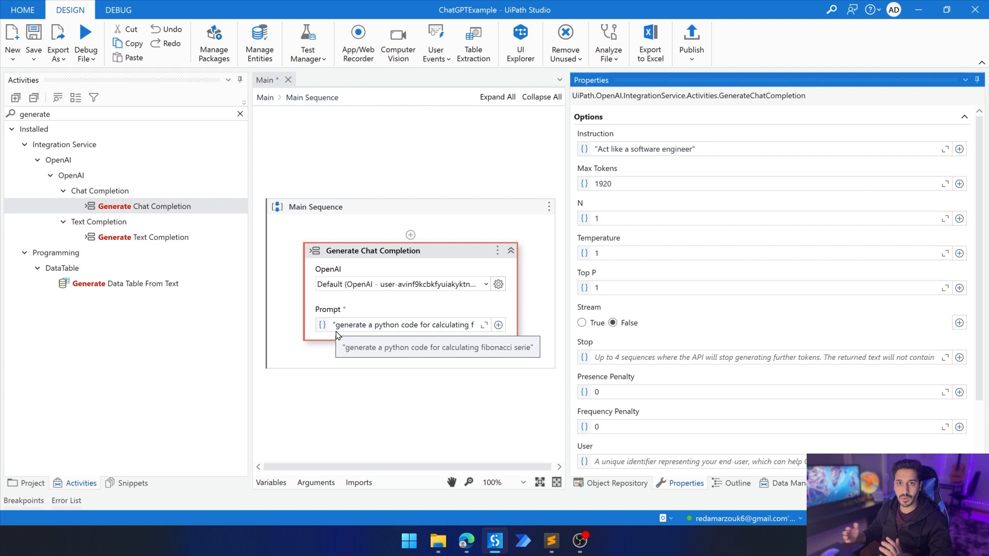
pyautogui.moveTo(451, 283)
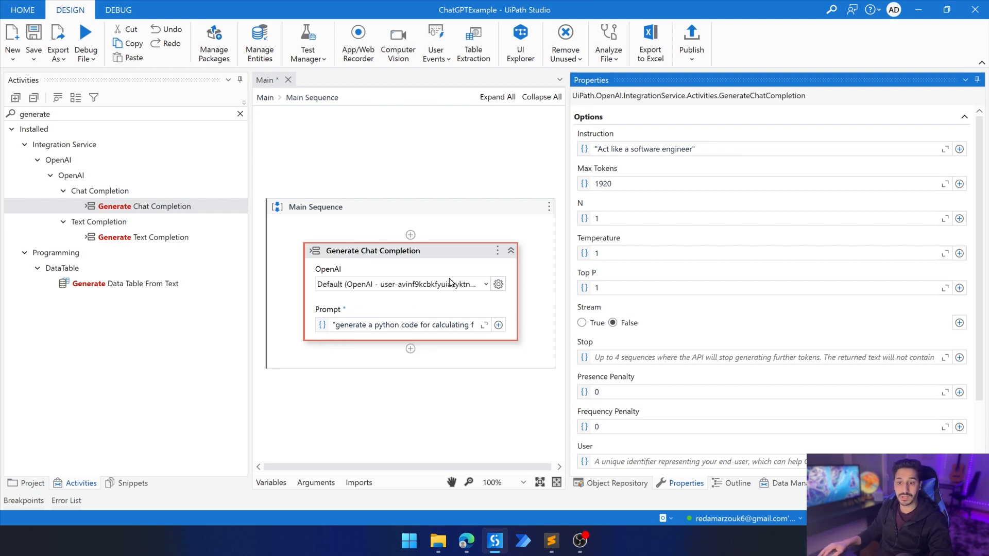
pyautogui.moveTo(625, 280)
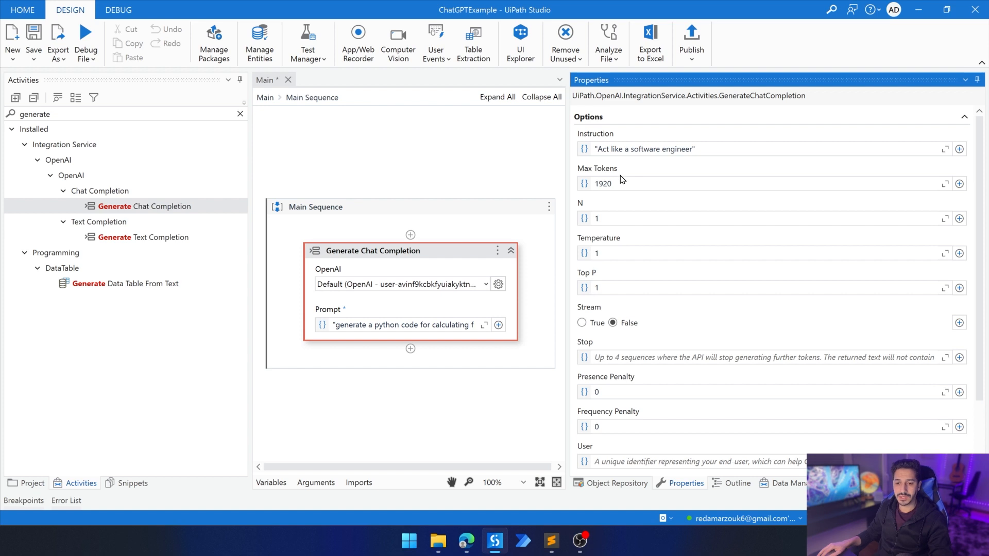
pyautogui.moveTo(628, 158)
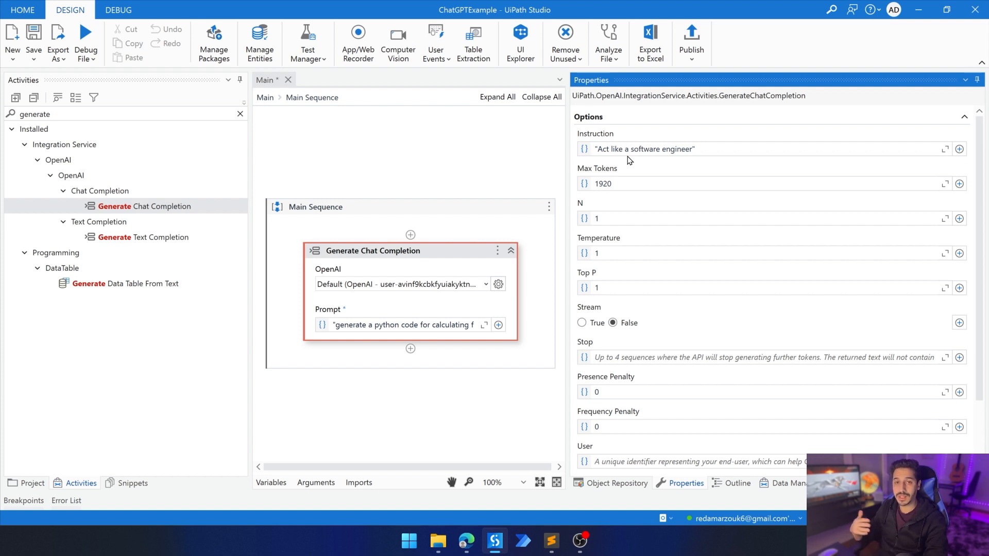
# - Assign the Top Generated Text output to a new variable named TopResponse
pyautogui.scroll(-3)
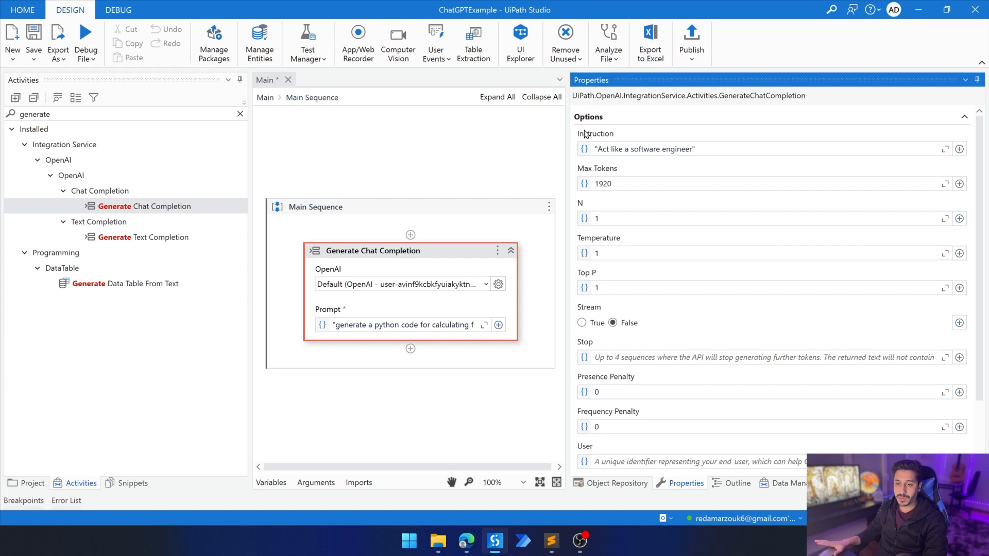
pyautogui.moveTo(618, 168)
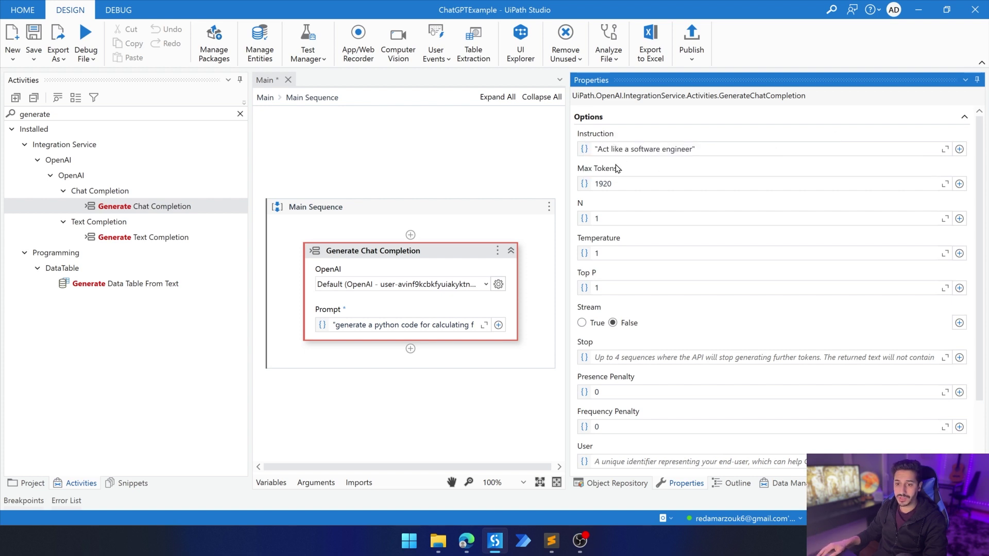
pyautogui.scroll(-3)
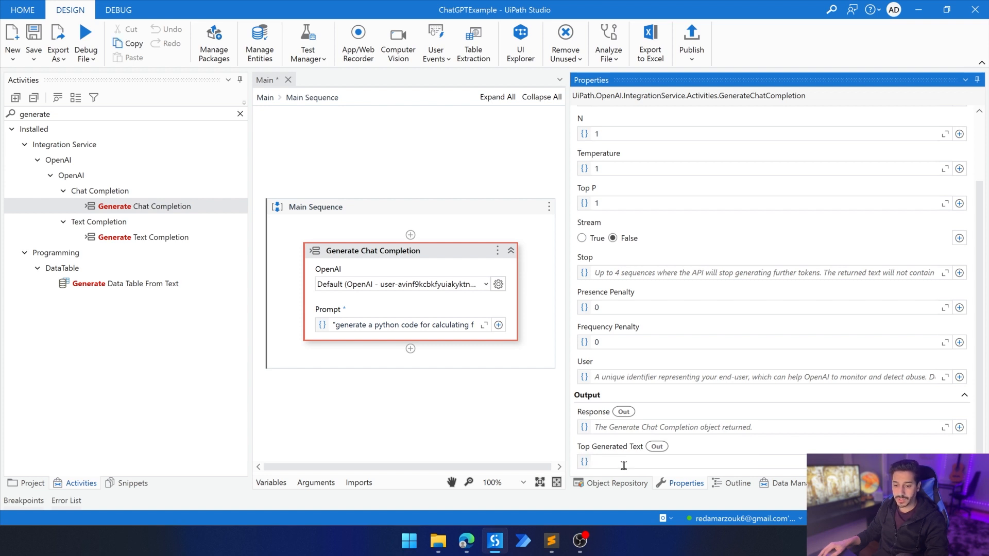
pyautogui.write('top')
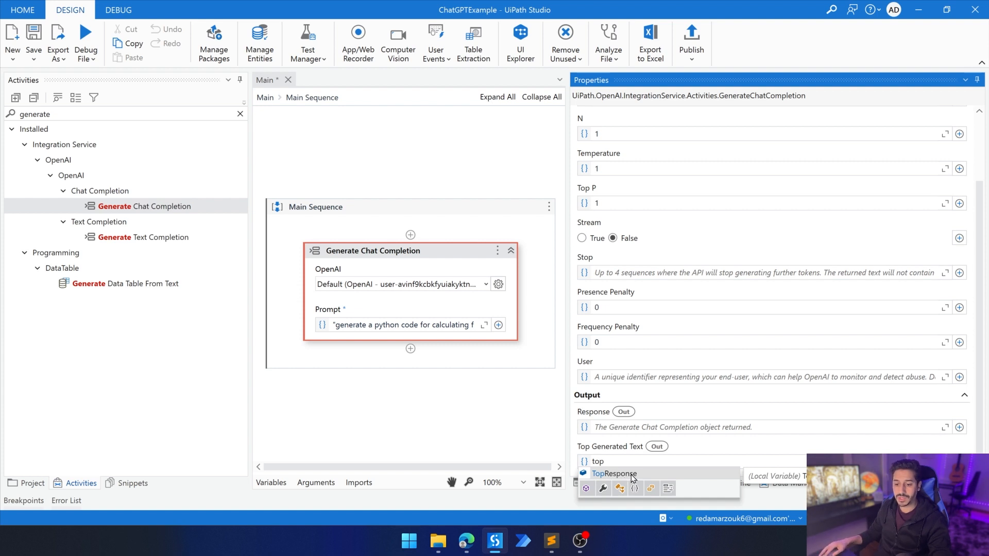
pyautogui.click(614, 473)
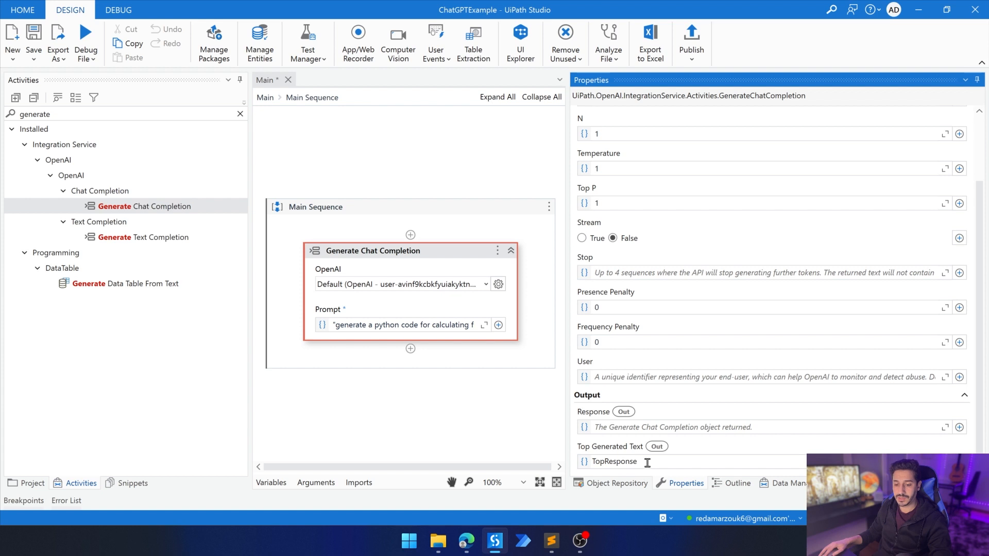
pyautogui.click(271, 482)
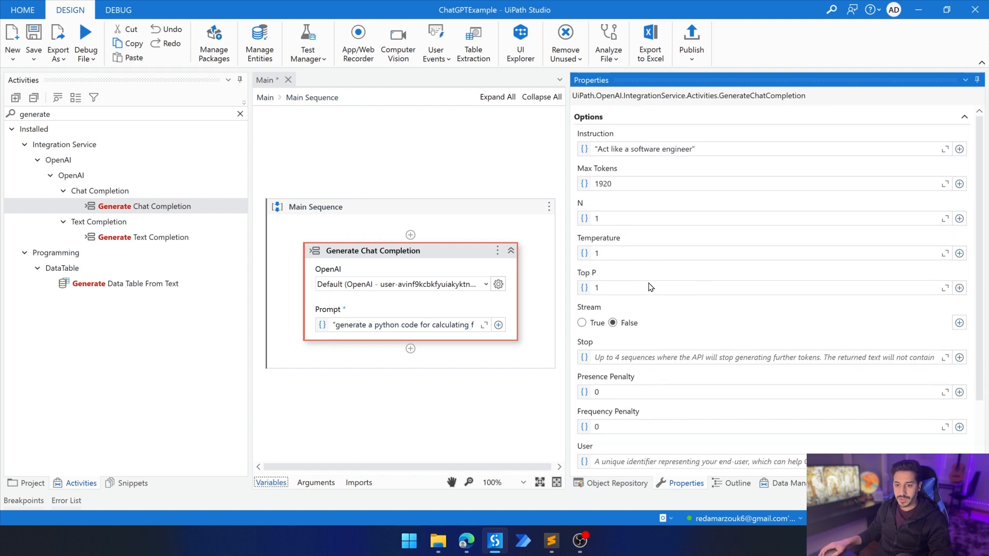
pyautogui.moveTo(580, 241)
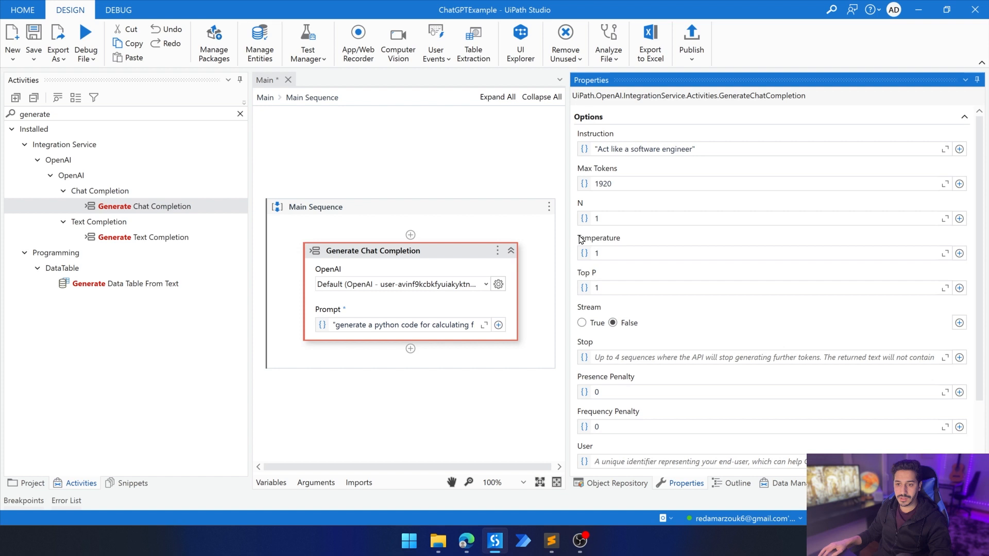
pyautogui.scroll(-3)
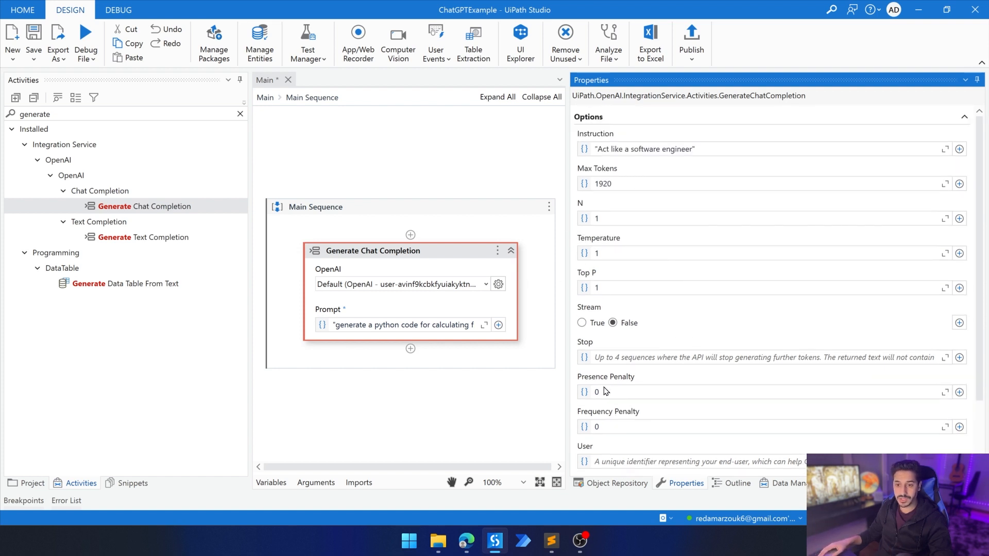
# - Add a Write Line activity below the chat completion with Text set to TopResponse
pyautogui.scroll(-3)
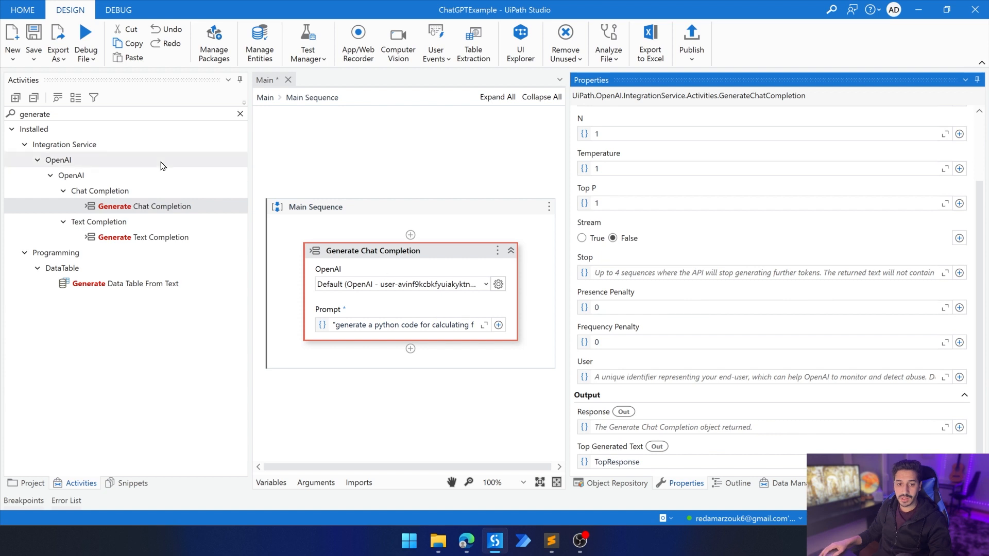
pyautogui.click(239, 114)
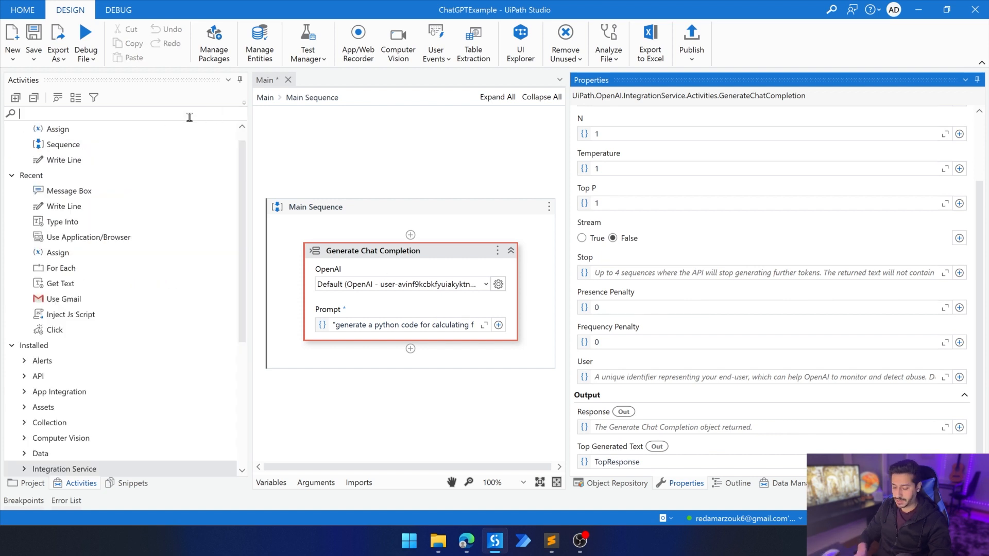
pyautogui.write('write')
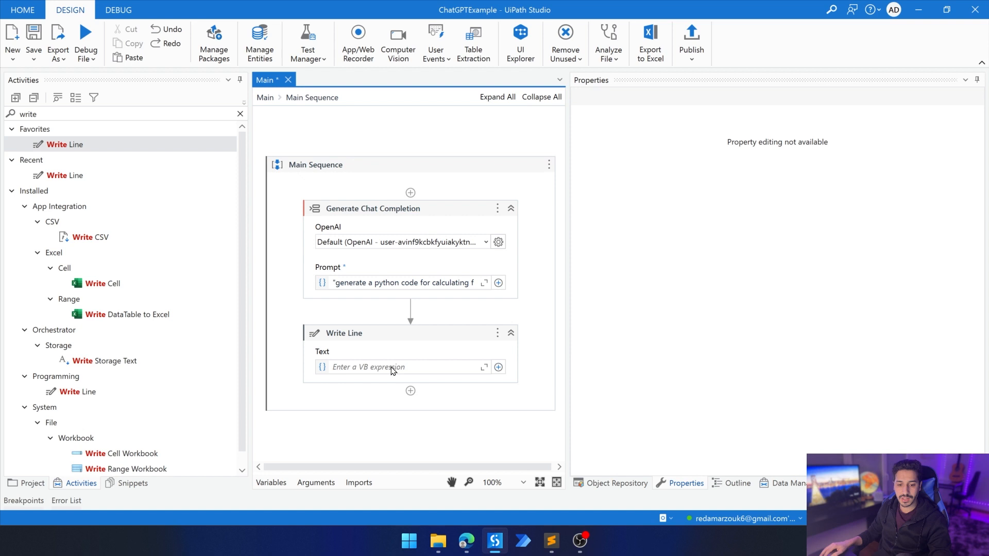
pyautogui.click(398, 367)
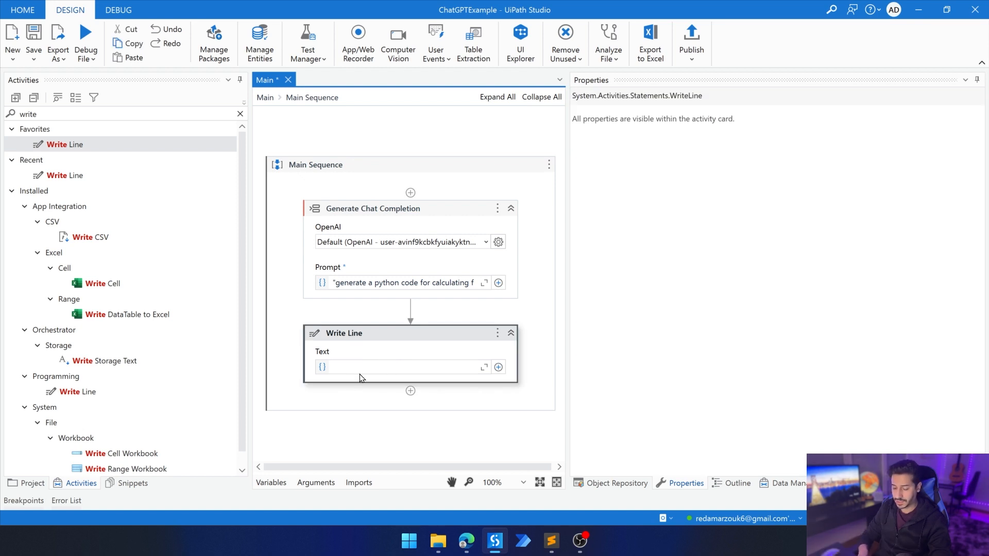
pyautogui.write('TopResponse')
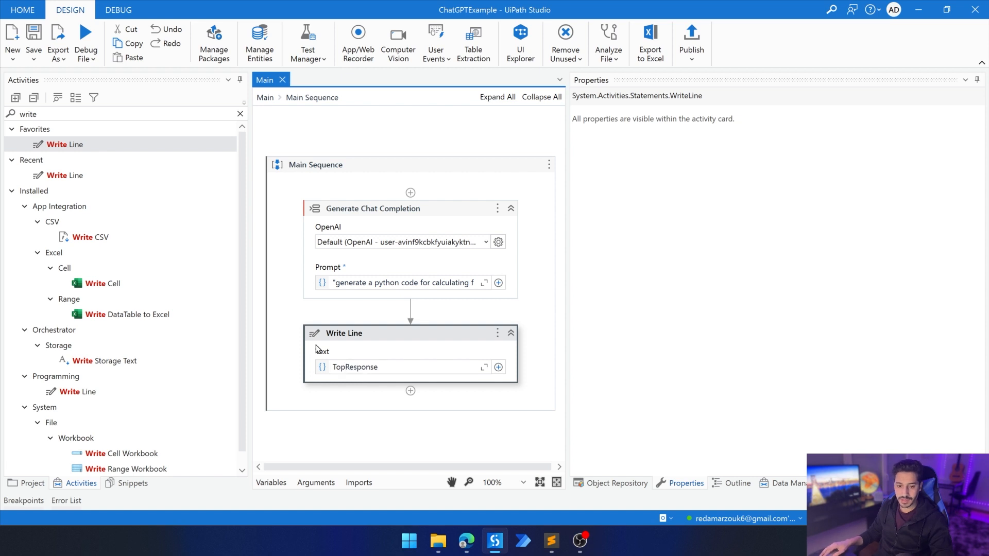
# - Add a Message Box activity after it with Text set to TopResponse
pyautogui.tripleClick(29, 113)
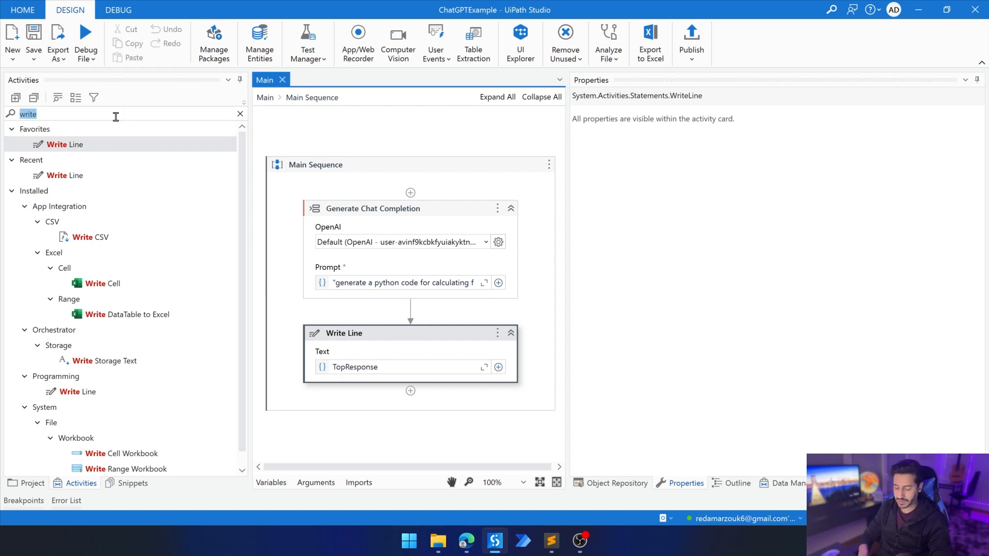
pyautogui.write('box')
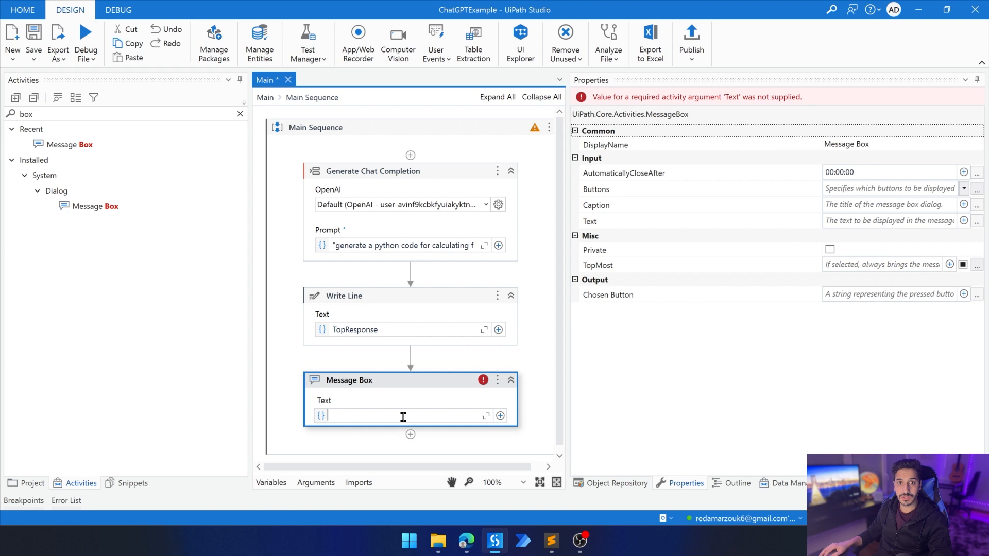
pyautogui.moveTo(403, 417)
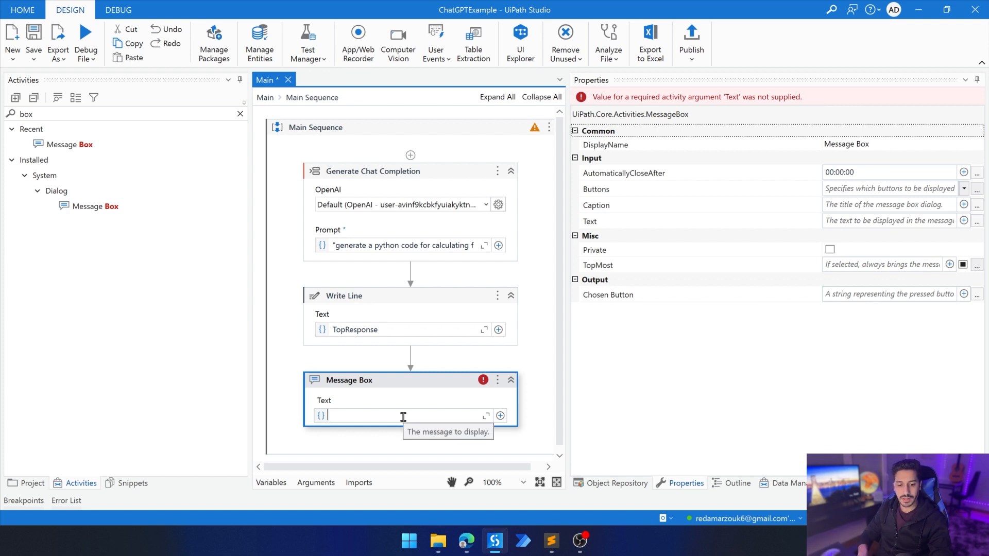
pyautogui.write('TopResponse')
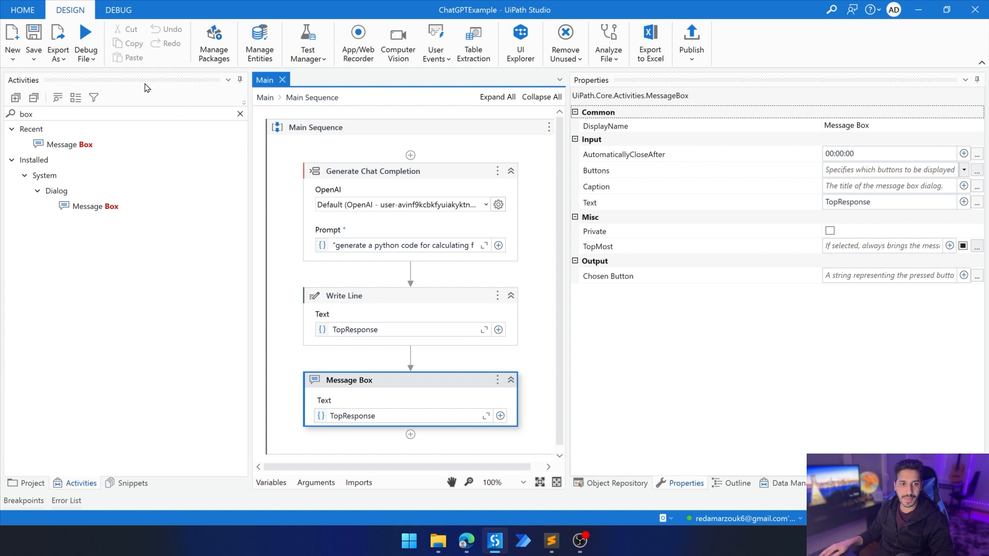
pyautogui.click(373, 171)
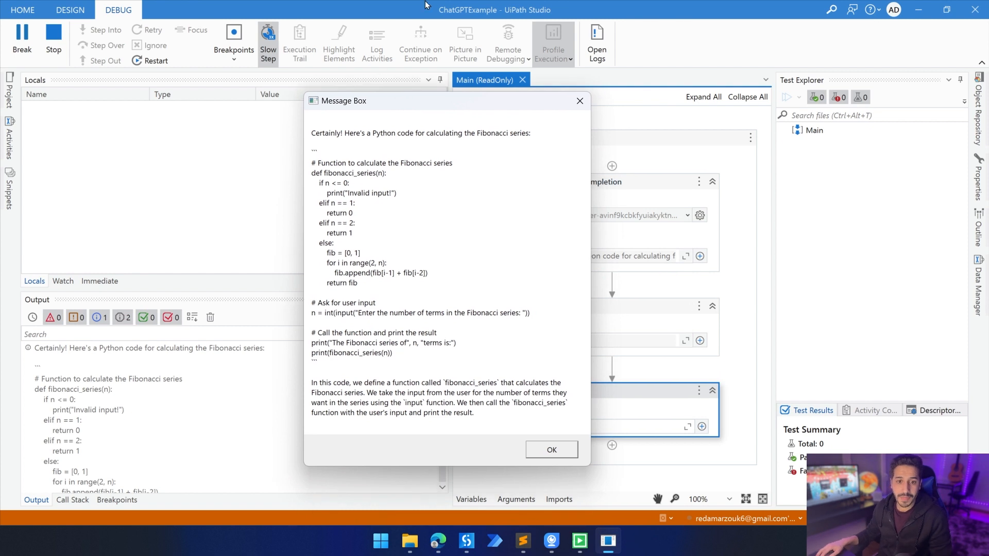
pyautogui.moveTo(309, 140)
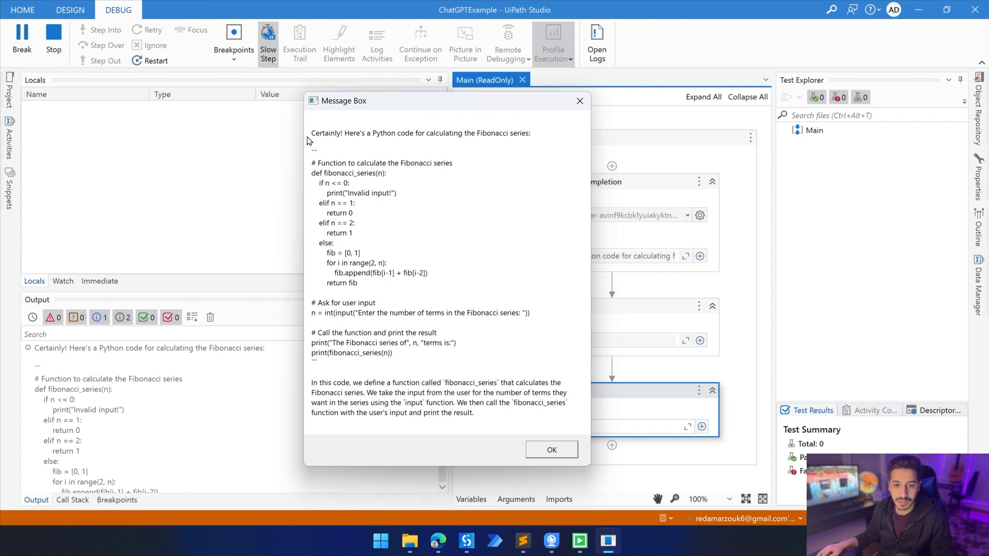
pyautogui.moveTo(549, 142)
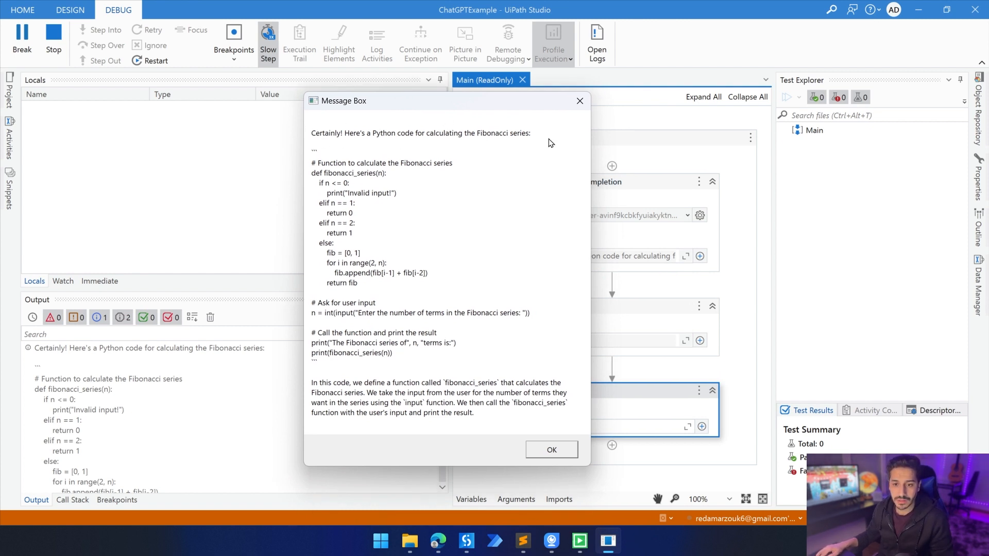
pyautogui.moveTo(388, 296)
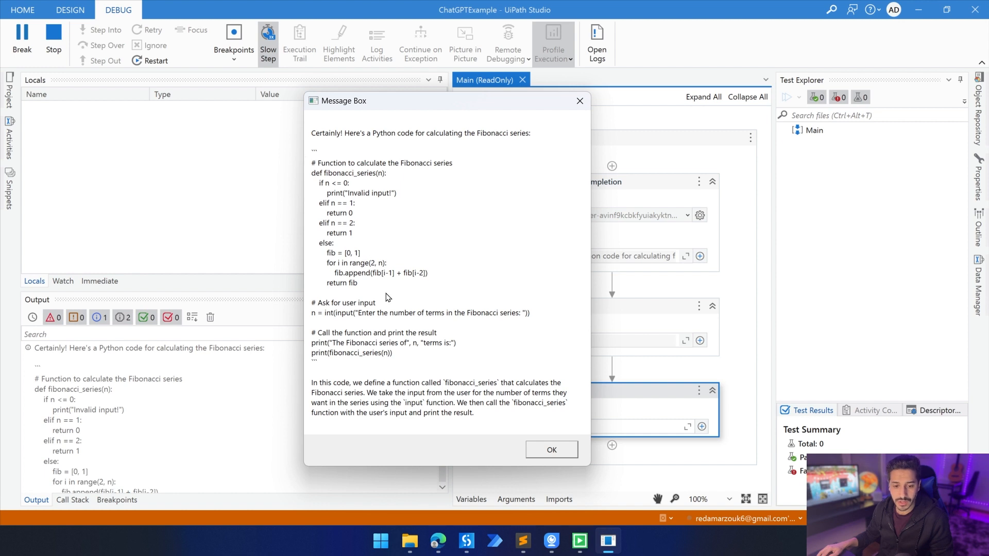
pyautogui.moveTo(361, 441)
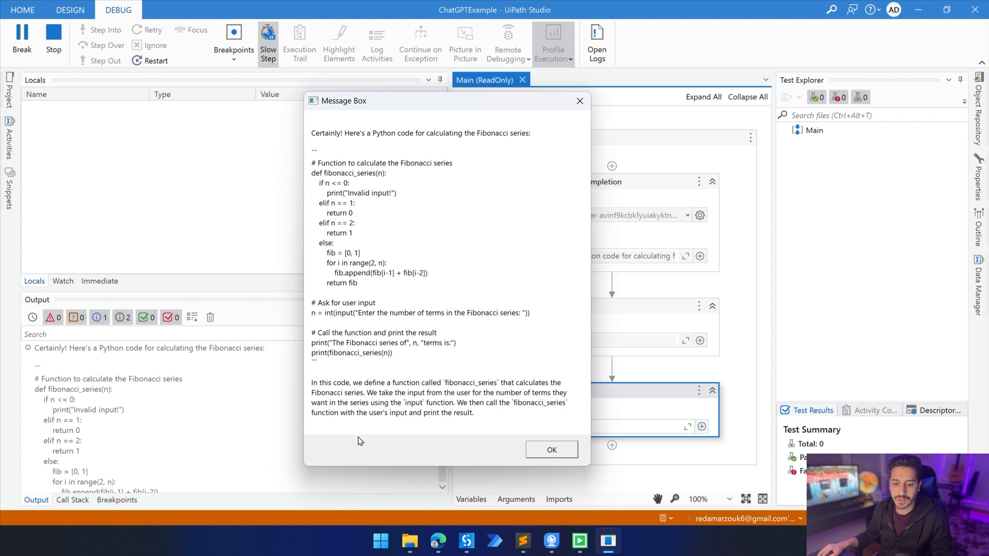
pyautogui.moveTo(402, 417)
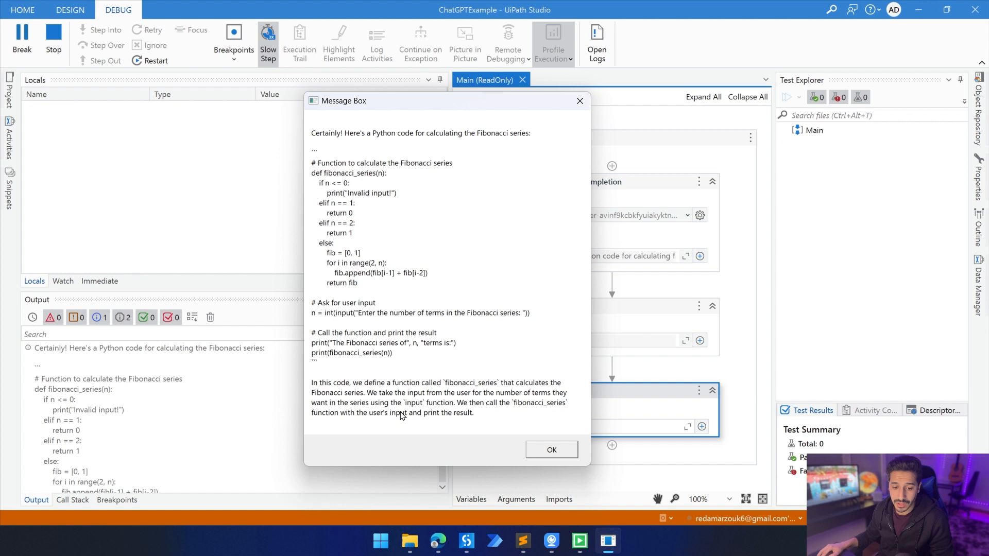
pyautogui.moveTo(407, 415)
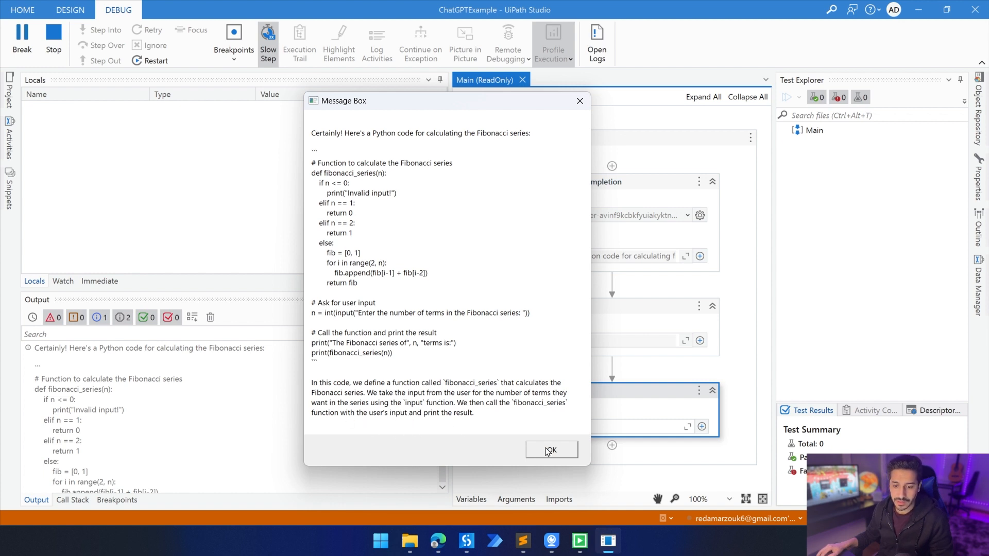
pyautogui.moveTo(513, 451)
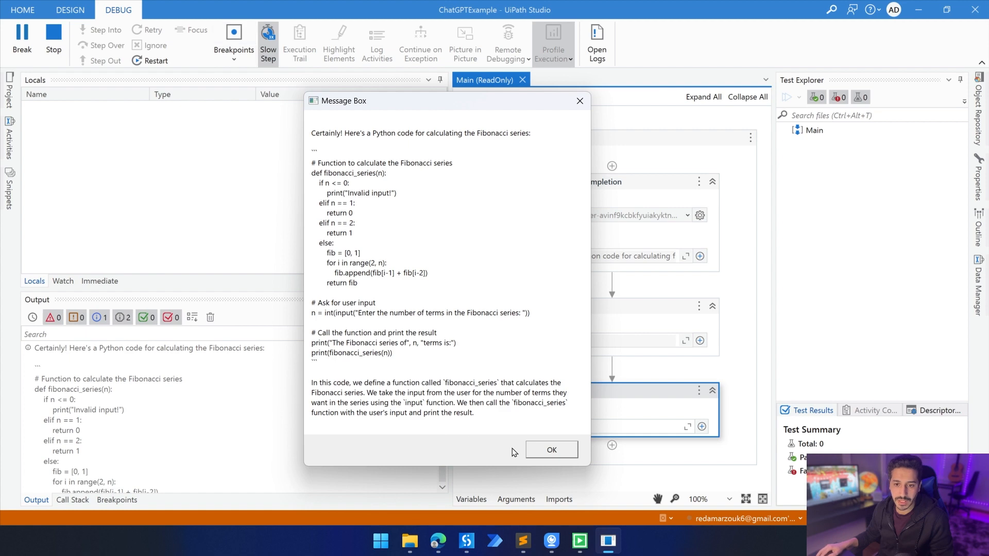
# - Dismiss the message box showing the Fibonacci code so the debug run completes
pyautogui.click(551, 449)
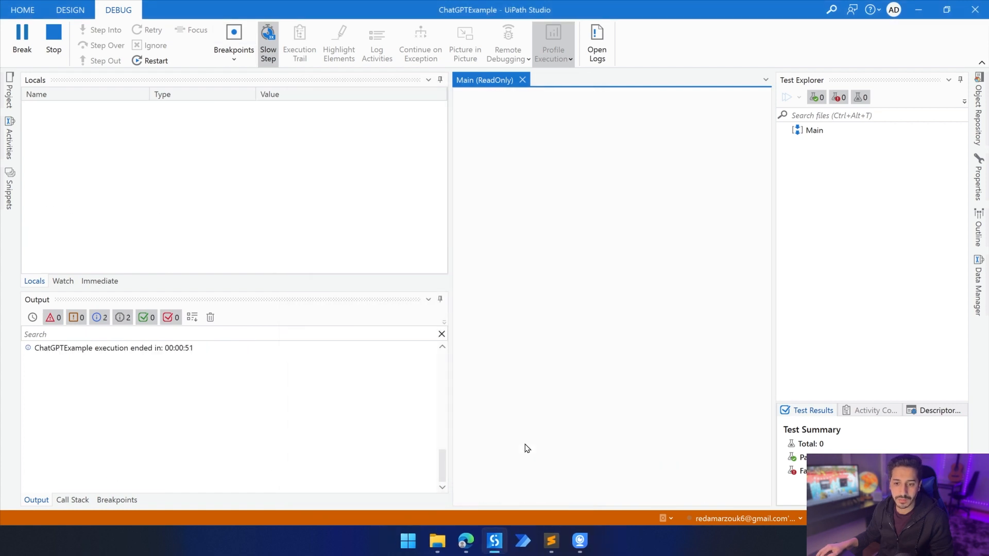
pyautogui.click(70, 10)
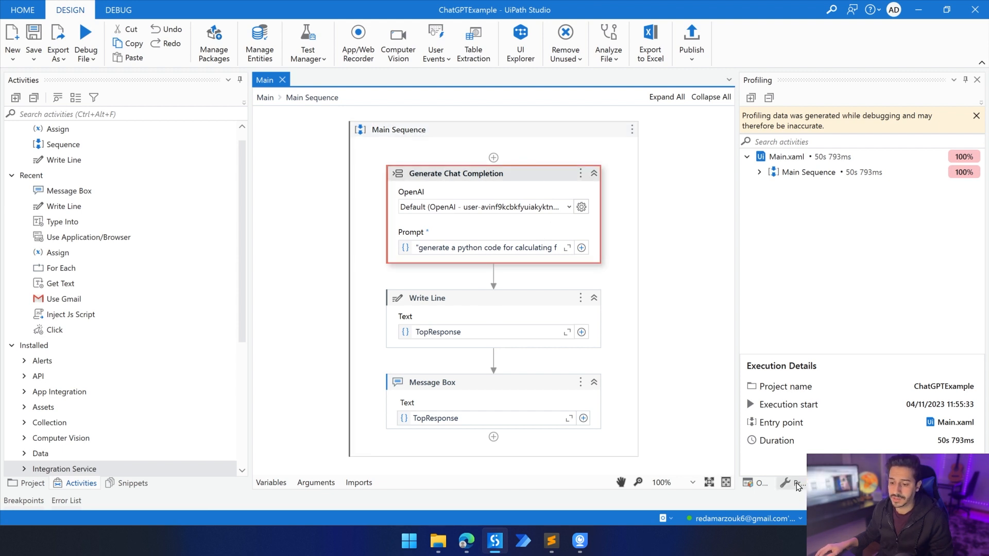
# - Review the Generate Chat Completion properties: instruction, max tokens, temperature and output
pyautogui.click(798, 484)
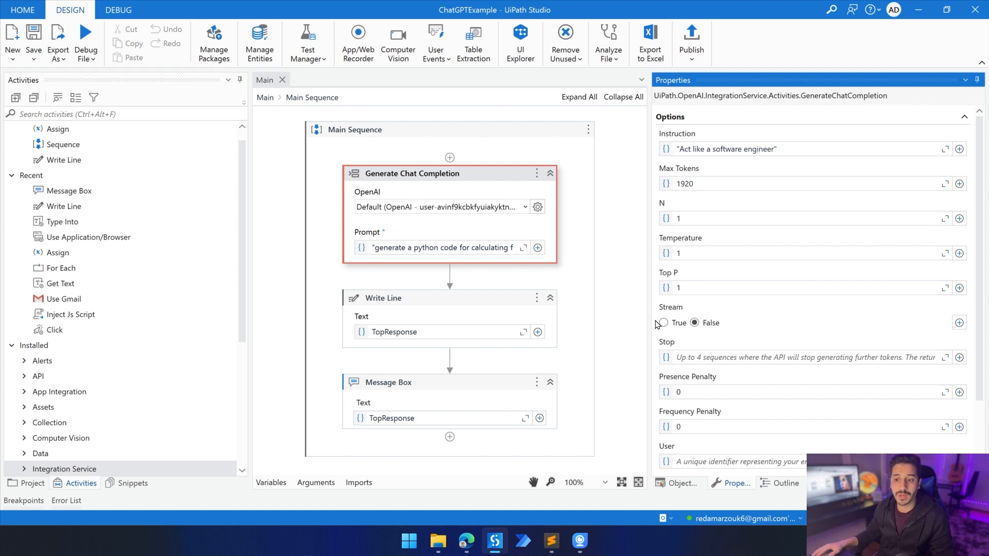
pyautogui.moveTo(727, 149)
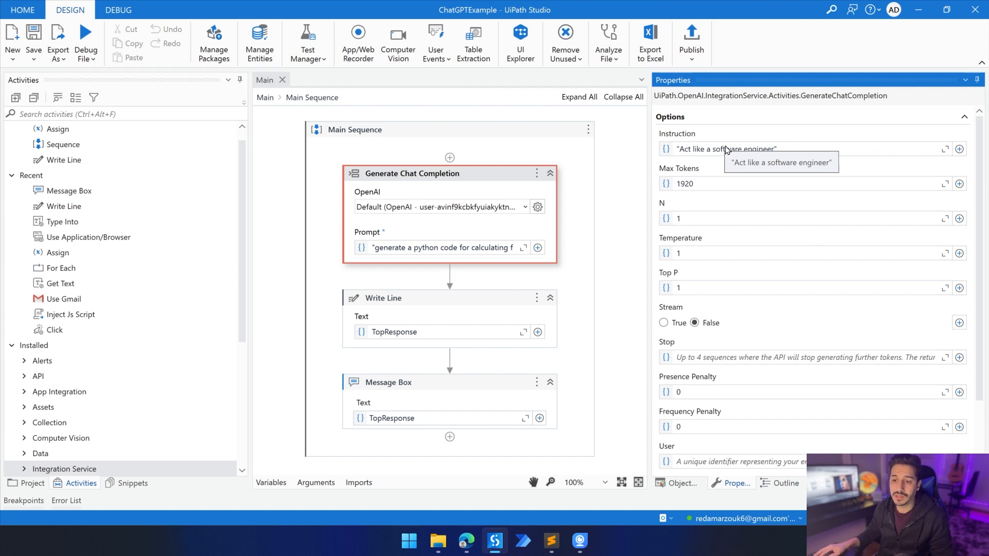
pyautogui.moveTo(726, 175)
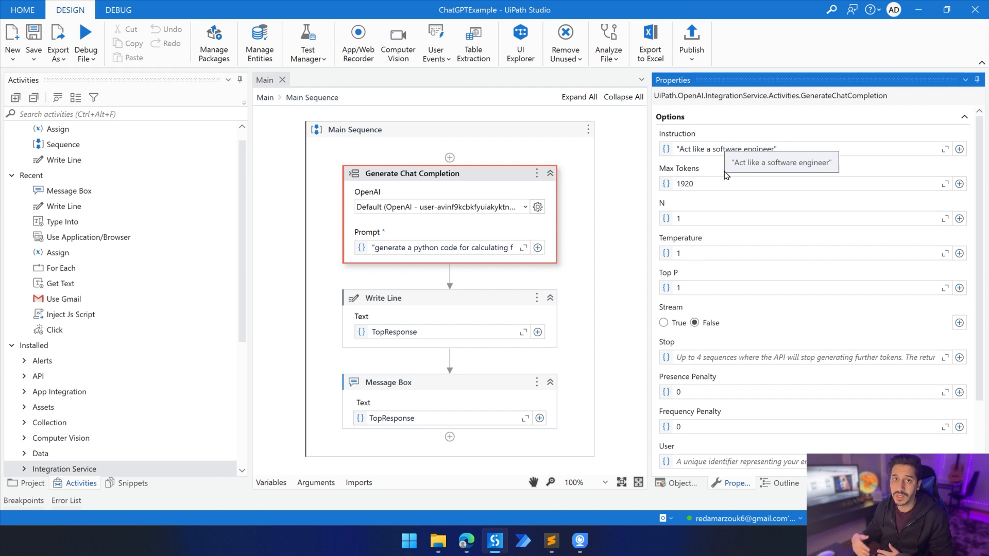
pyautogui.moveTo(686, 166)
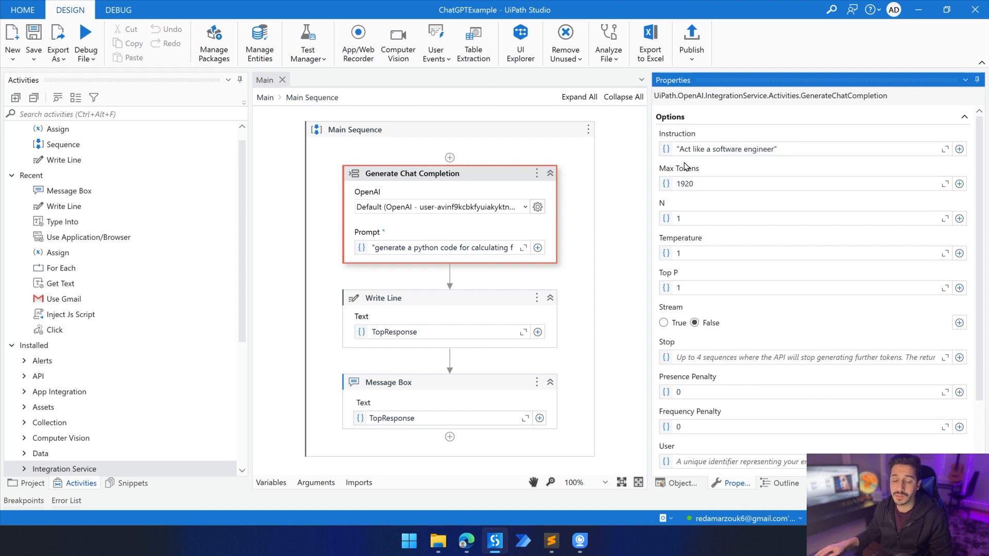
pyautogui.moveTo(686, 210)
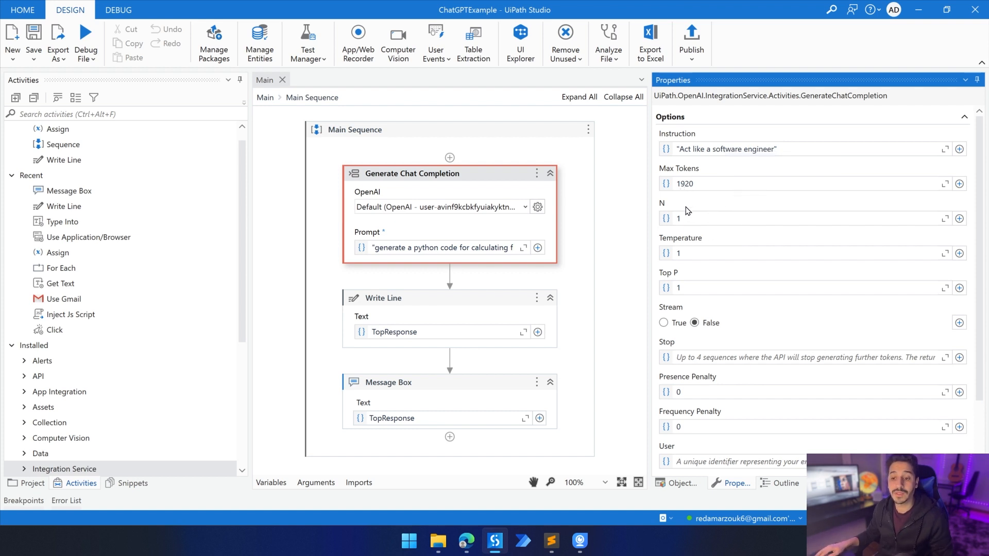
pyautogui.moveTo(666, 207)
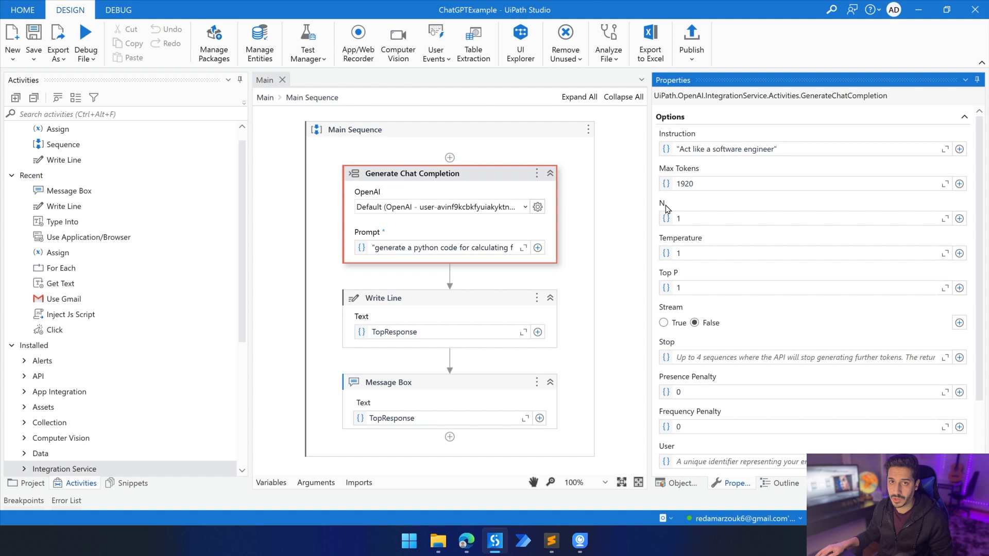
pyautogui.moveTo(665, 210)
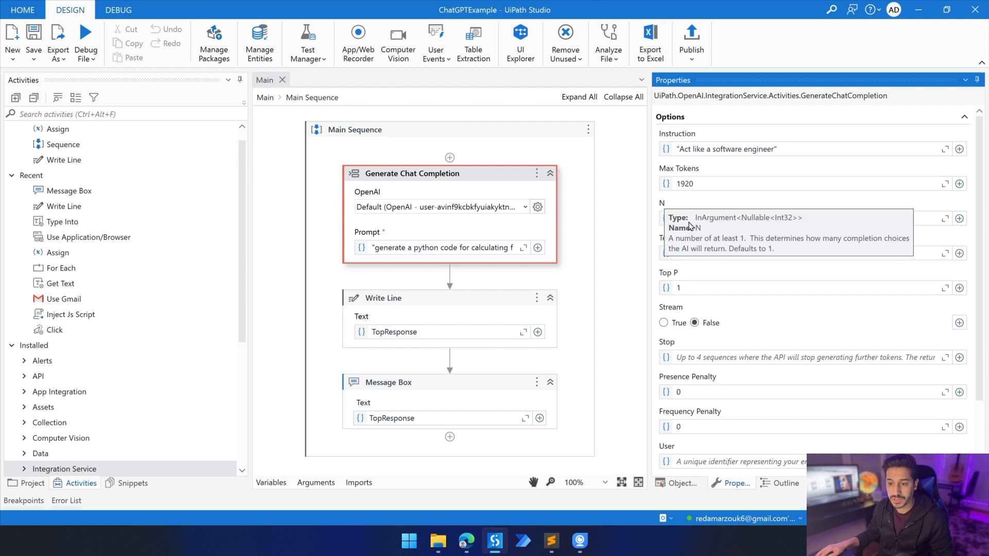
pyautogui.moveTo(693, 239)
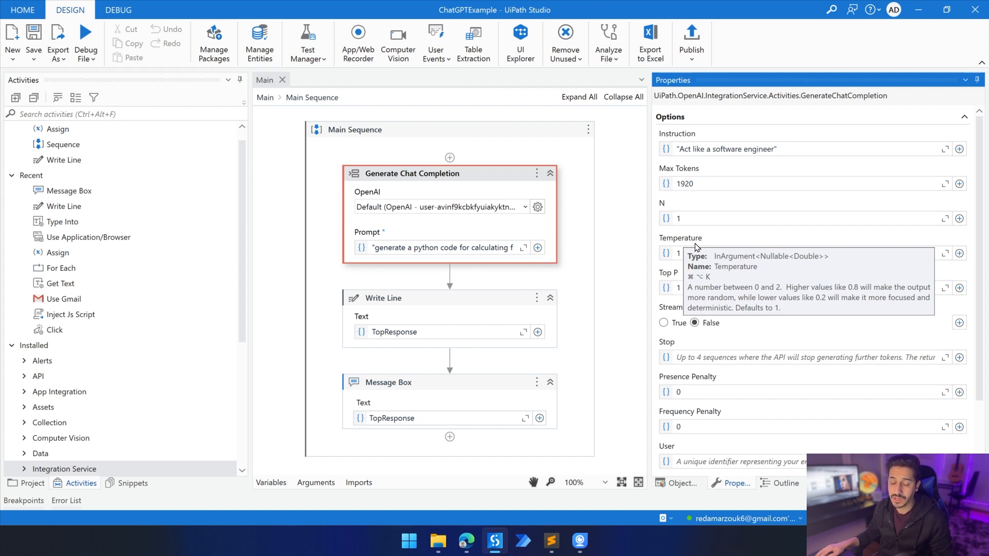
pyautogui.moveTo(672, 282)
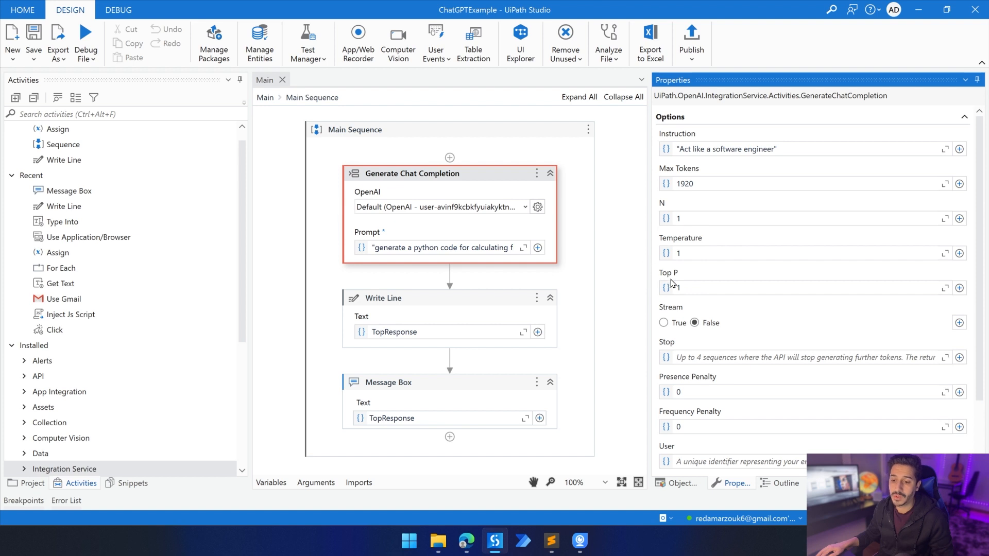
pyautogui.scroll(-3)
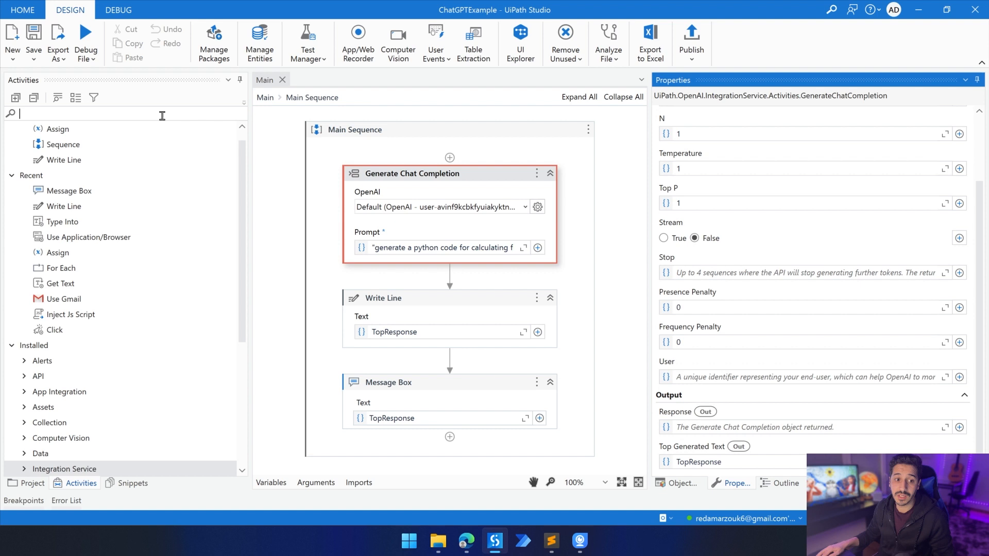
# - Place Generate Text Completion above the chat completion, then switch to the OpenAI pricing page
pyautogui.write('gene')
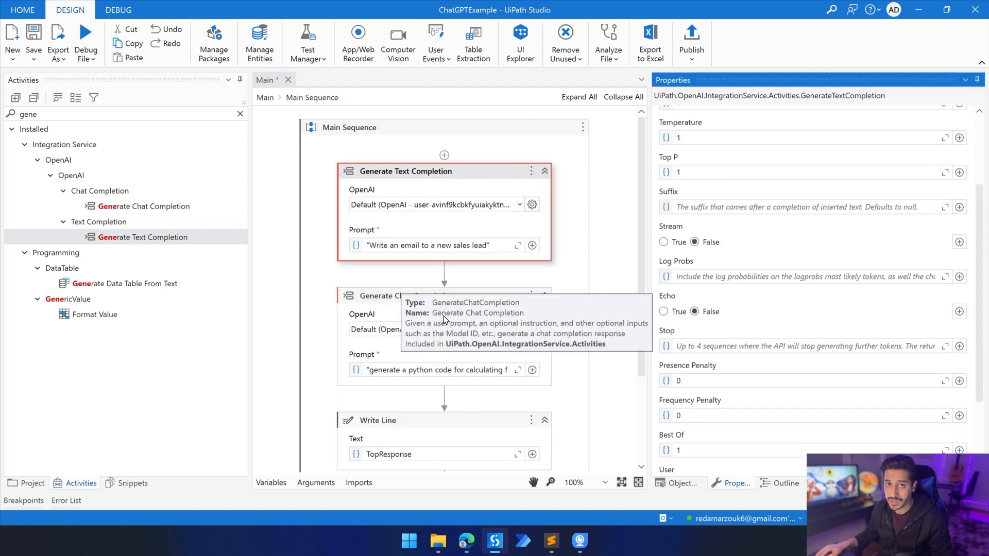
pyautogui.moveTo(814, 224)
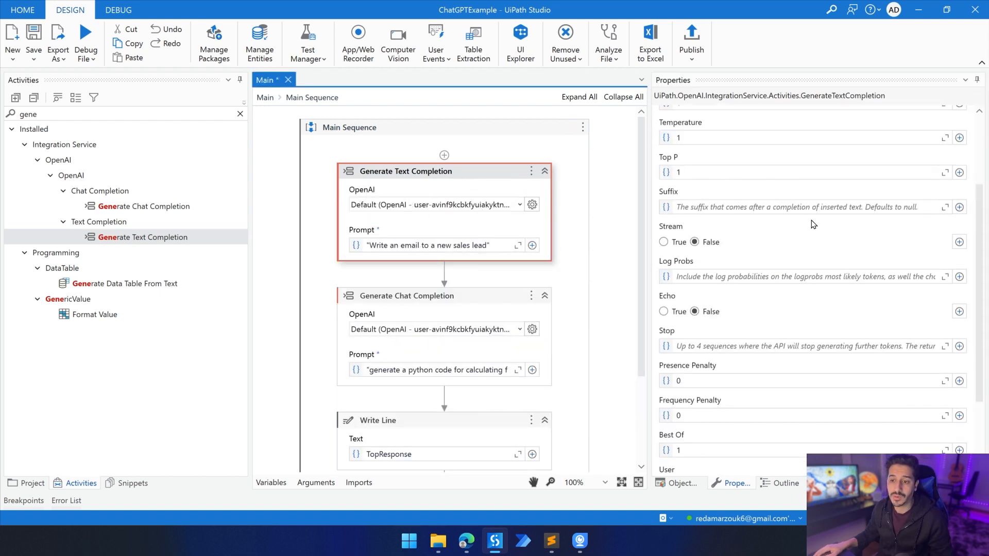
pyautogui.click(950, 148)
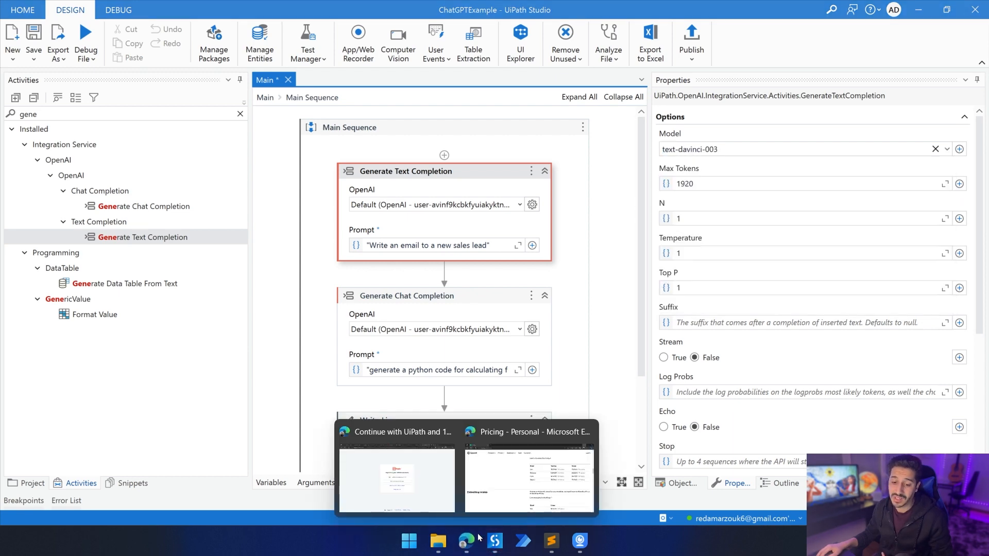
pyautogui.click(528, 479)
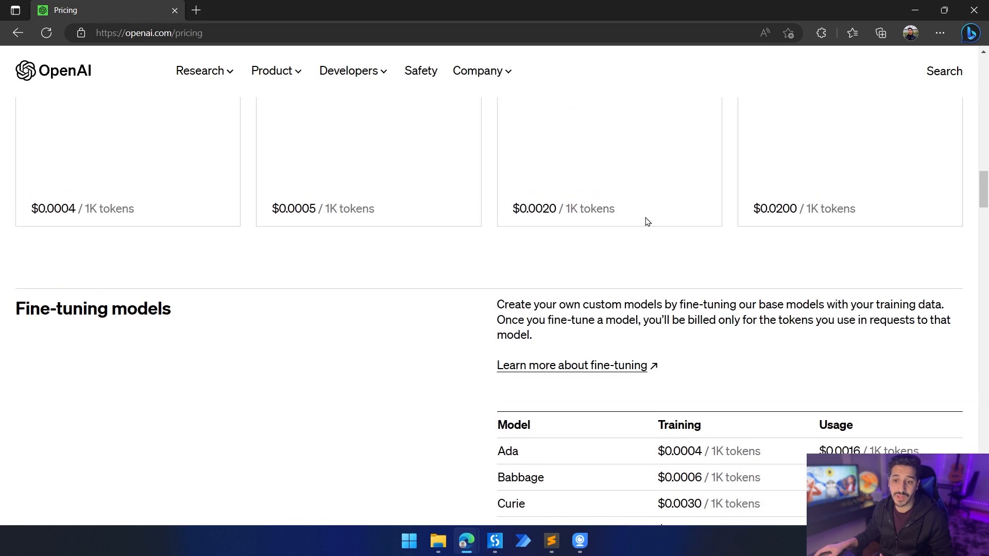
# - Scroll the pricing page to the Chat section listing gpt-3.5-turbo at $0.002 per 1K tokens
pyautogui.scroll(3)
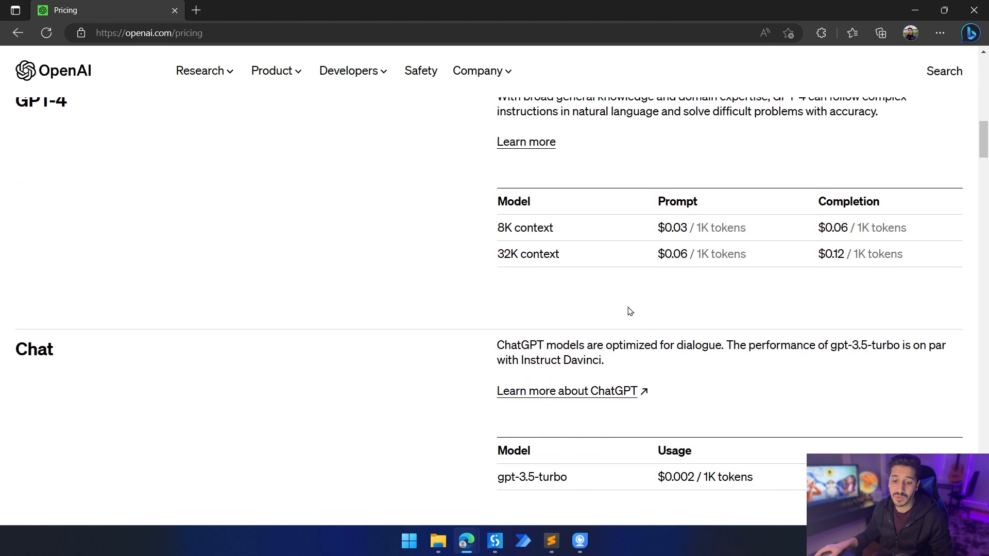
pyautogui.scroll(-3)
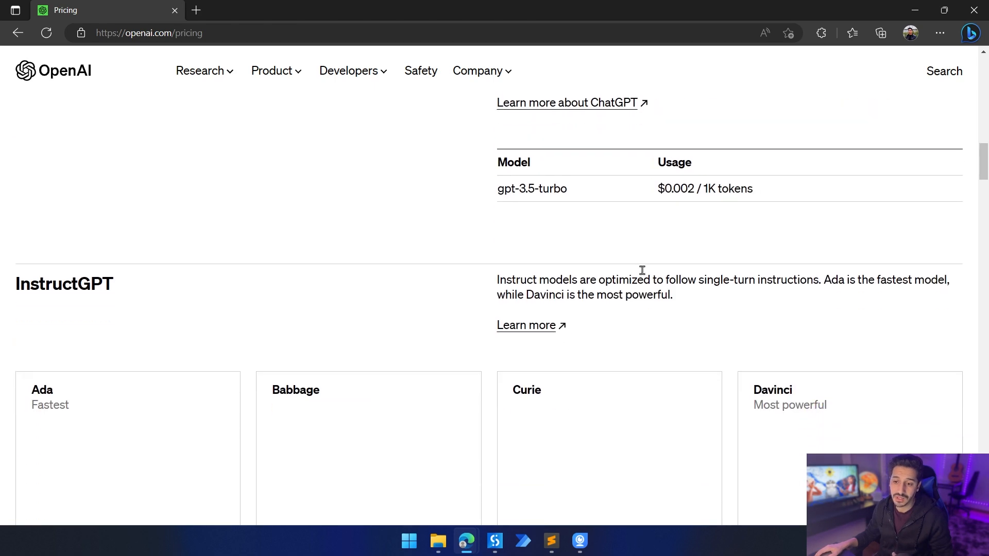
pyautogui.scroll(3)
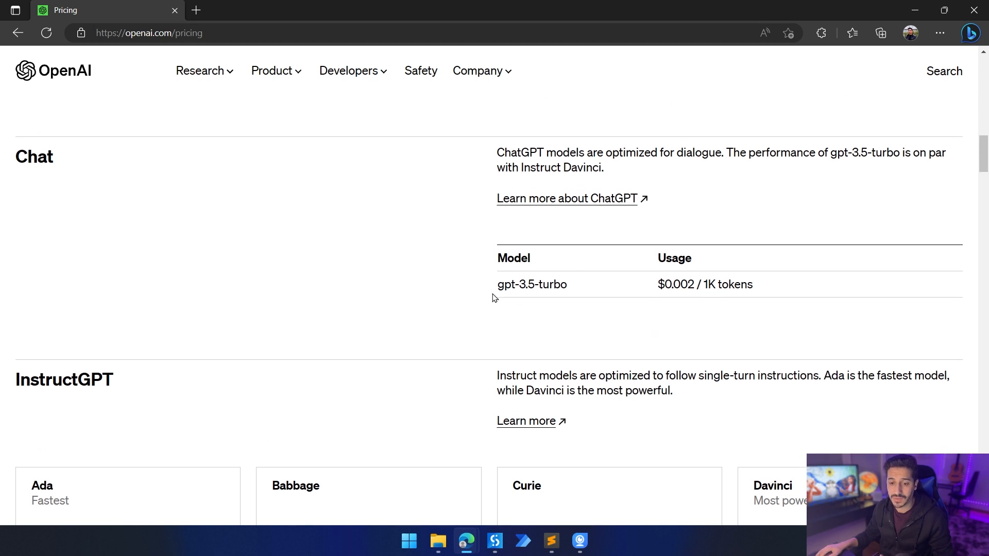
pyautogui.moveTo(689, 306)
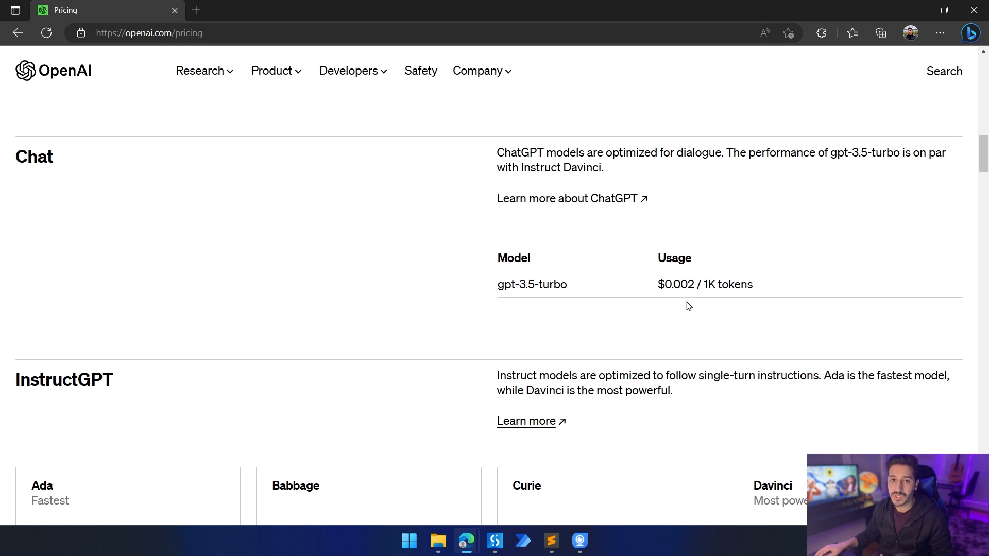
pyautogui.moveTo(634, 313)
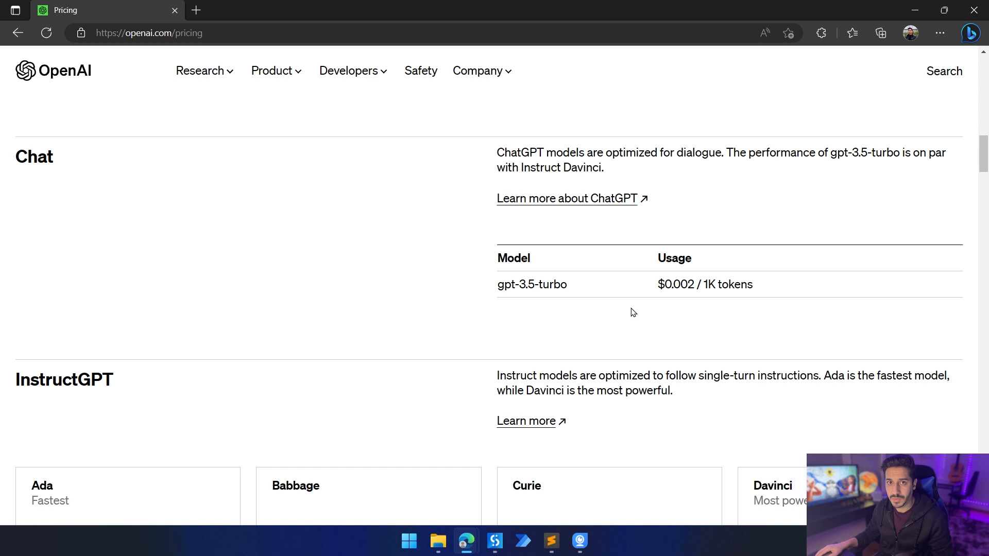
pyautogui.moveTo(822, 167)
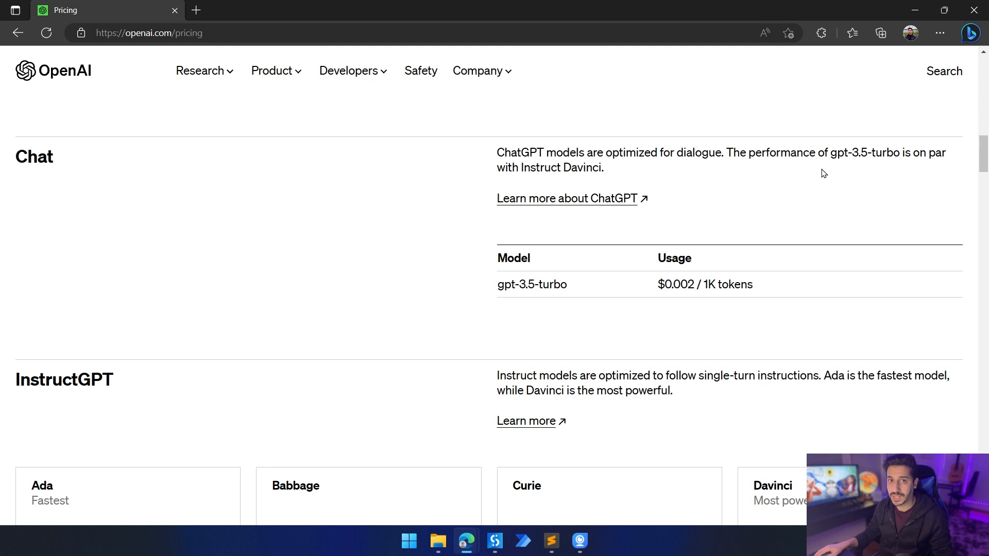
pyautogui.moveTo(618, 319)
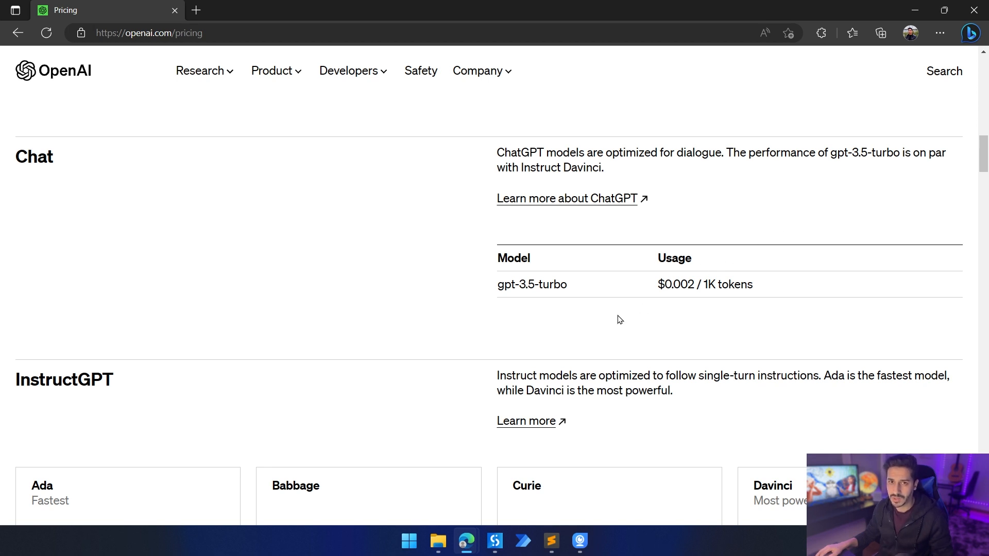